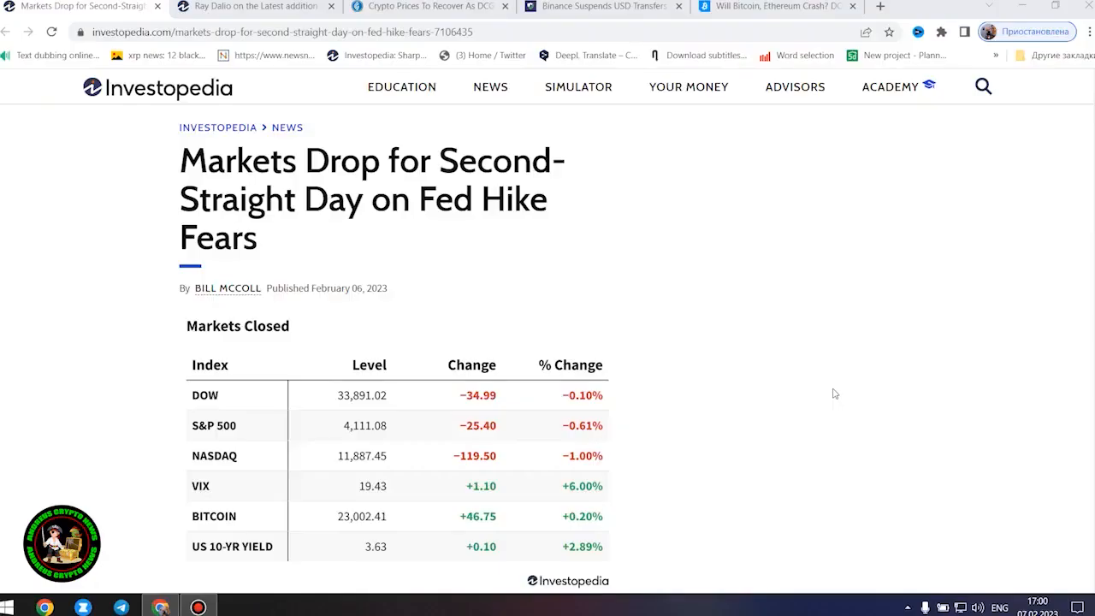
pyautogui.moveTo(342, 233)
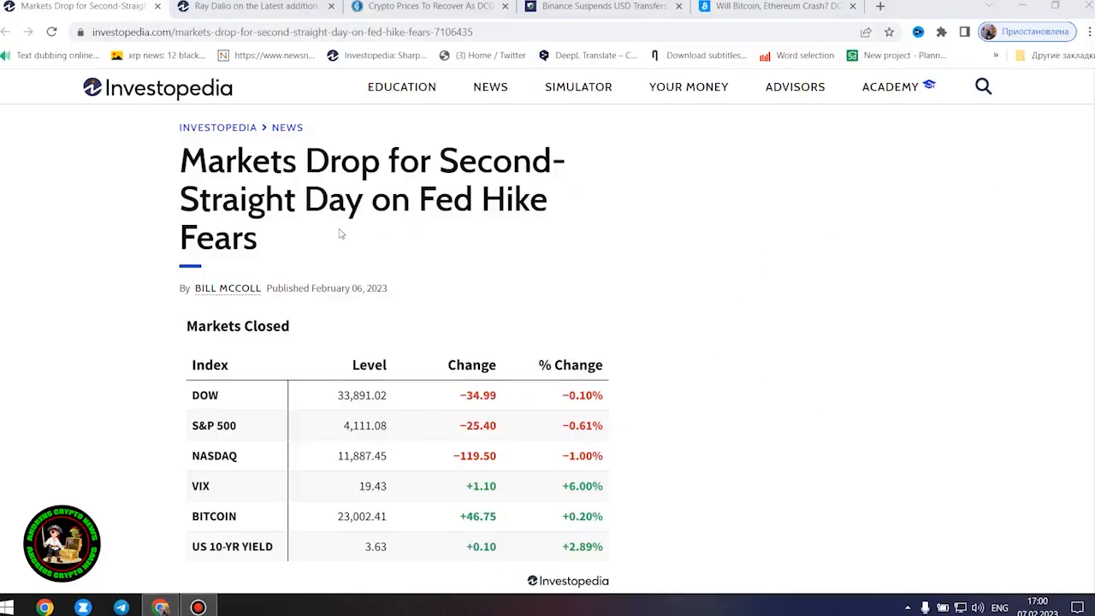
pyautogui.moveTo(442, 287)
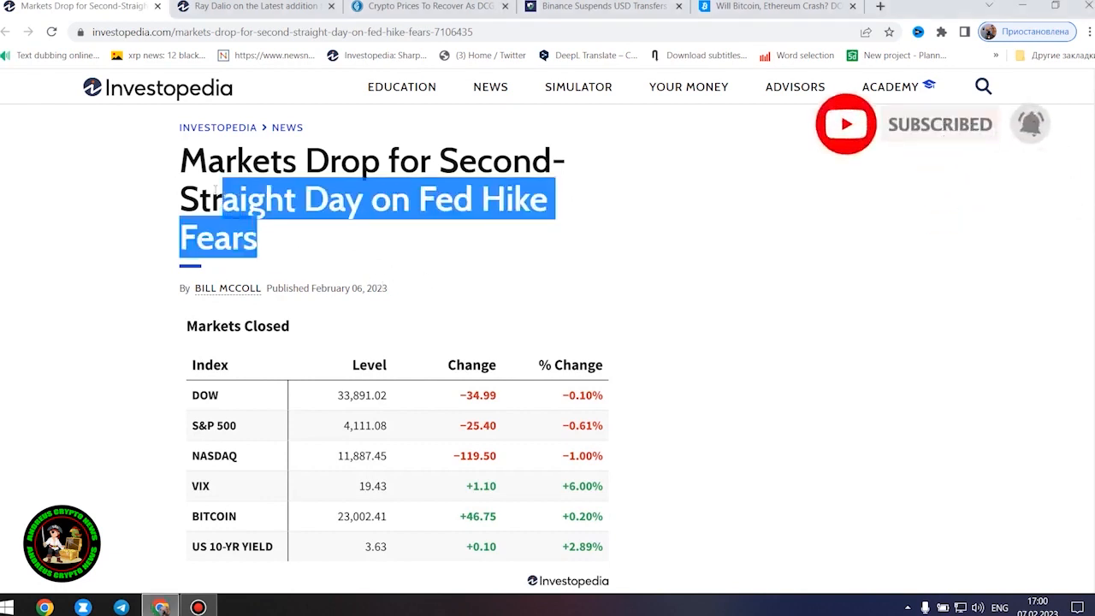
# - Scroll past the Markets Closed table to the Key Takeaways box and highlight its opening text
pyautogui.scroll(-3)
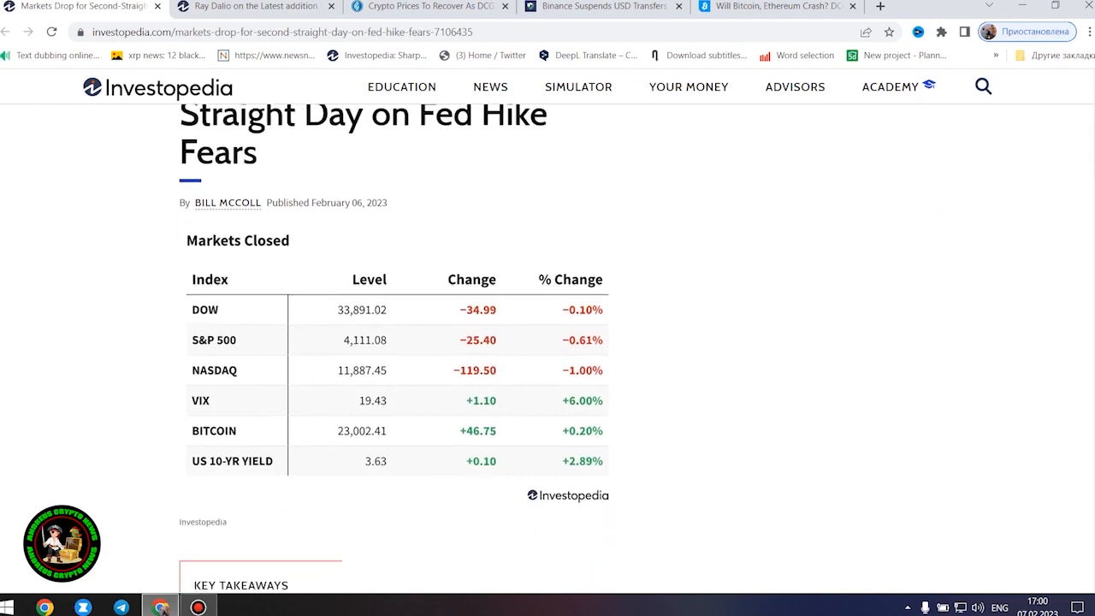
pyautogui.scroll(-3)
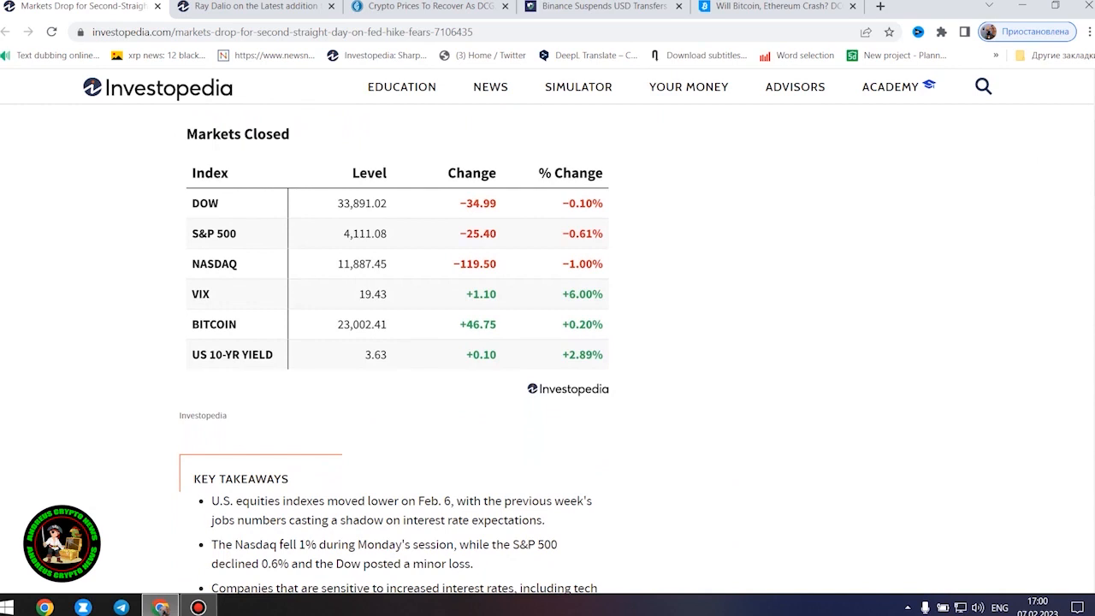
pyautogui.scroll(-3)
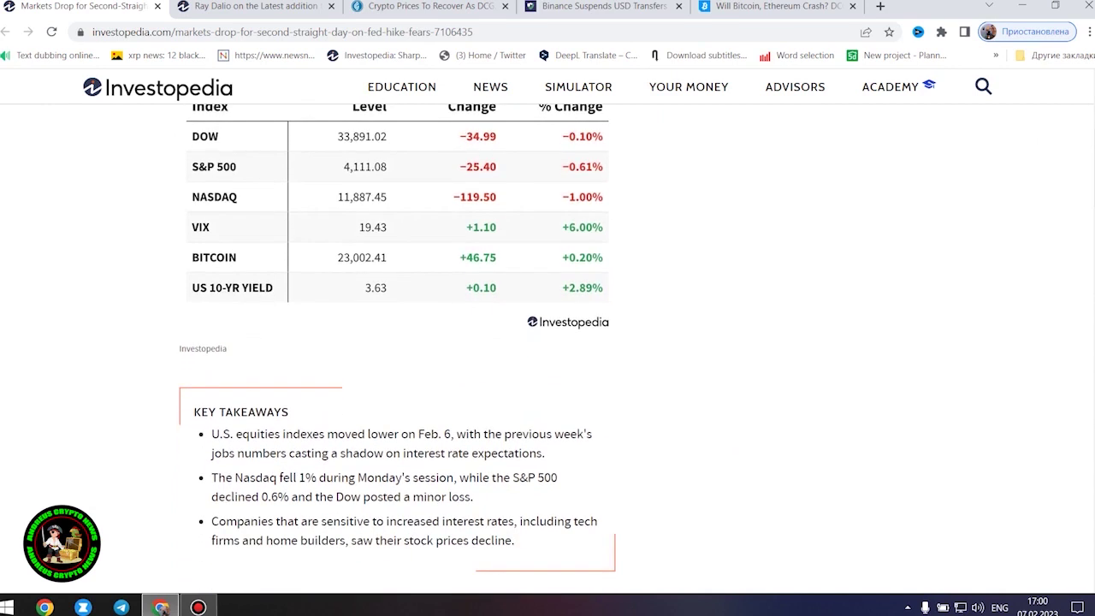
pyautogui.moveTo(565, 541)
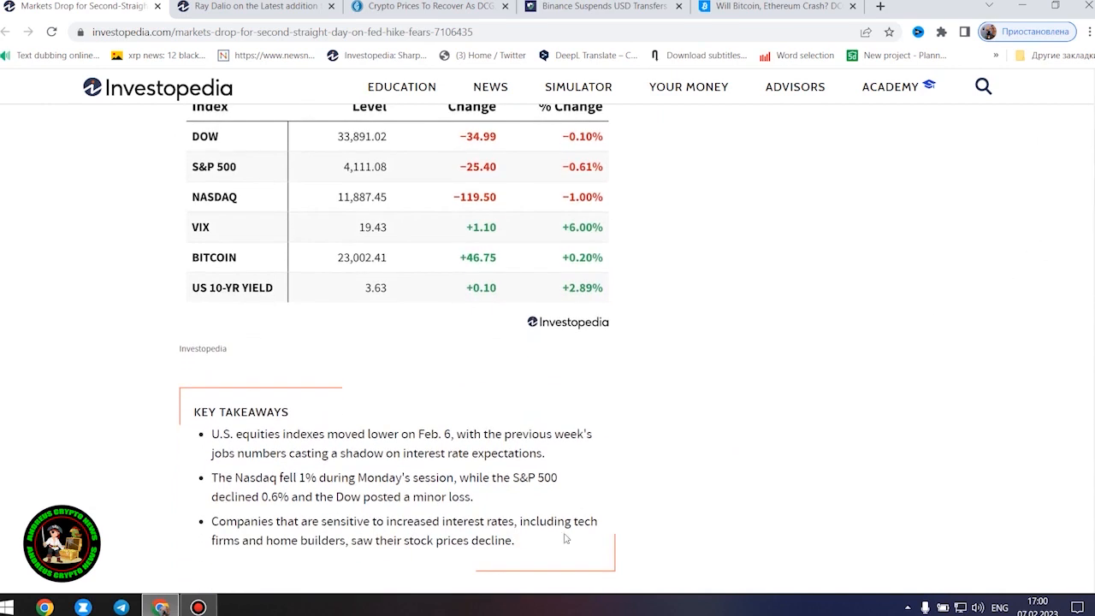
pyautogui.moveTo(211, 425); pyautogui.dragTo(527, 537)
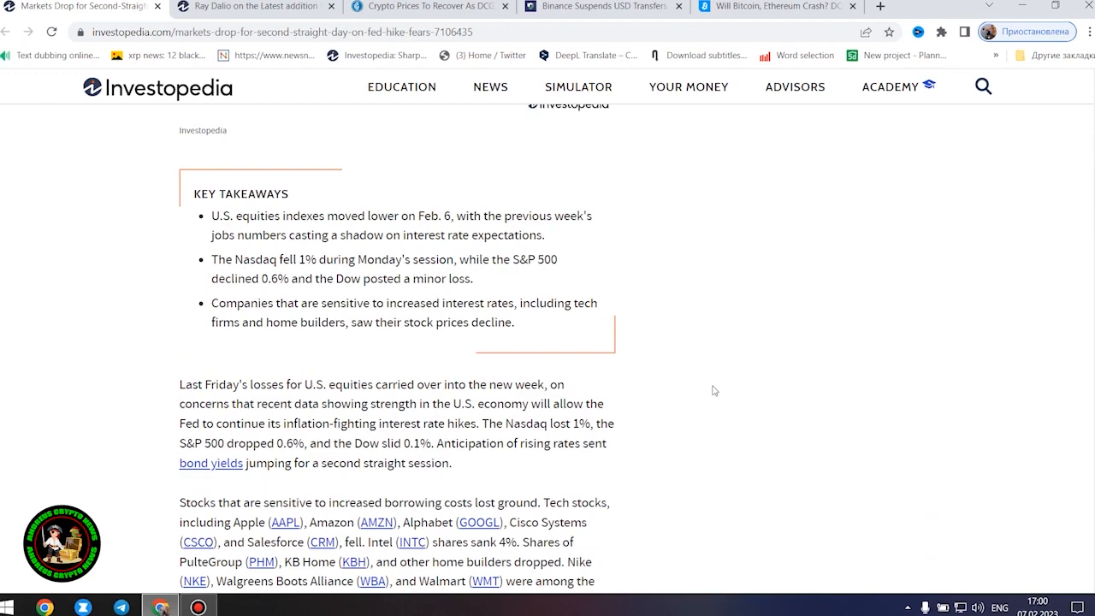
# - Read down through the Tesla Share Advance section and the oil and gold paragraph
pyautogui.scroll(-3)
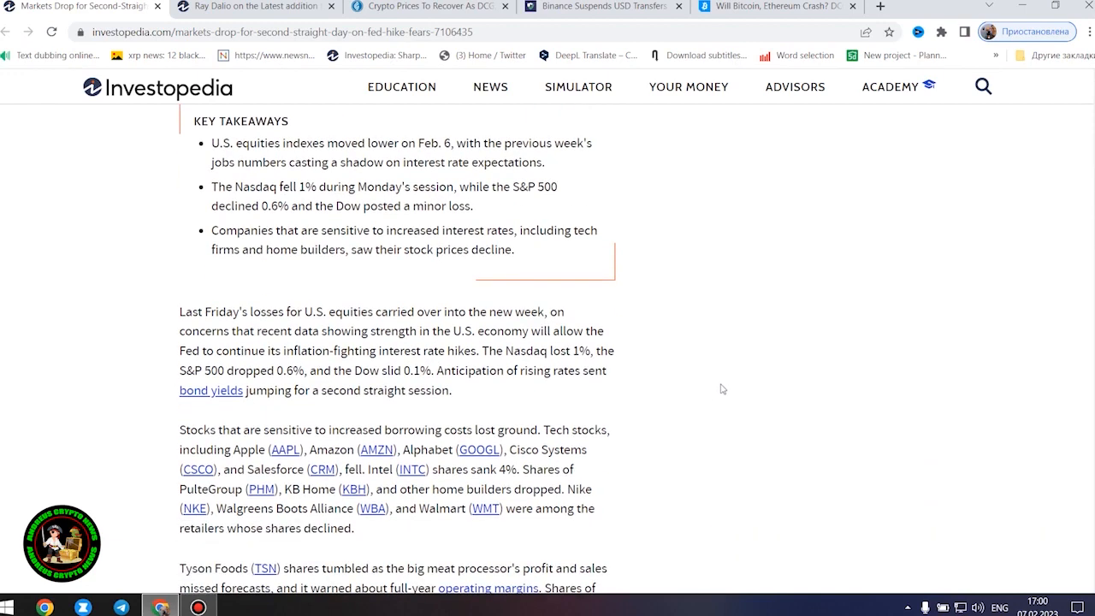
pyautogui.scroll(-3)
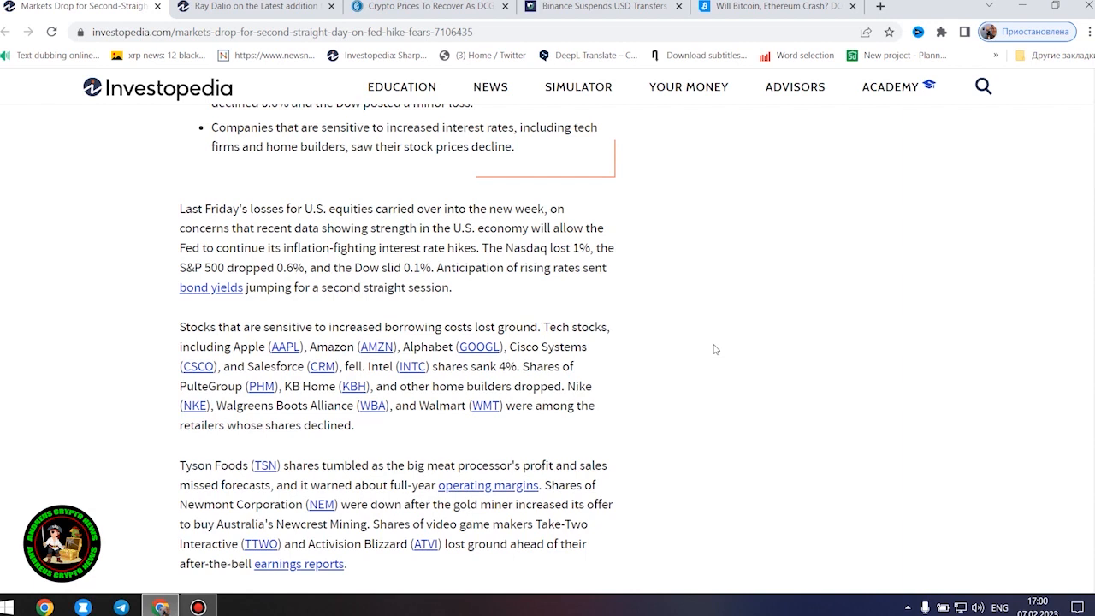
pyautogui.scroll(-3)
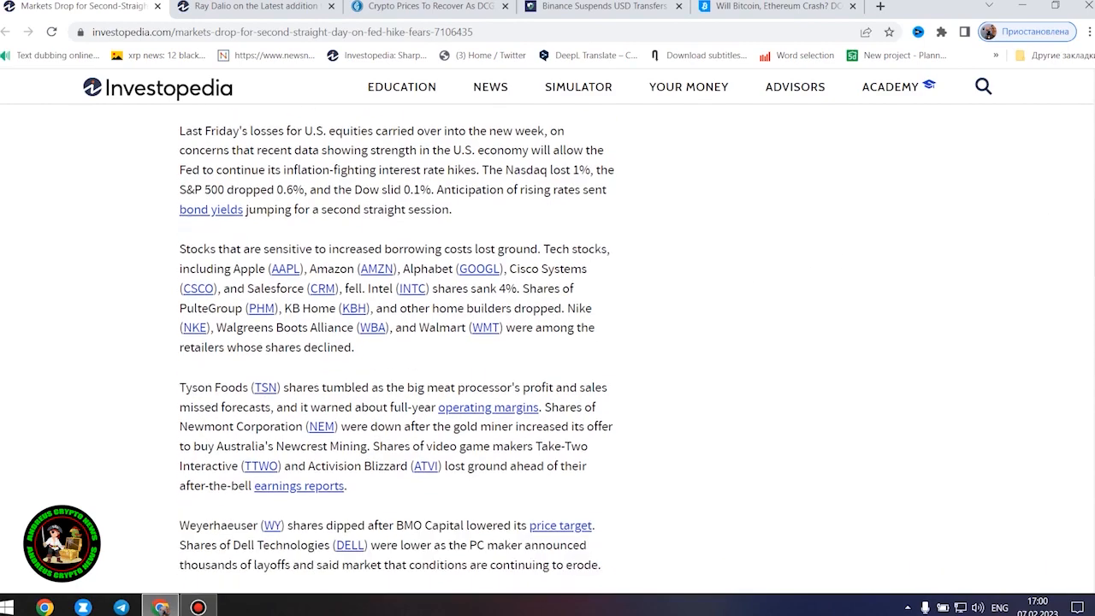
pyautogui.scroll(-3)
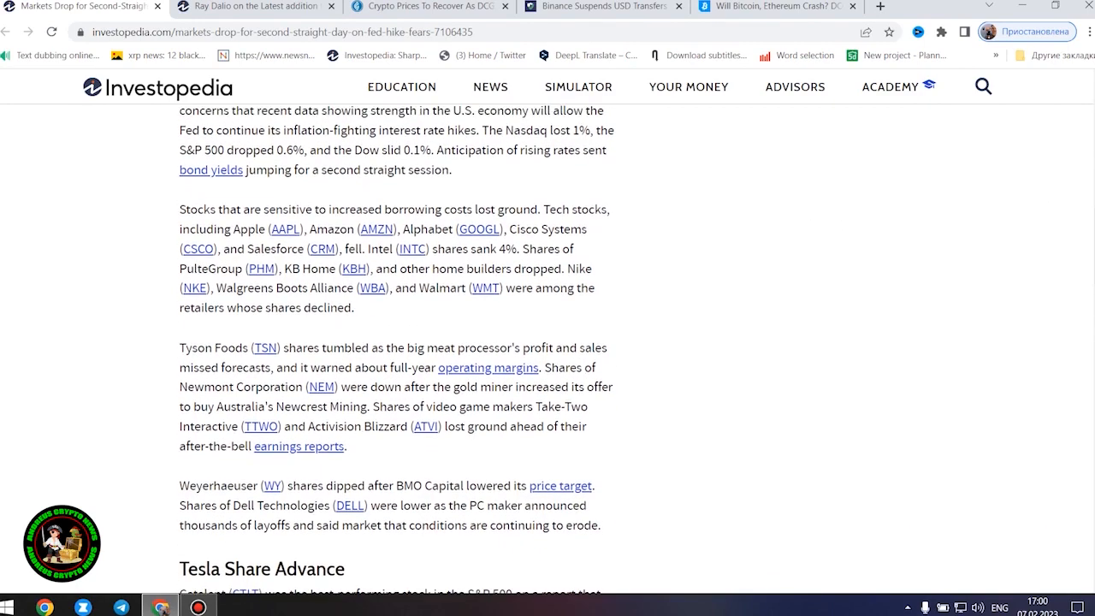
# - Continue past the S&P 500 gains-and-losses table to Related Articles, then back up slightly
pyautogui.scroll(-3)
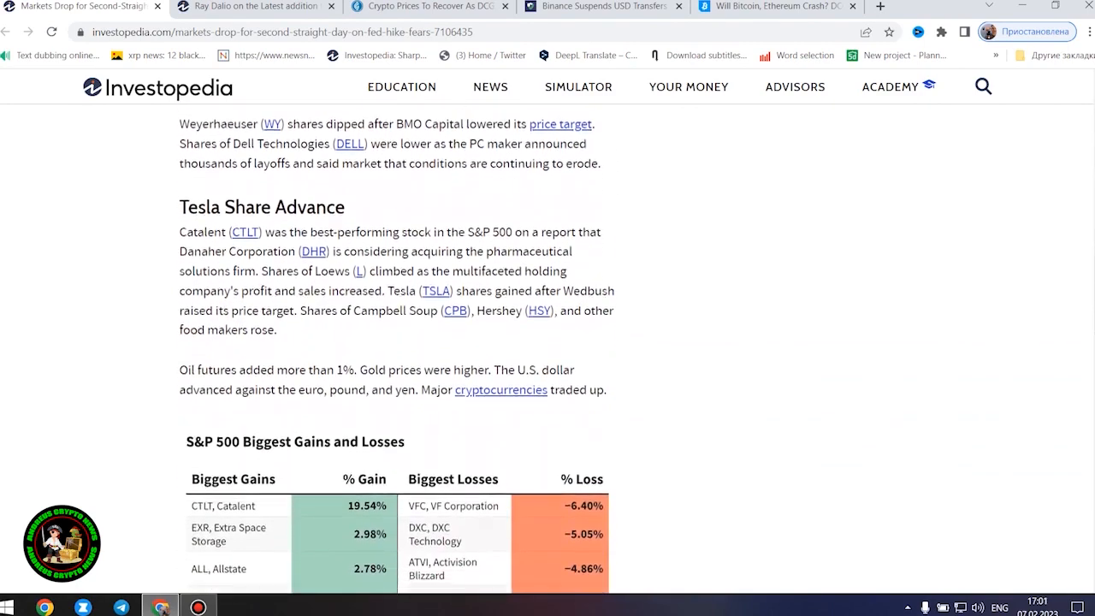
pyautogui.scroll(-3)
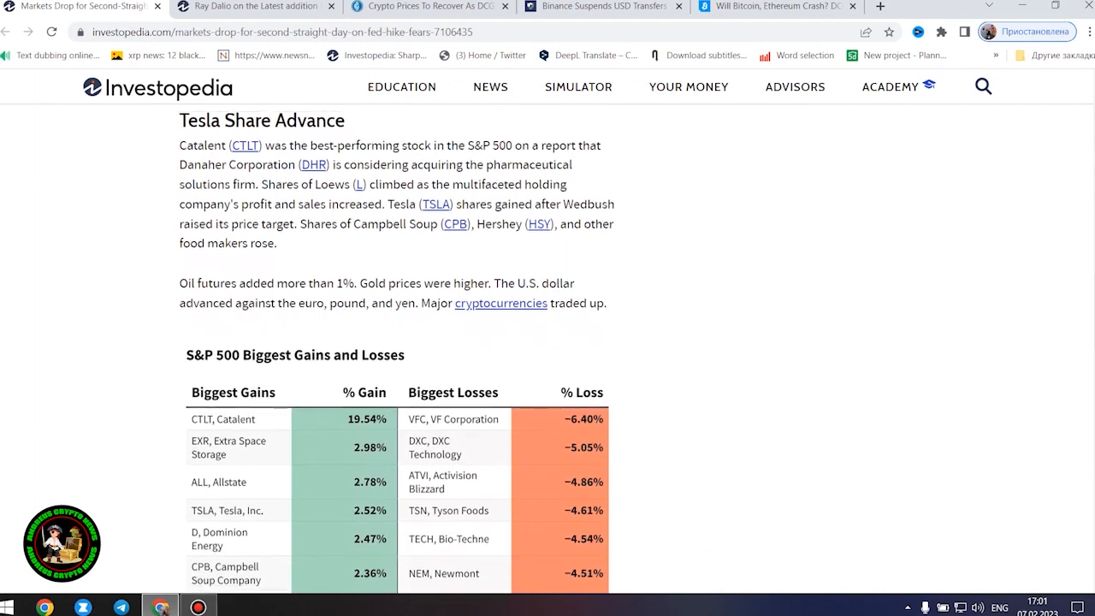
pyautogui.moveTo(881, 332)
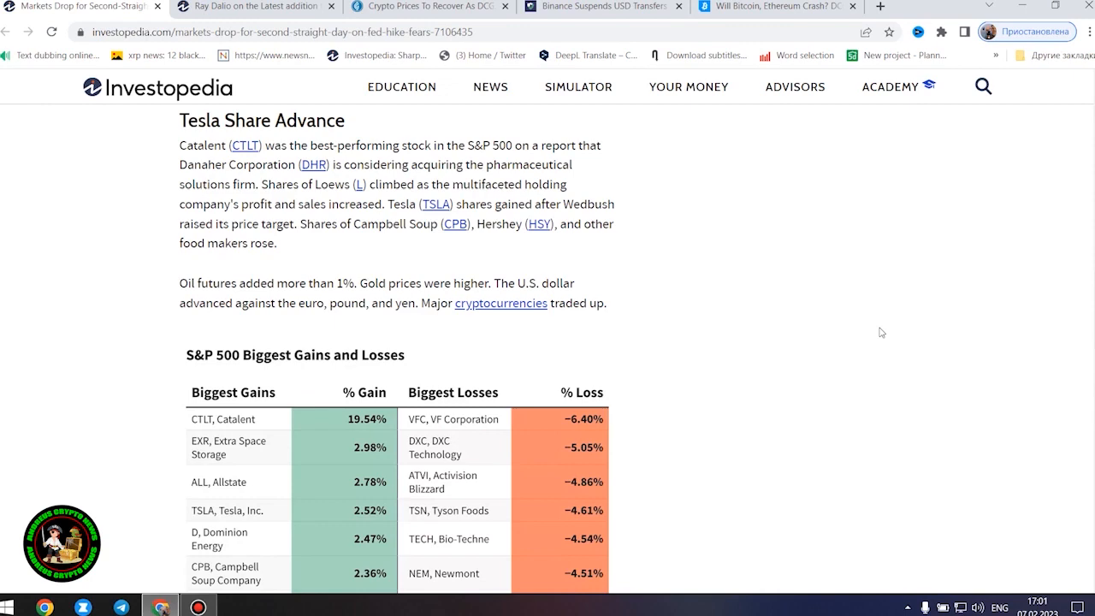
pyautogui.moveTo(951, 340)
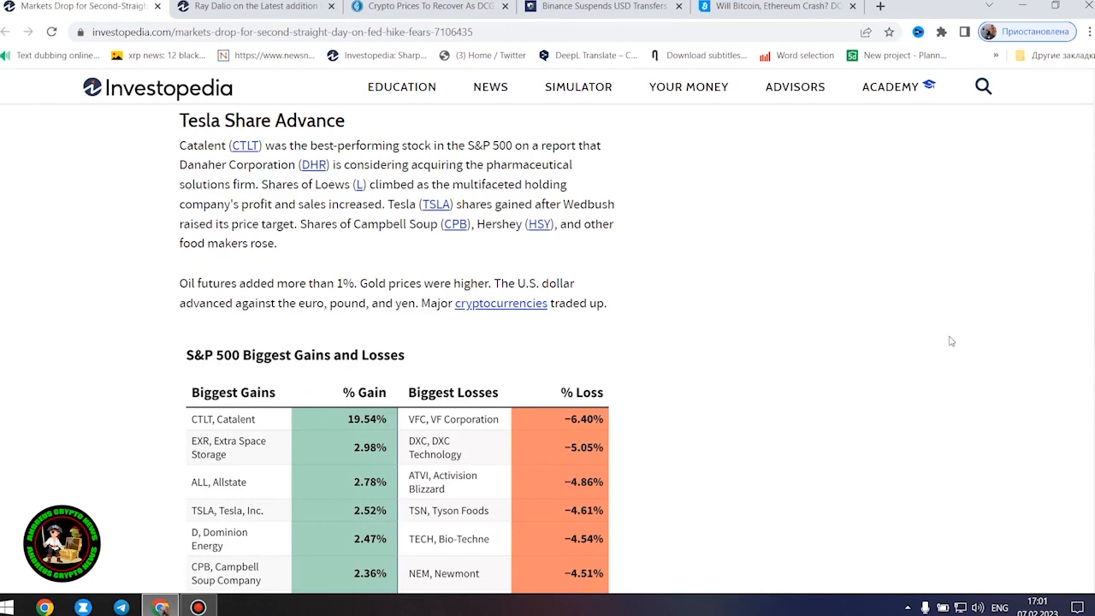
pyautogui.scroll(-3)
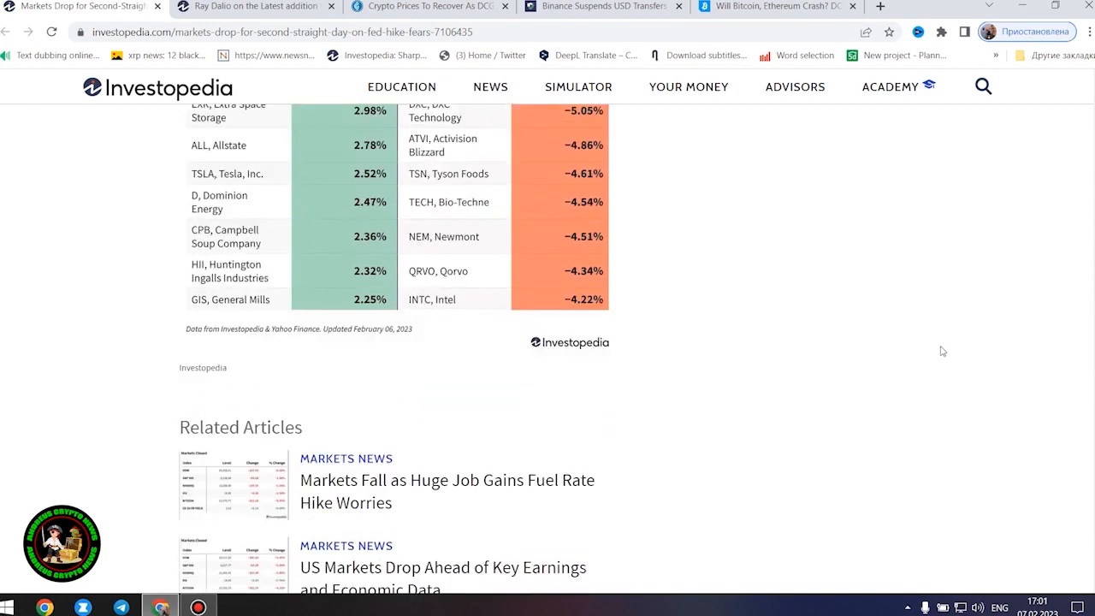
pyautogui.scroll(3)
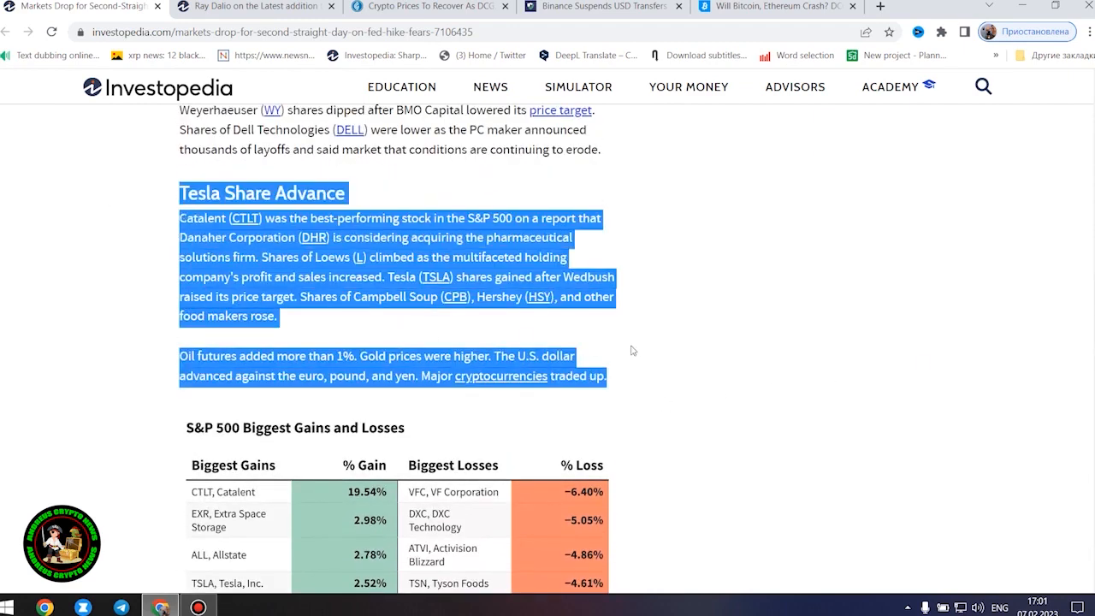
pyautogui.moveTo(636, 349)
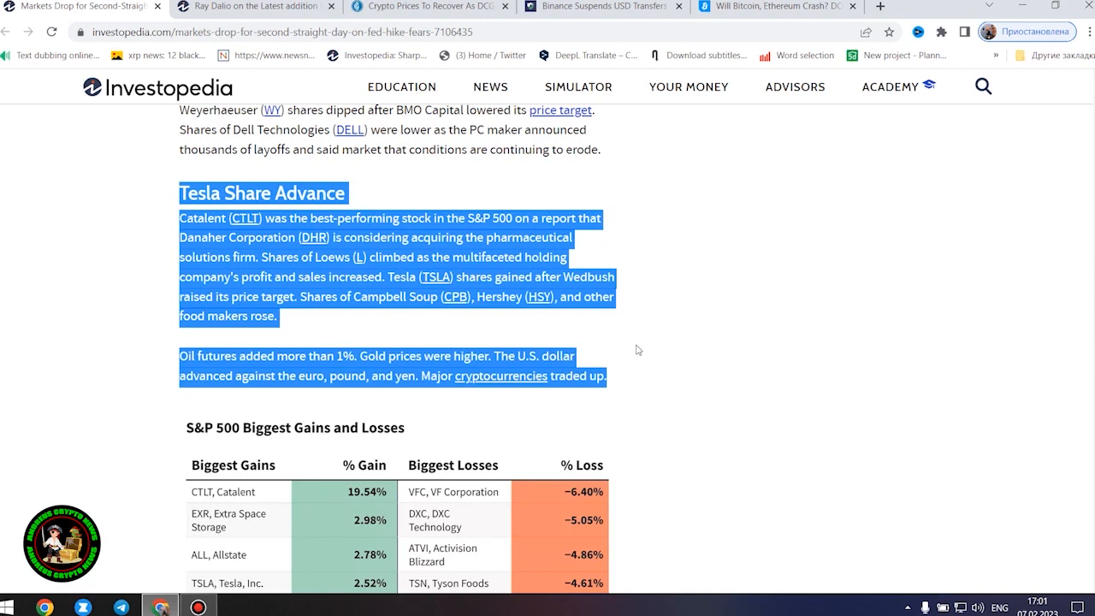
pyautogui.moveTo(654, 356)
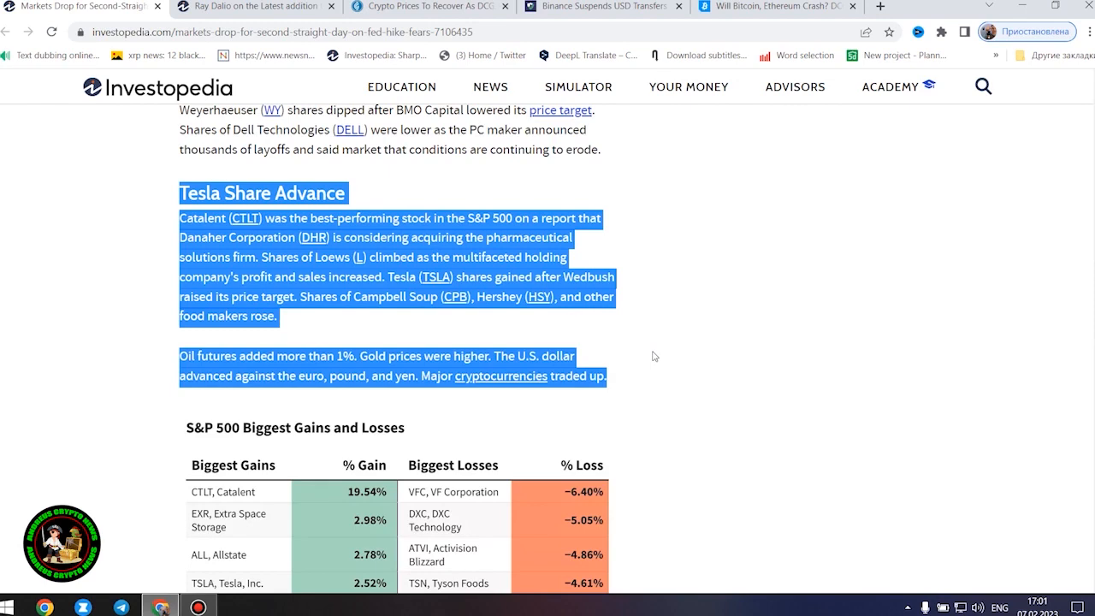
pyautogui.moveTo(893, 325)
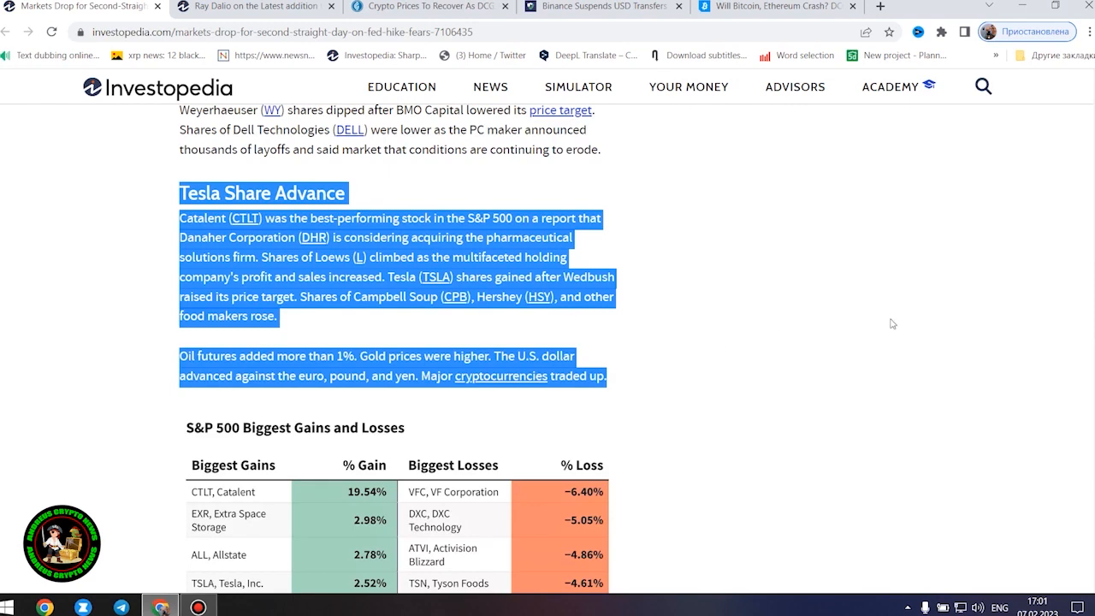
# - Scroll down until the S&P 500 Biggest Gains and Losses table with its Yahoo Finance note is visible
pyautogui.scroll(-3)
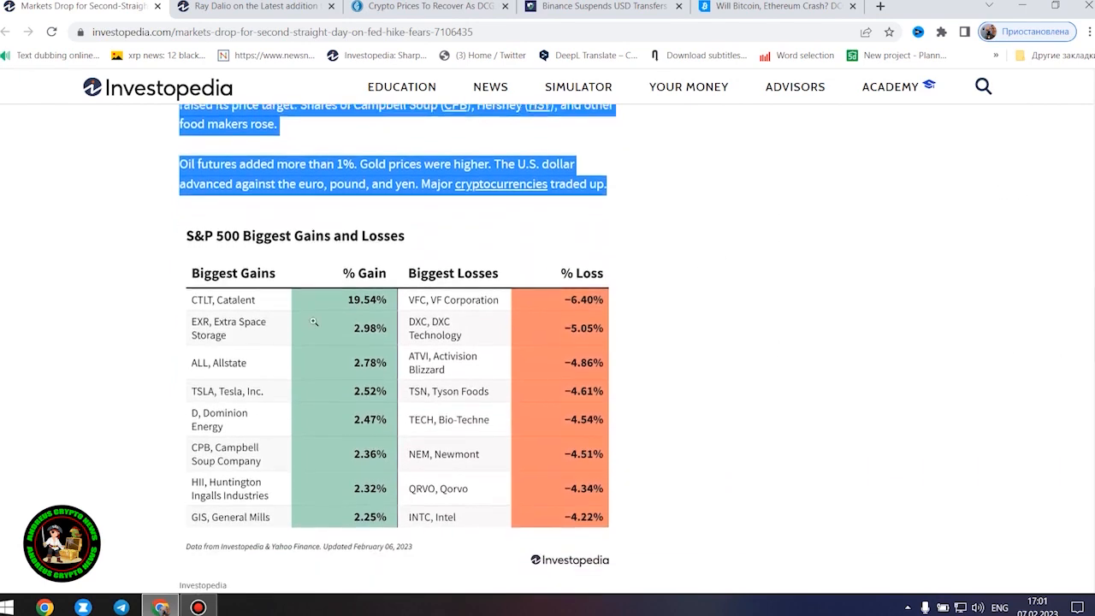
pyautogui.click(313, 322)
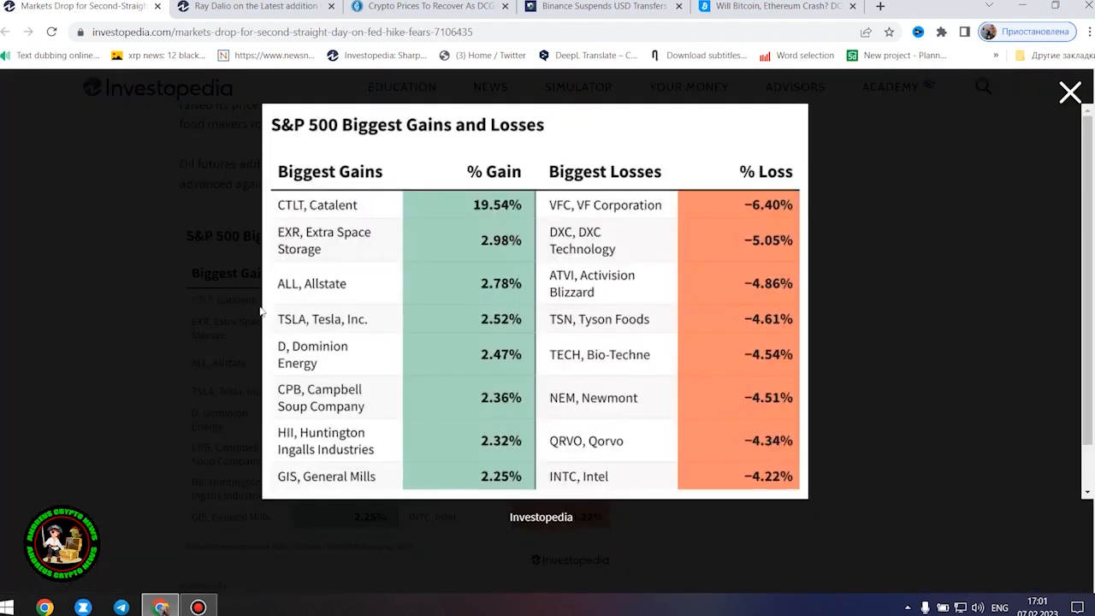
pyautogui.moveTo(691, 321)
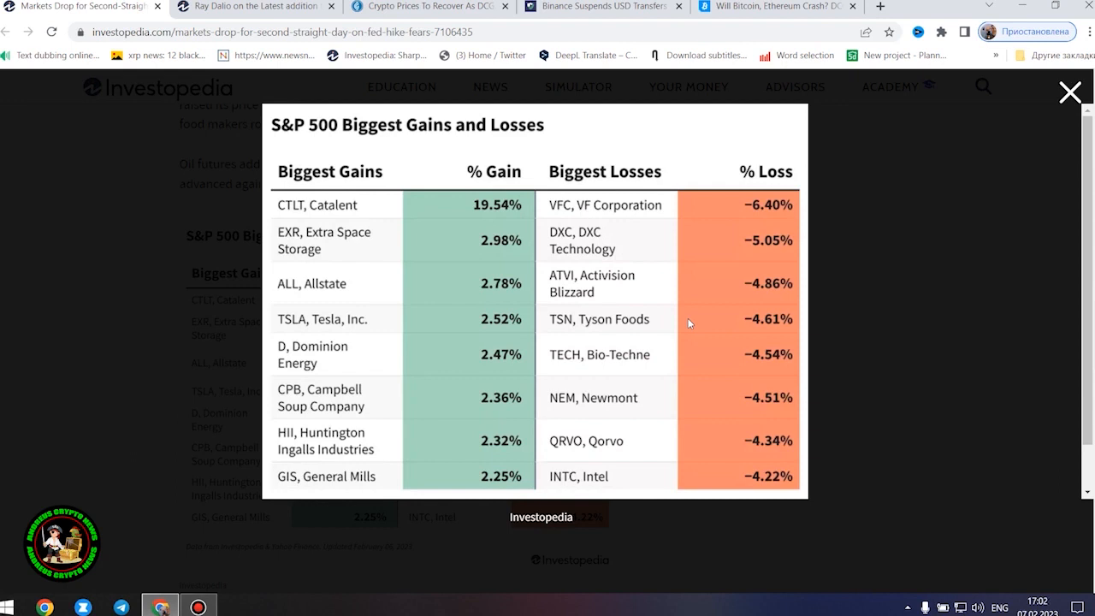
pyautogui.moveTo(692, 322)
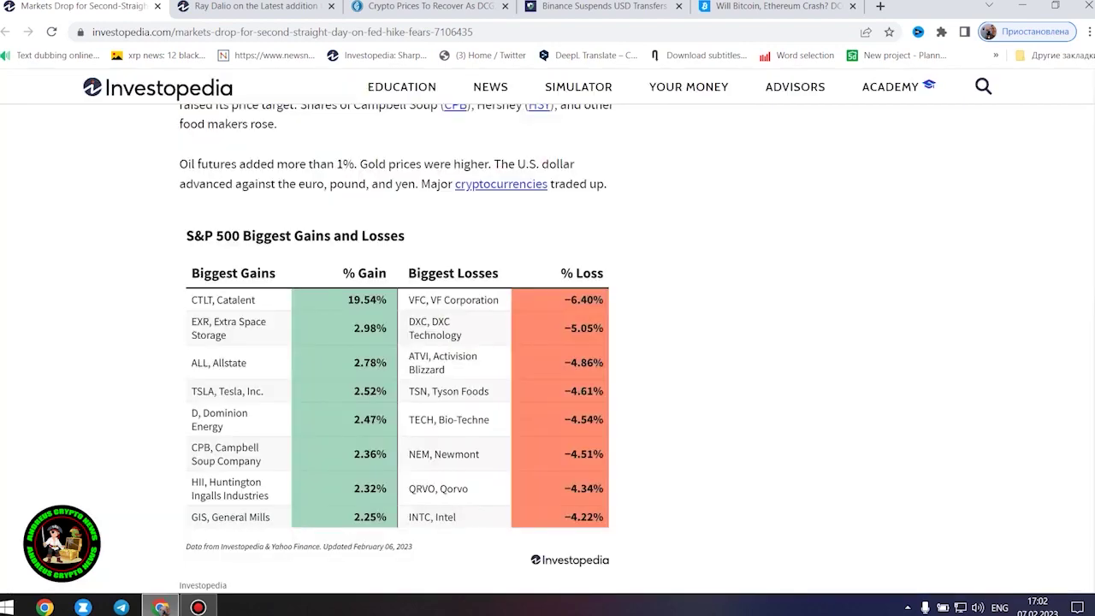
# - Scroll from the key takeaways down to the S&P 500 Biggest Gains and Losses table again
pyautogui.scroll(-3)
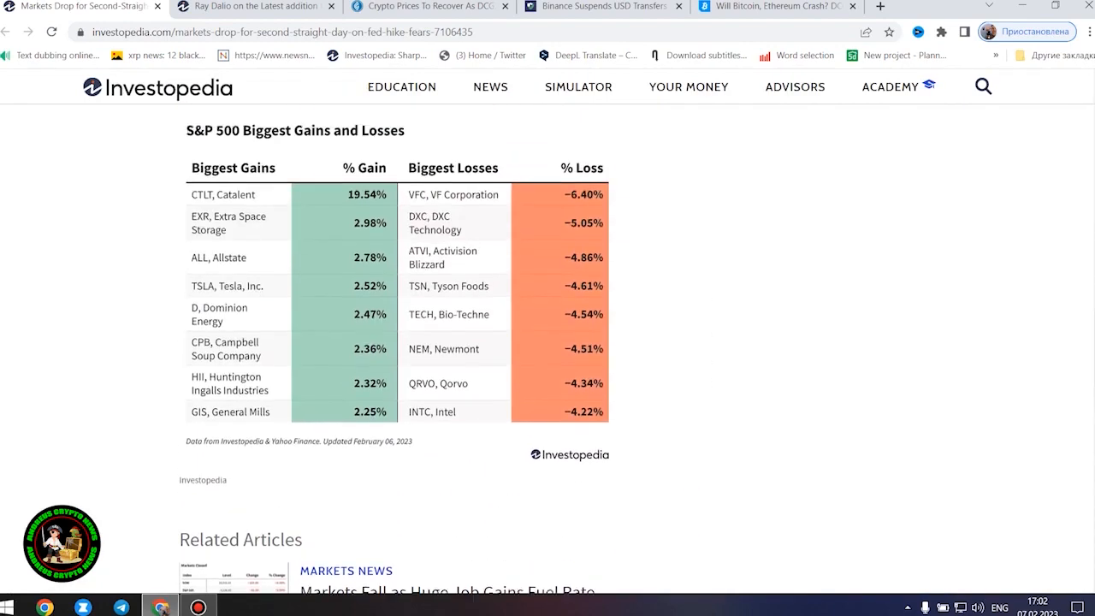
pyautogui.scroll(-3)
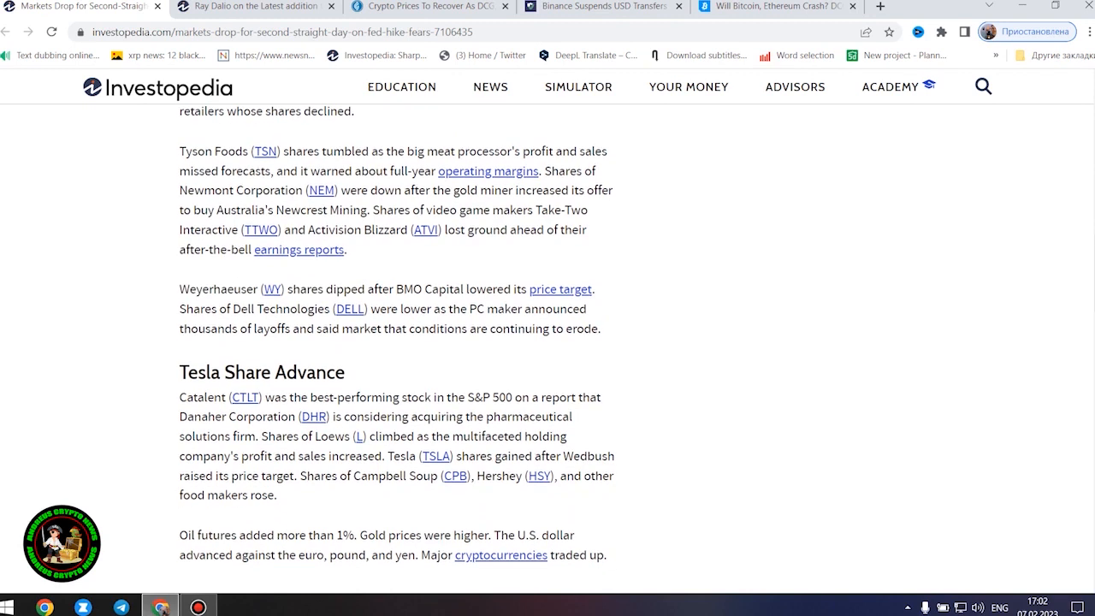
pyautogui.moveTo(869, 332)
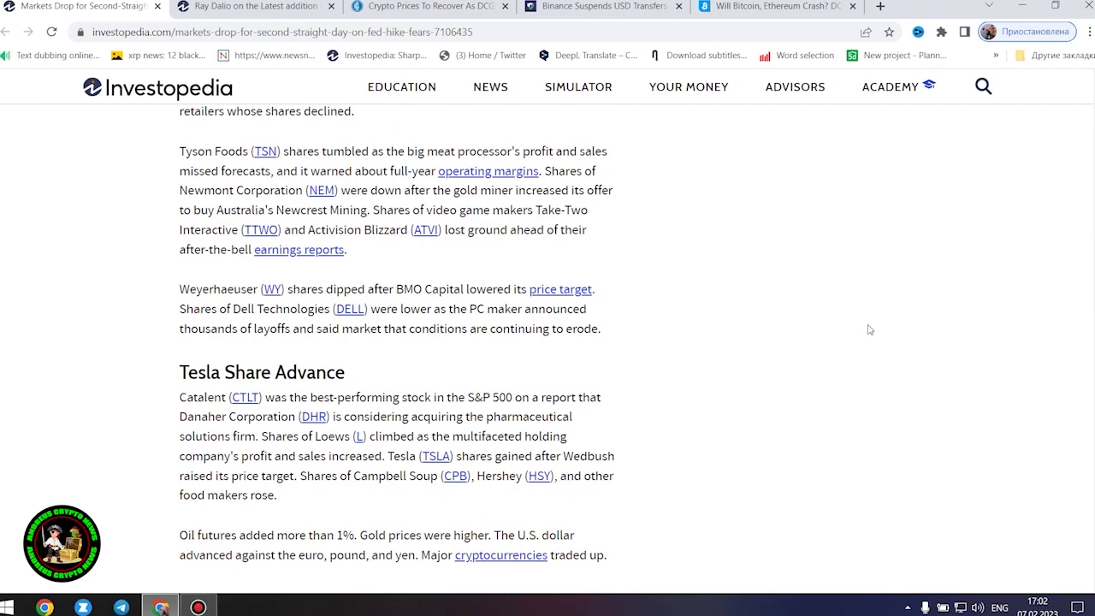
pyautogui.moveTo(871, 349)
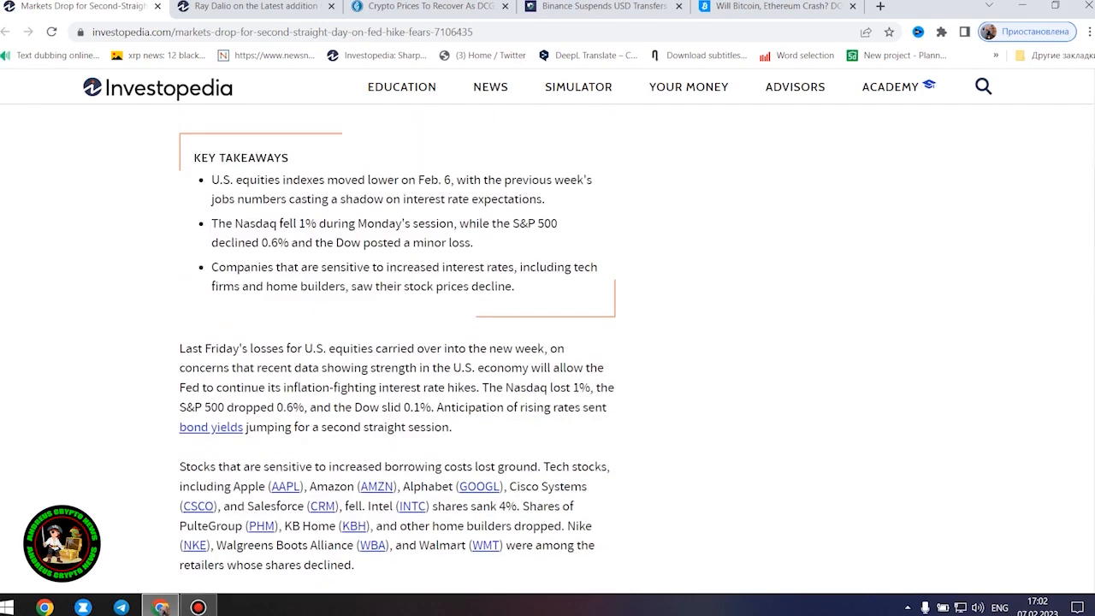
pyautogui.scroll(-3)
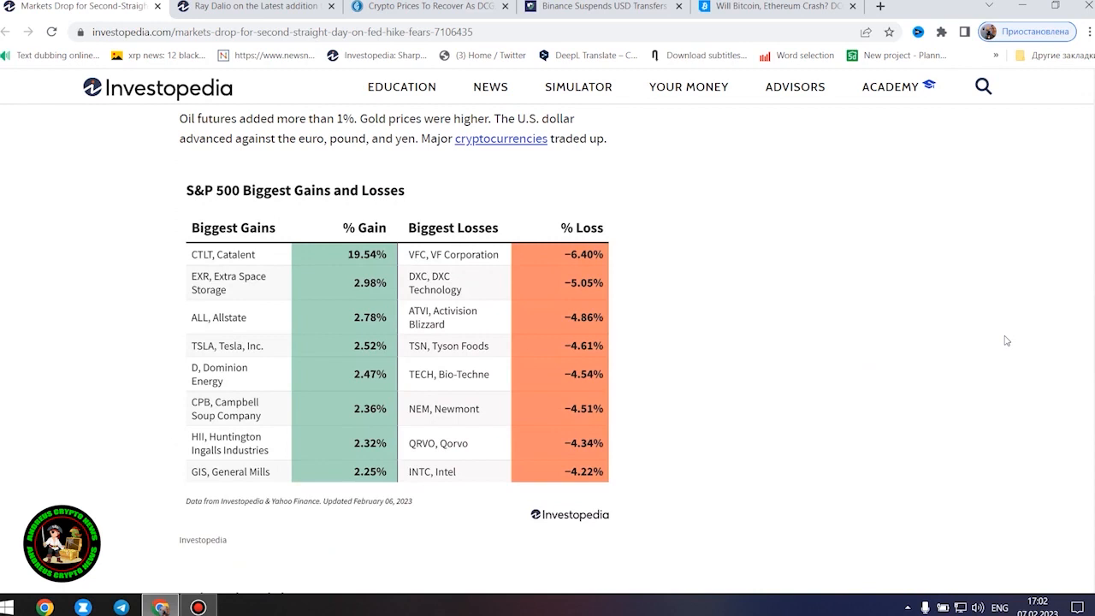
pyautogui.moveTo(1011, 331)
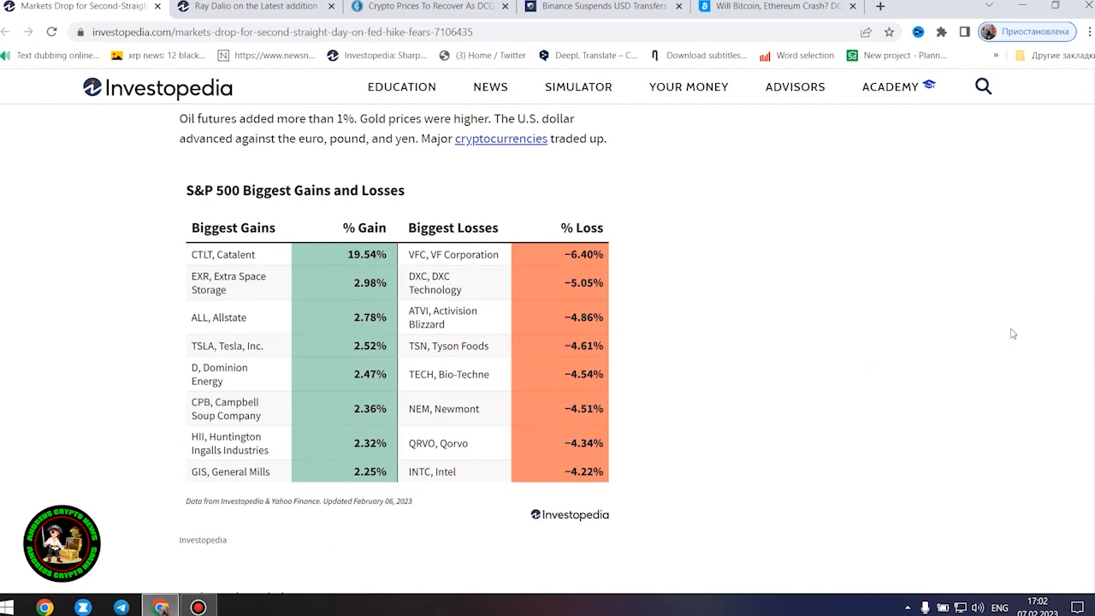
pyautogui.moveTo(1008, 334)
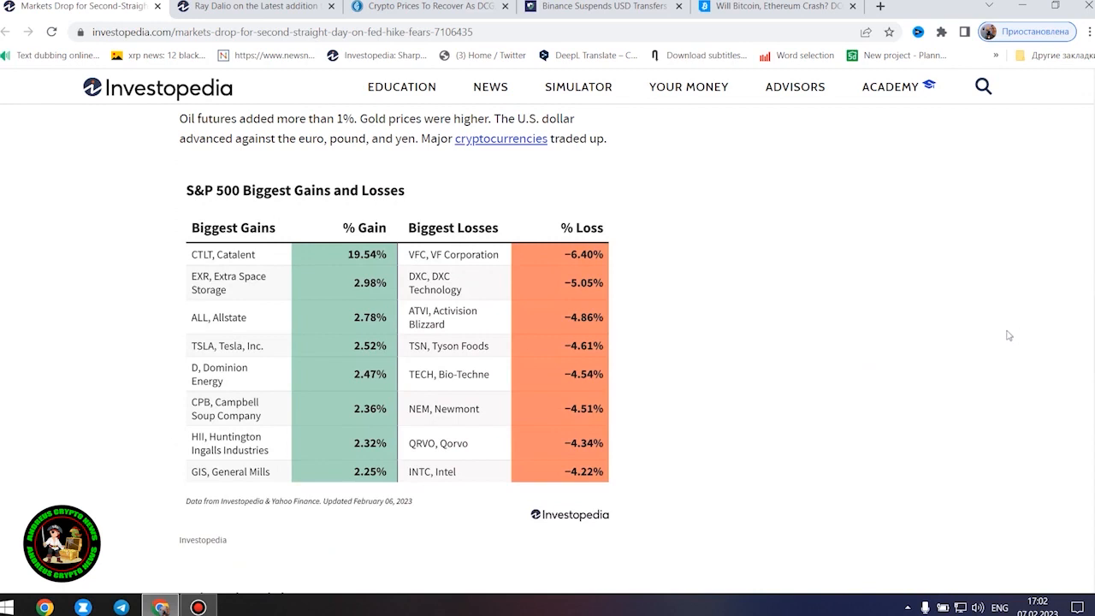
pyautogui.moveTo(1004, 344)
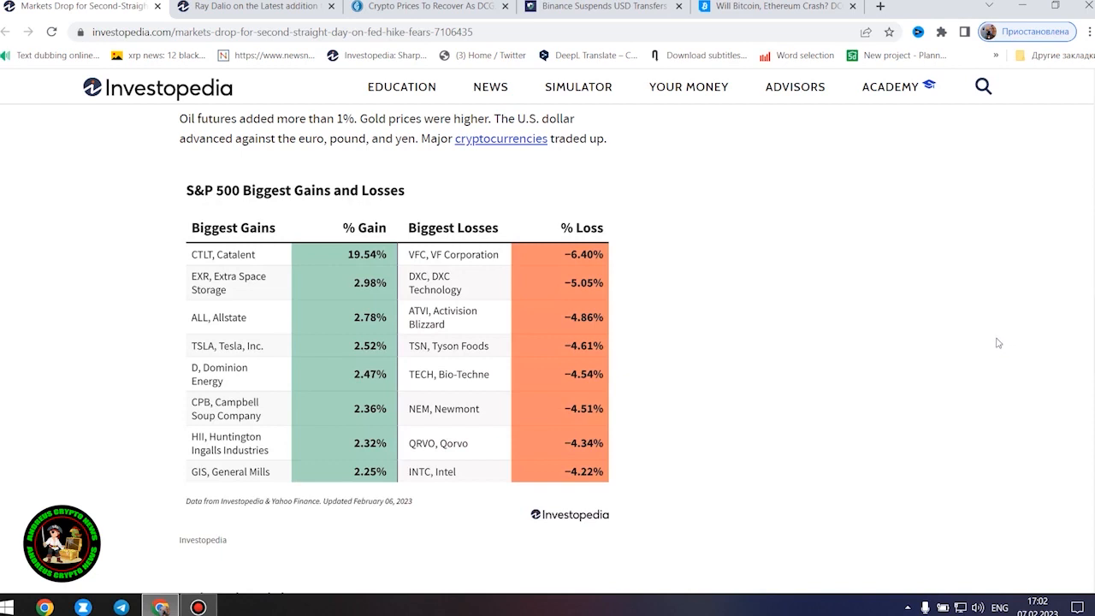
pyautogui.moveTo(955, 362)
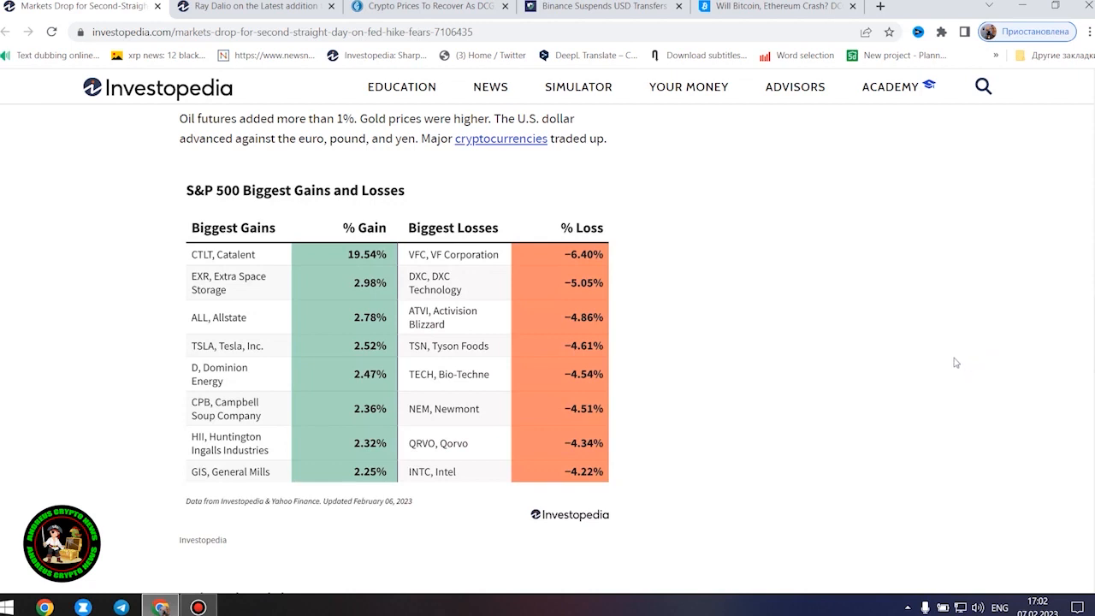
pyautogui.scroll(-3)
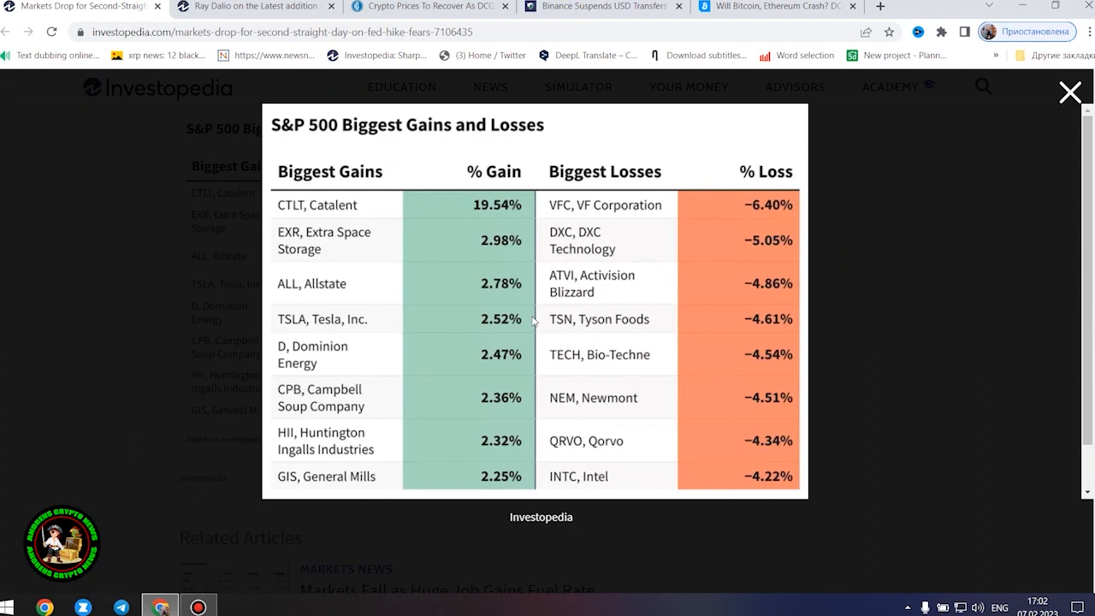
pyautogui.moveTo(388, 199)
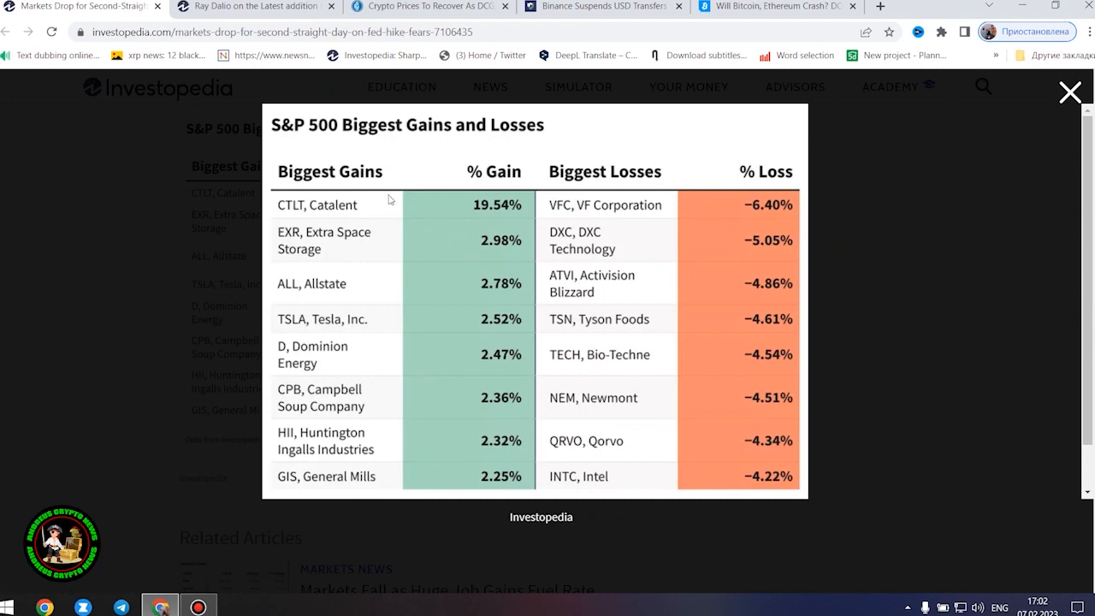
pyautogui.moveTo(390, 209)
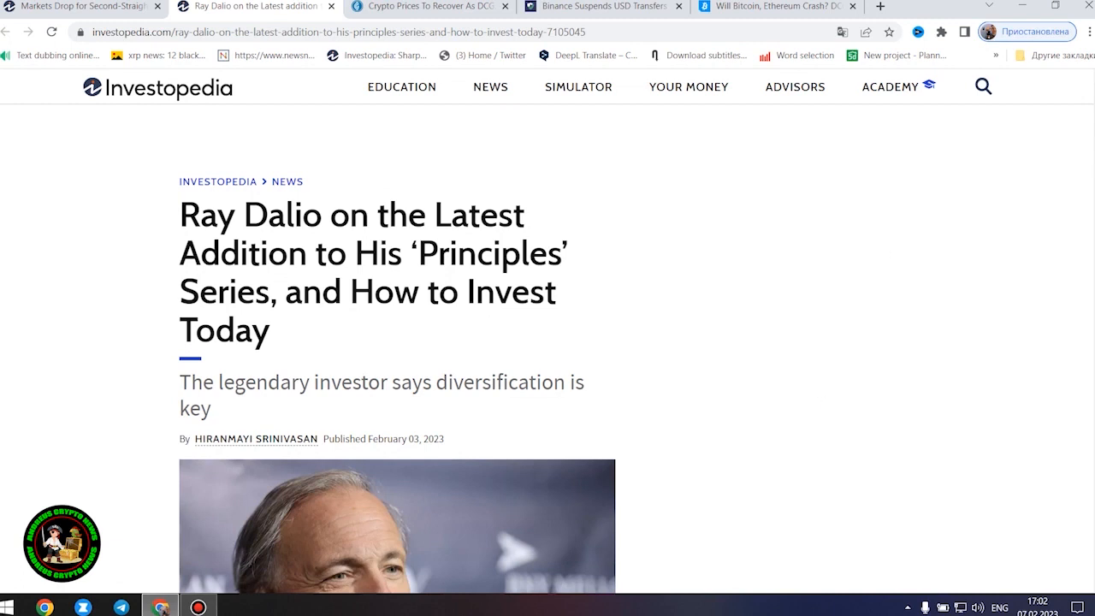
# - Read the Ray Dalio article's title, subtitle and photo, clearing the subtitle selection
pyautogui.scroll(-3)
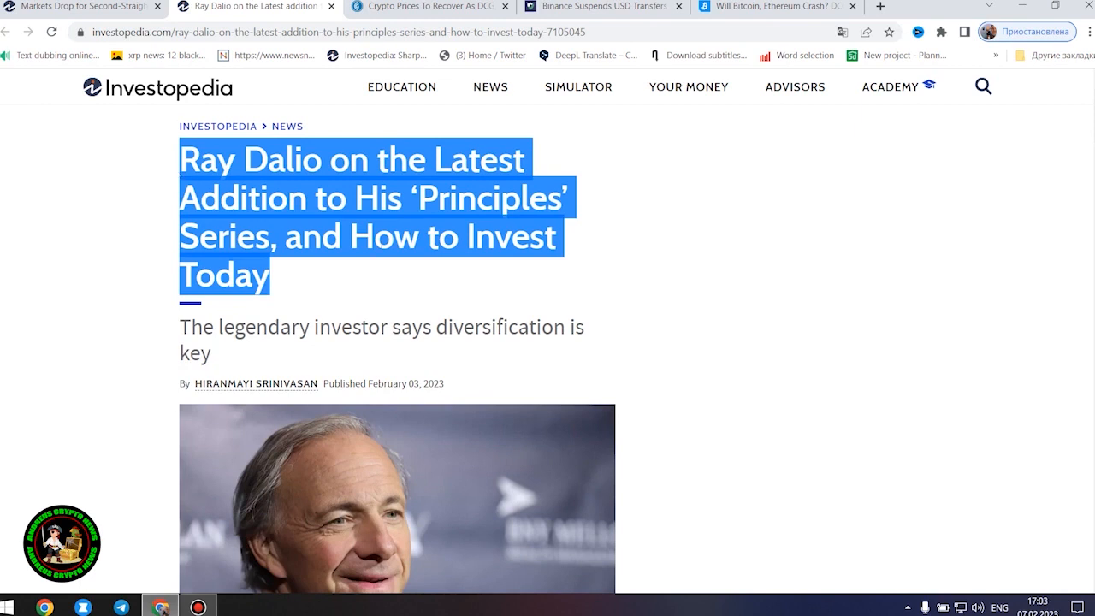
pyautogui.moveTo(739, 287)
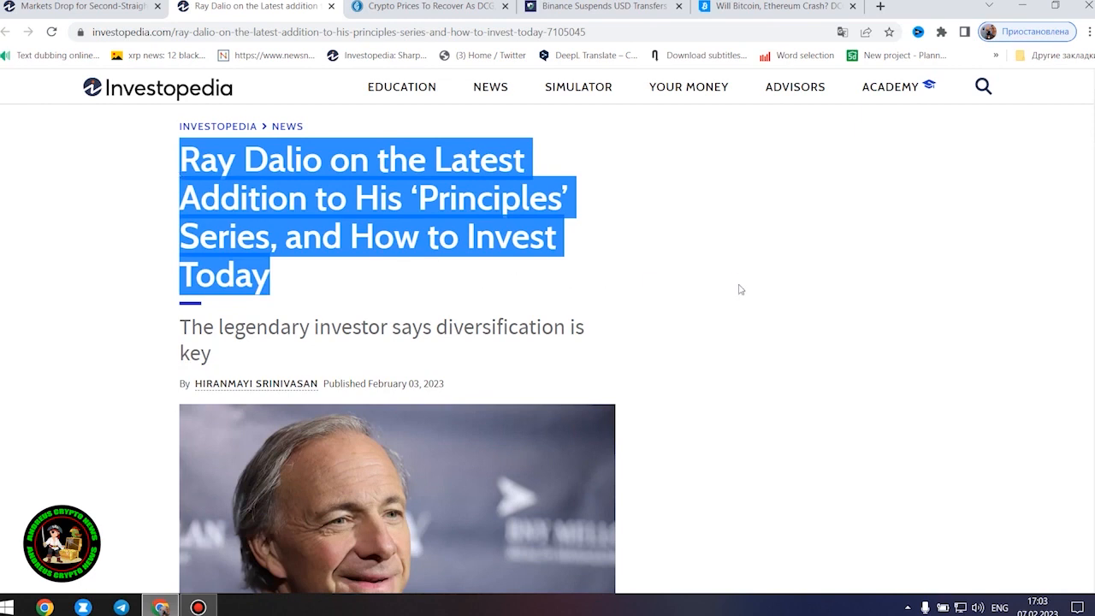
pyautogui.moveTo(989, 257)
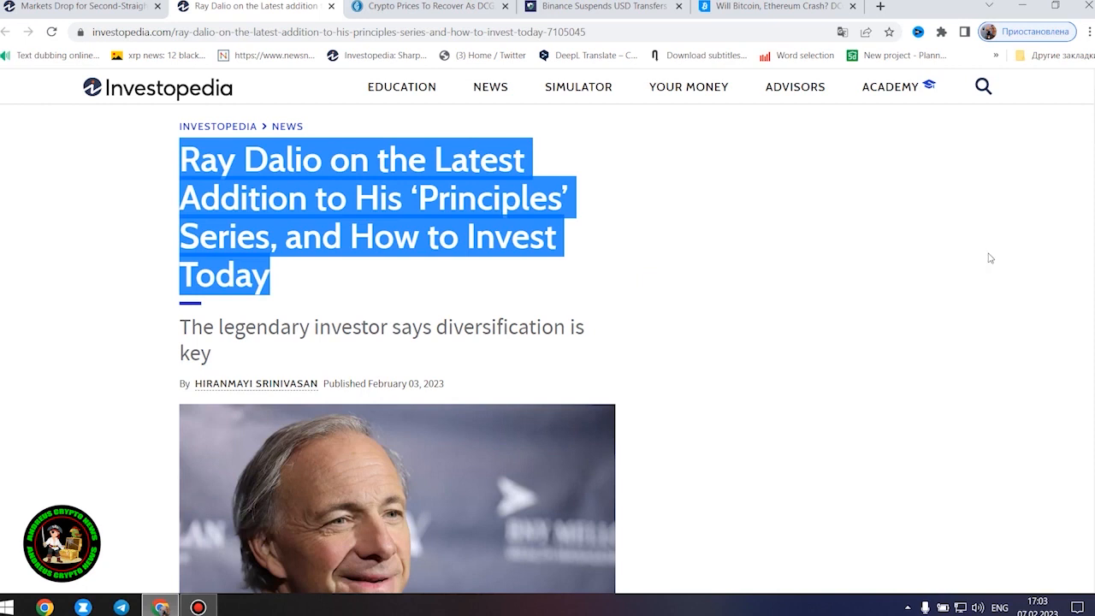
pyautogui.scroll(-3)
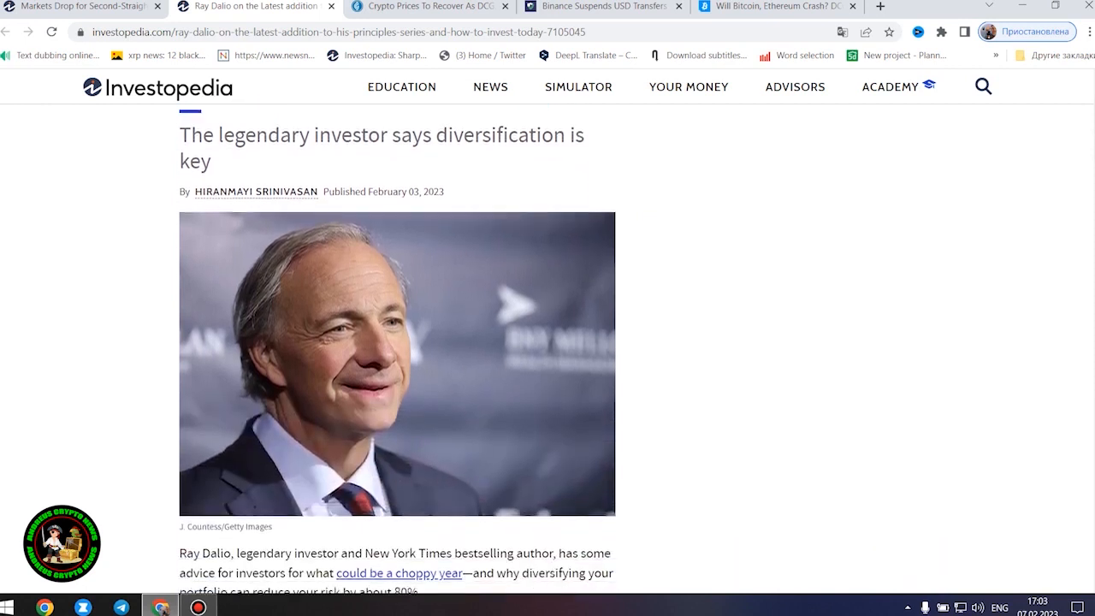
pyautogui.moveTo(236, 167)
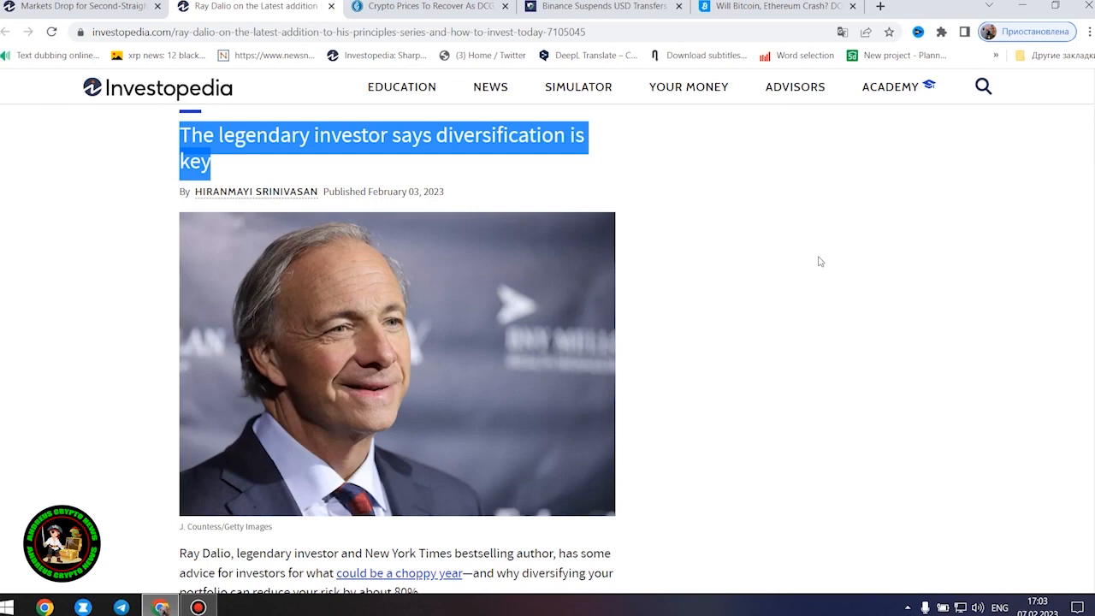
pyautogui.moveTo(815, 272)
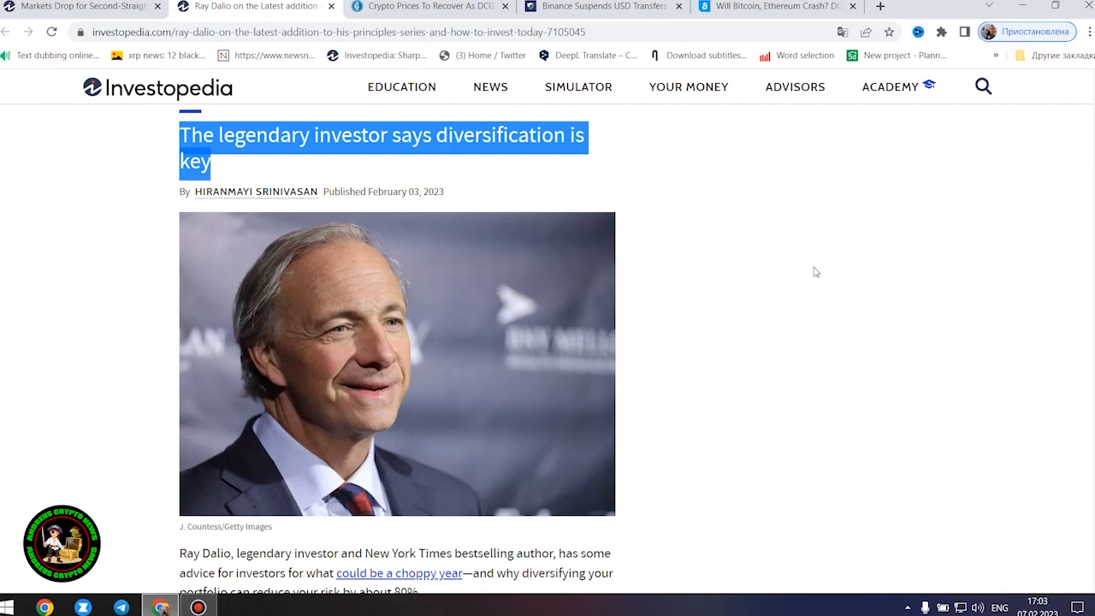
pyautogui.click(814, 272)
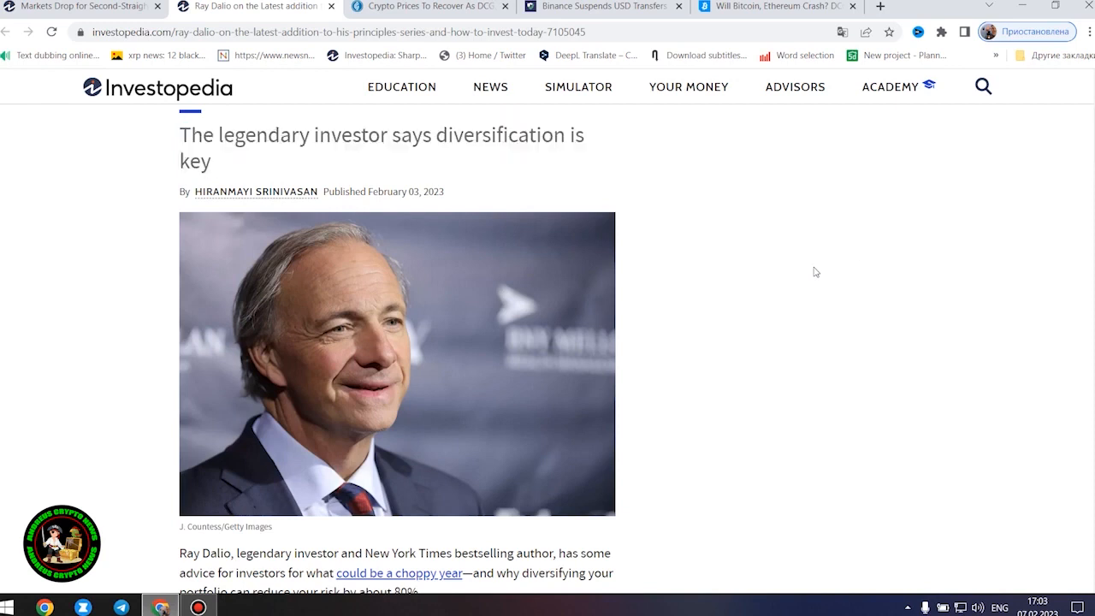
# - Scroll into the Dalio article's opening paragraphs and Key Takeaways box
pyautogui.scroll(-3)
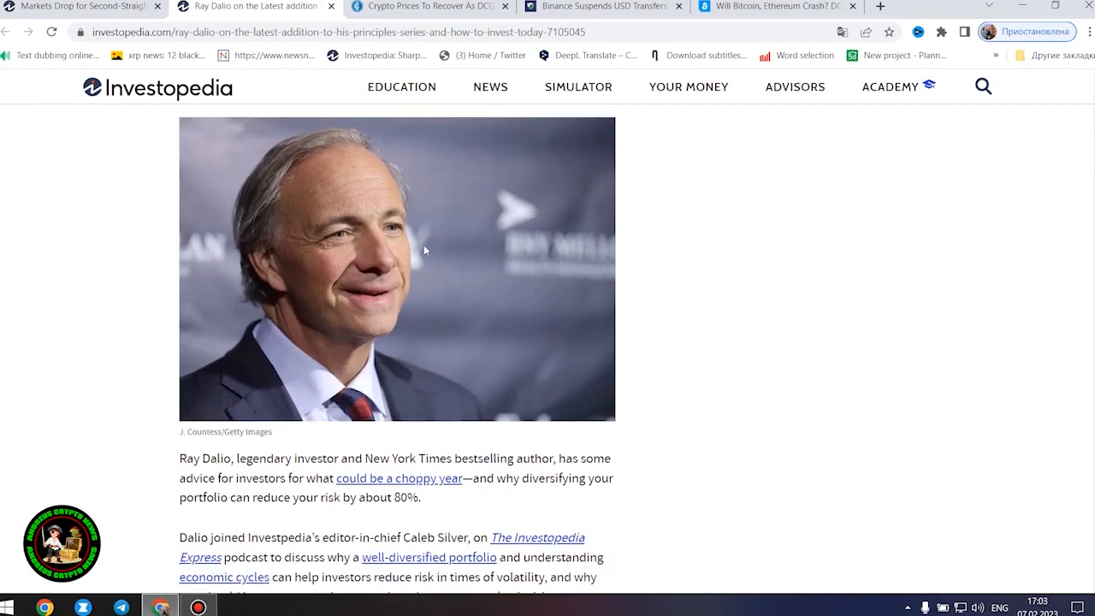
pyautogui.scroll(-3)
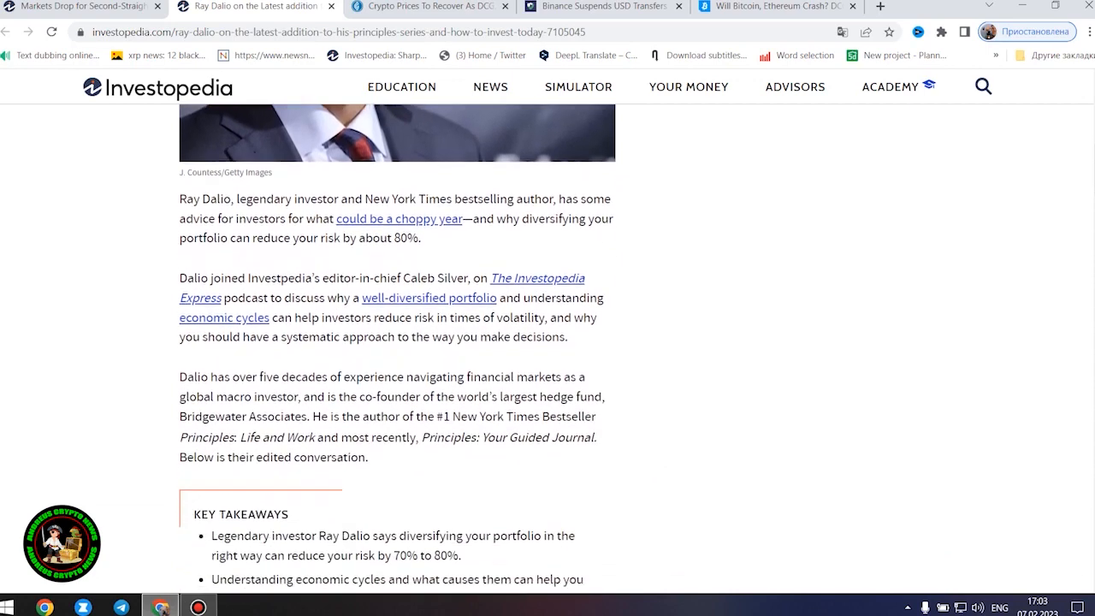
pyautogui.scroll(-3)
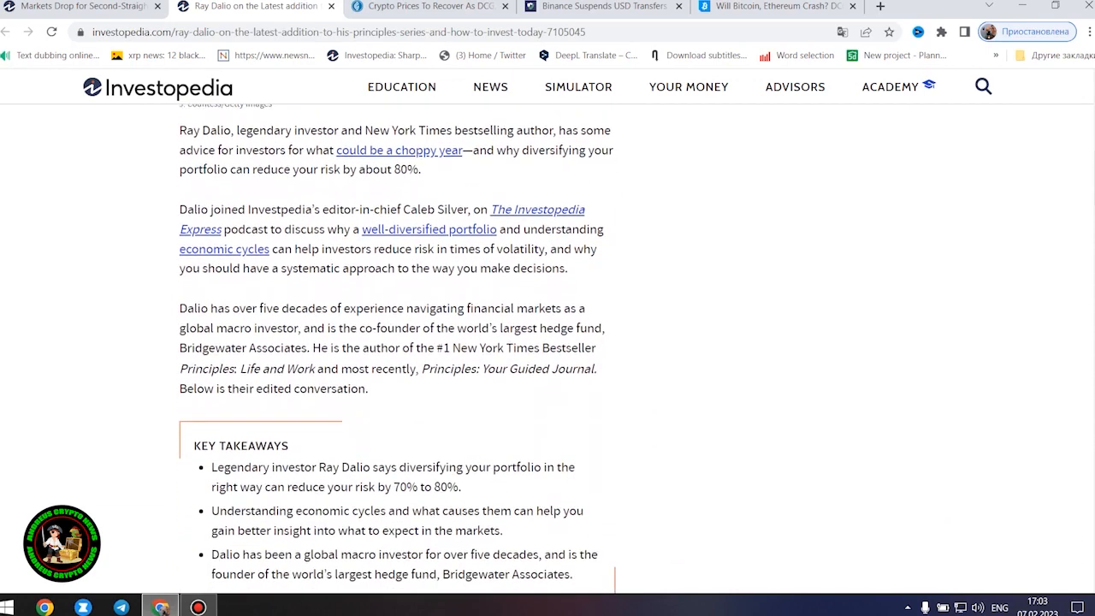
pyautogui.moveTo(688, 254)
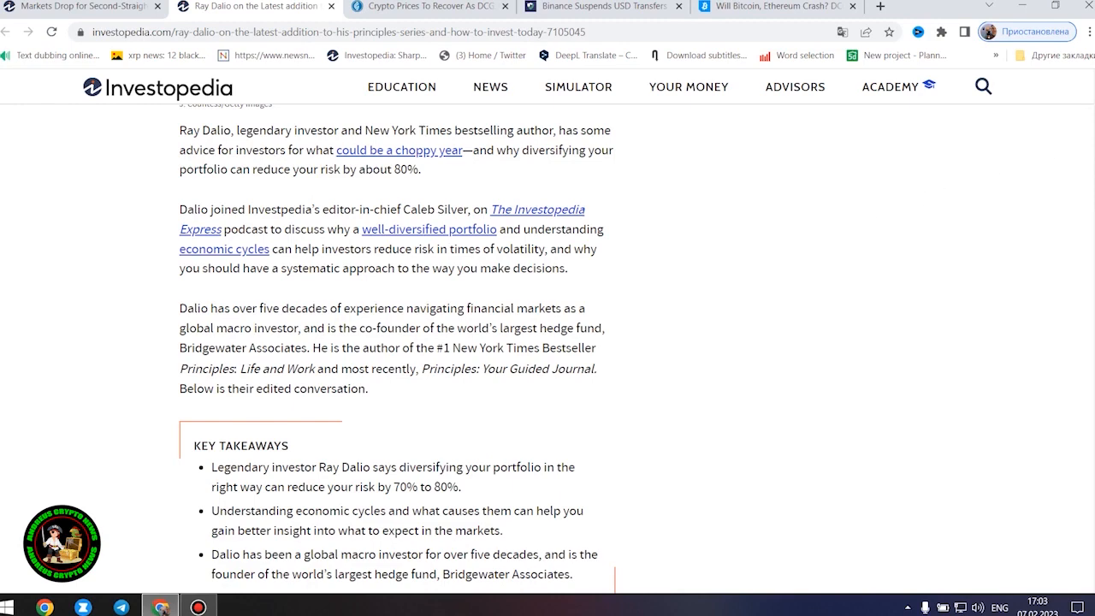
# - Read down through the Dalio interview's return-to-risk section
pyautogui.scroll(-3)
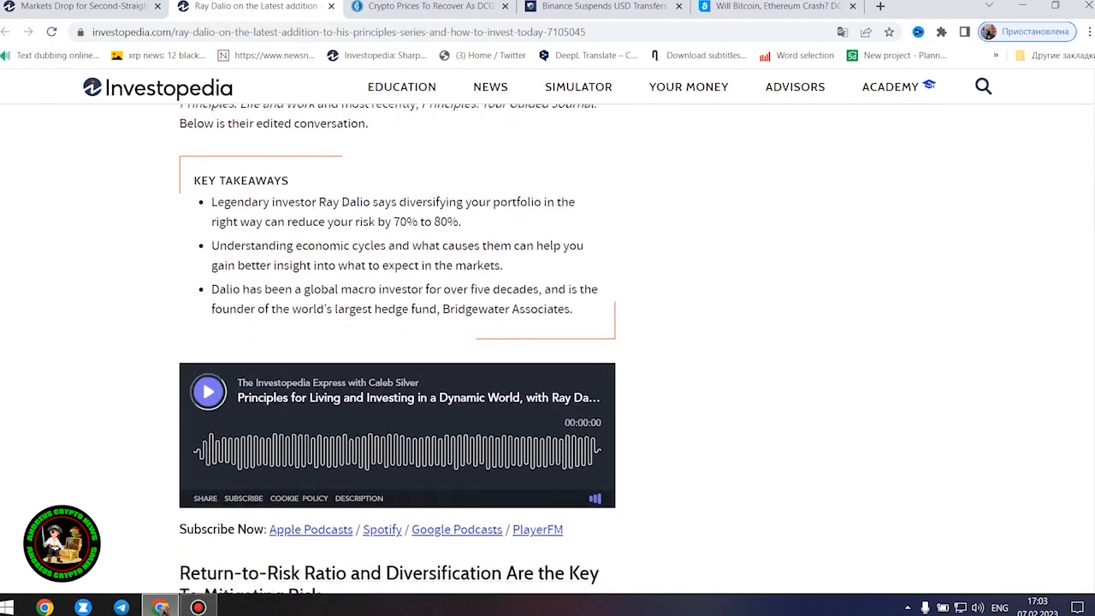
pyautogui.scroll(-3)
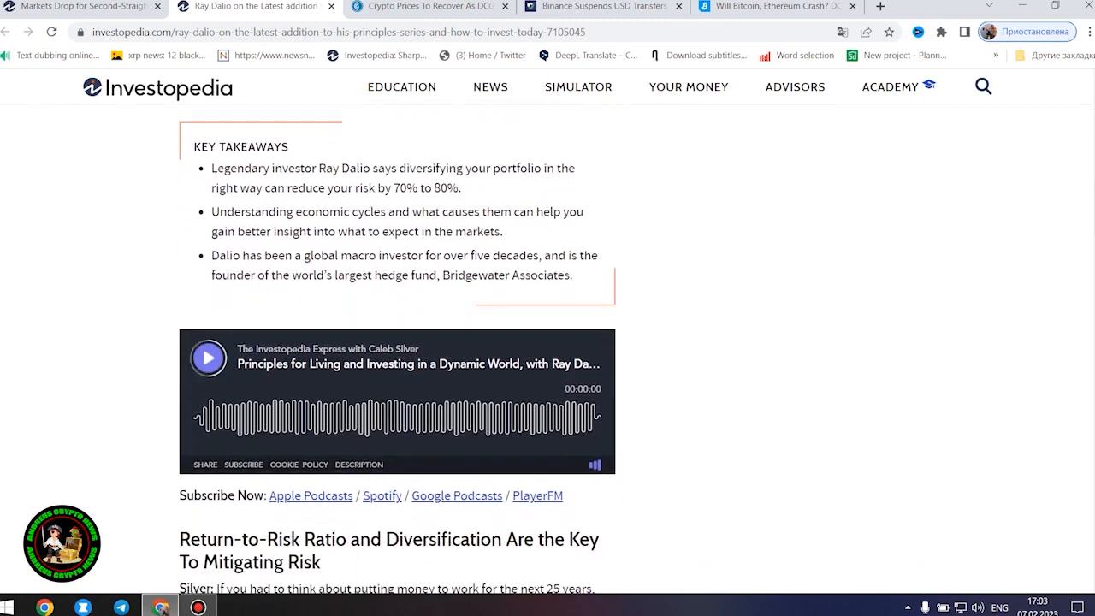
pyautogui.scroll(-3)
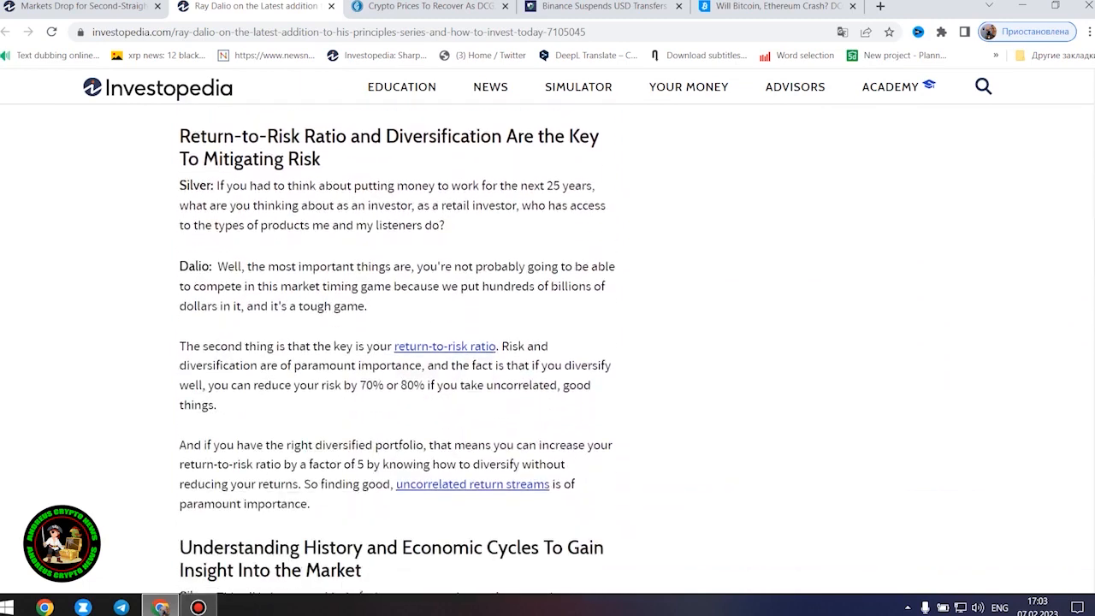
pyautogui.scroll(-3)
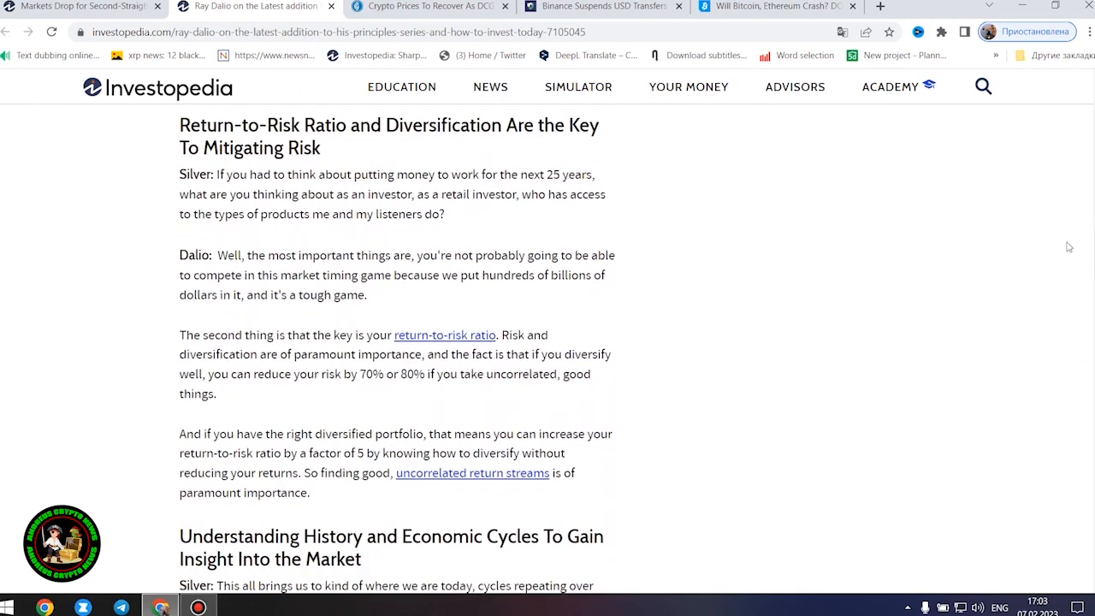
pyautogui.moveTo(936, 243)
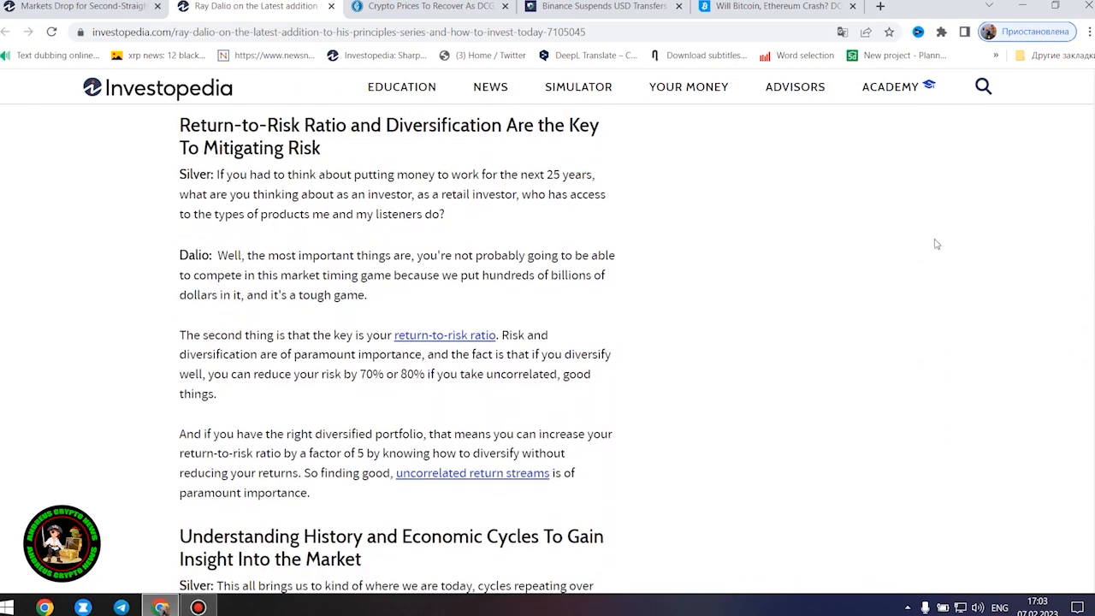
pyautogui.moveTo(1016, 250)
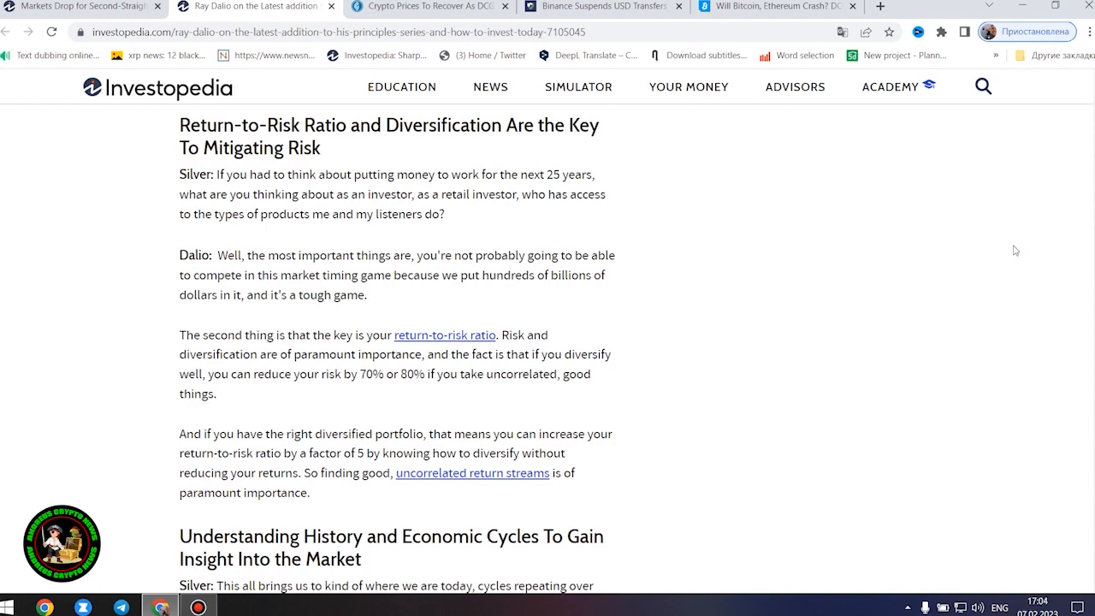
pyautogui.scroll(-3)
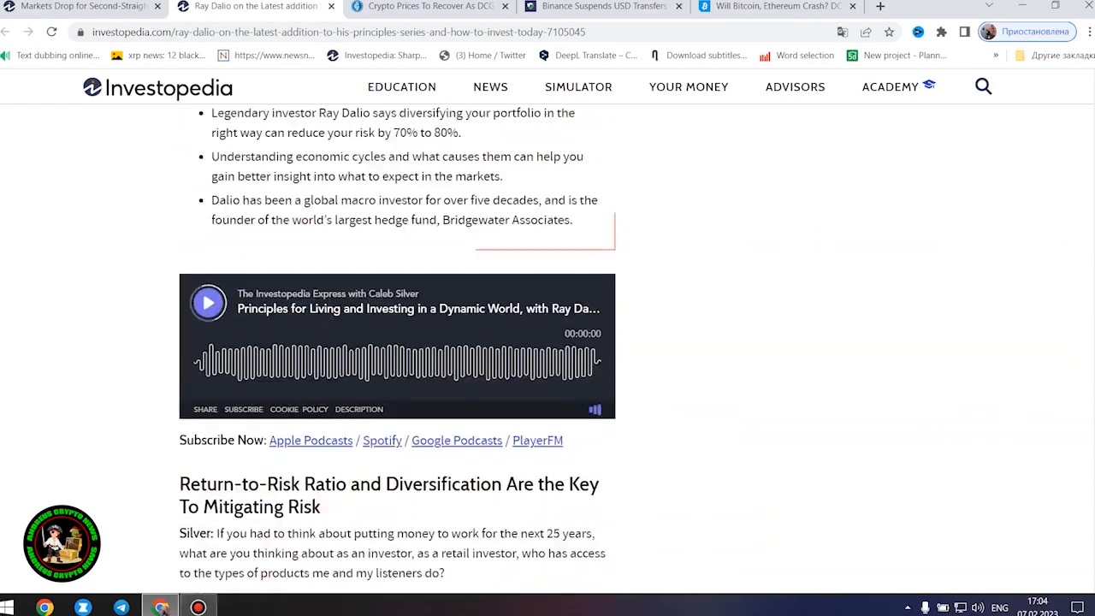
# - Reach 'Understanding History and Economic Cycles' and Dalio's debt-cycle answer
pyautogui.scroll(3)
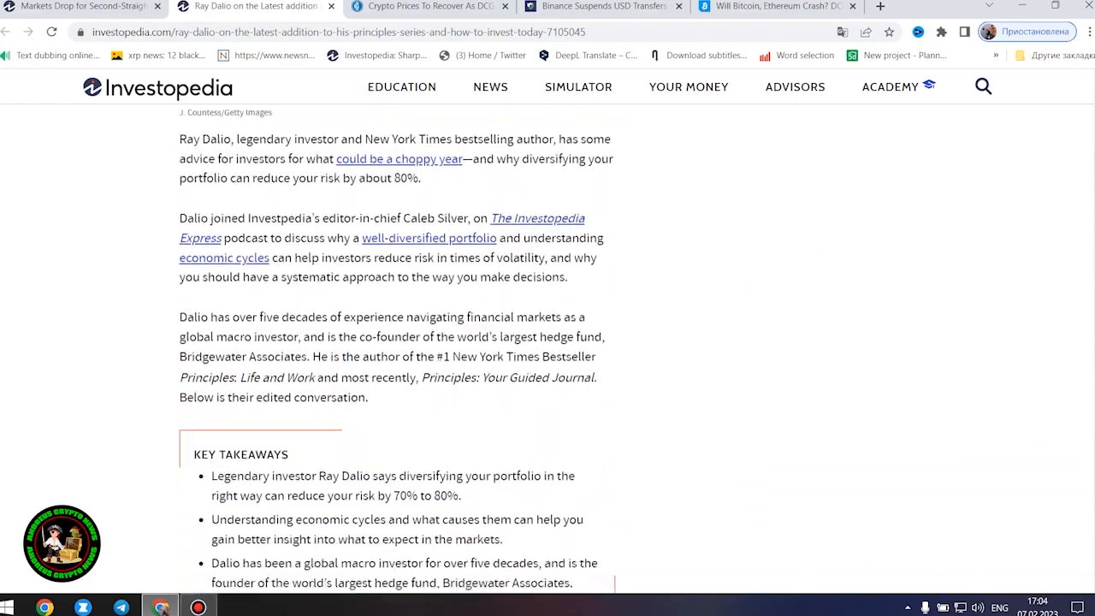
pyautogui.scroll(-3)
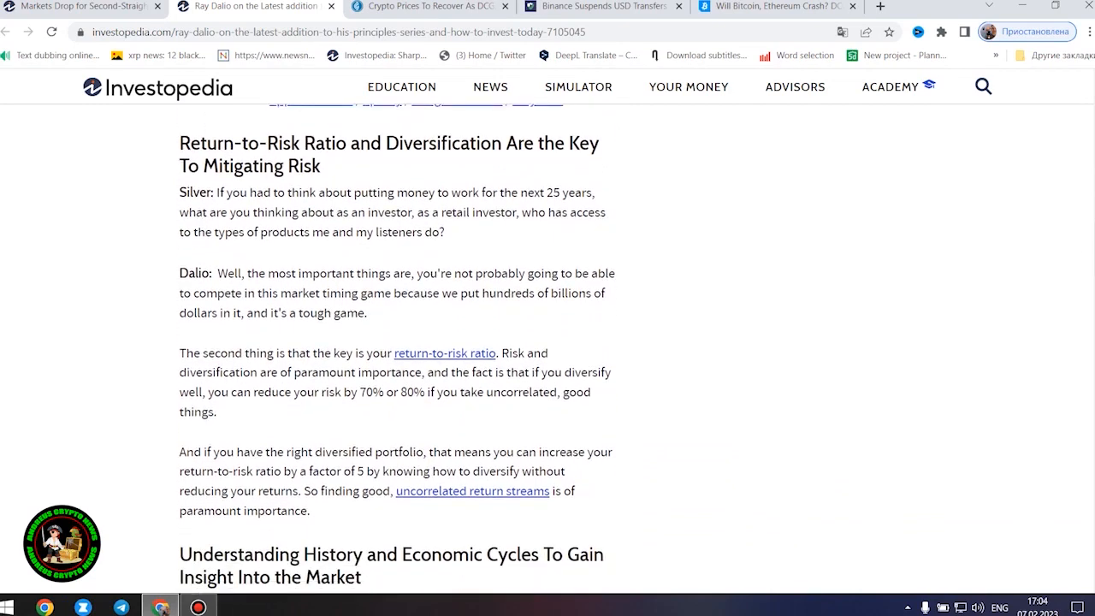
pyautogui.scroll(-3)
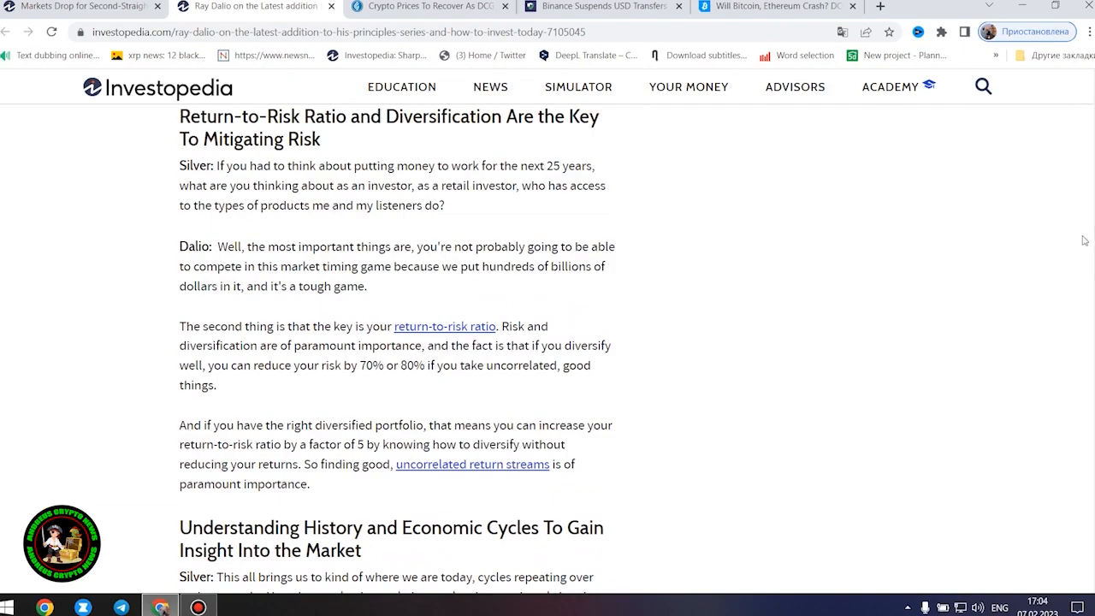
pyautogui.scroll(-3)
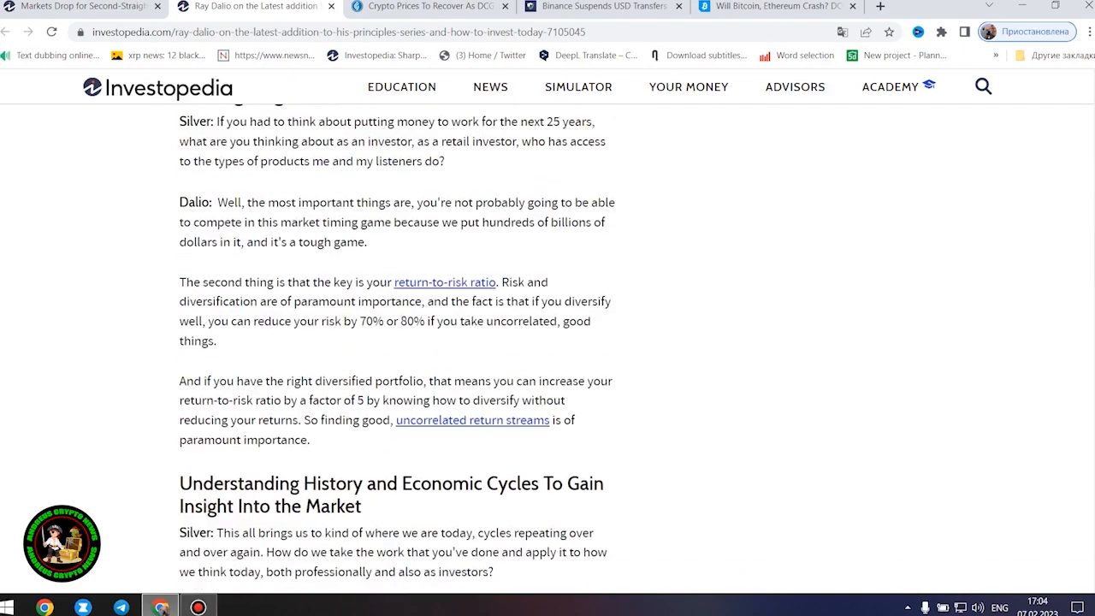
pyautogui.scroll(-3)
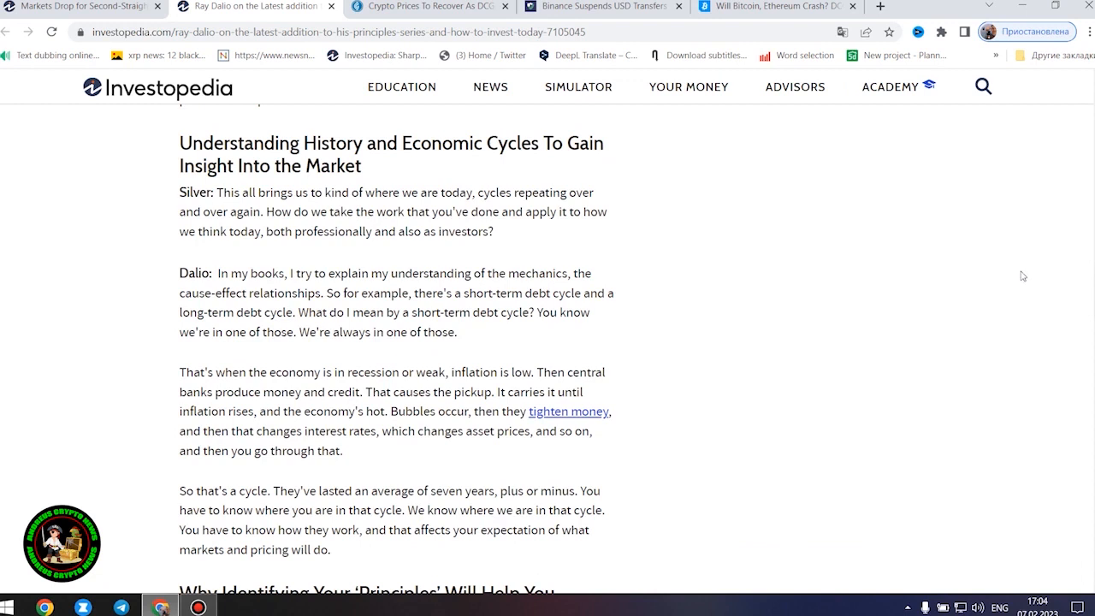
pyautogui.moveTo(1016, 281)
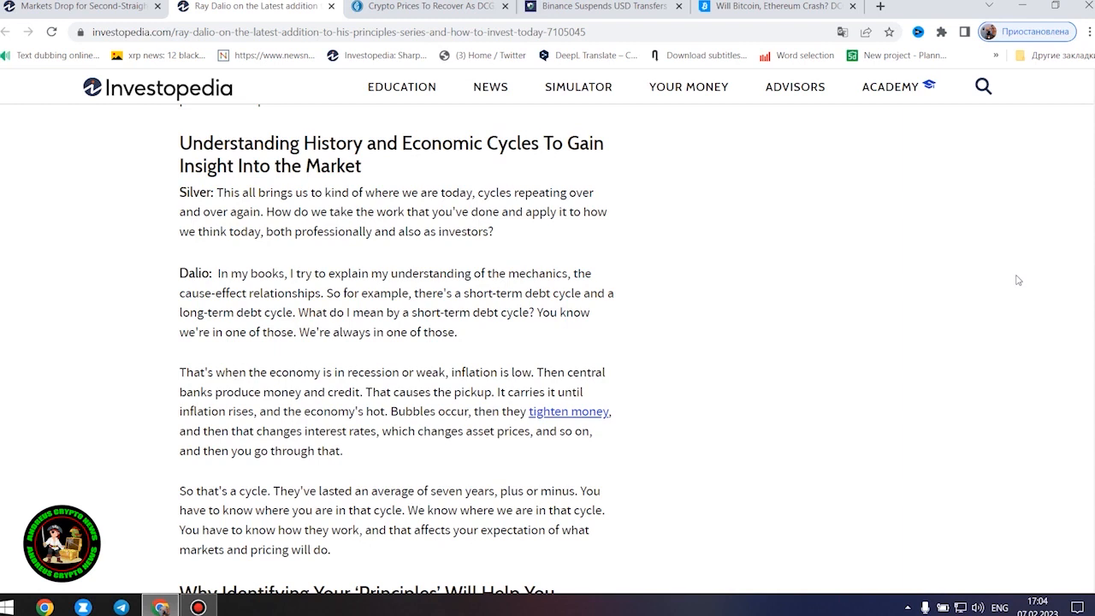
pyautogui.moveTo(1013, 280)
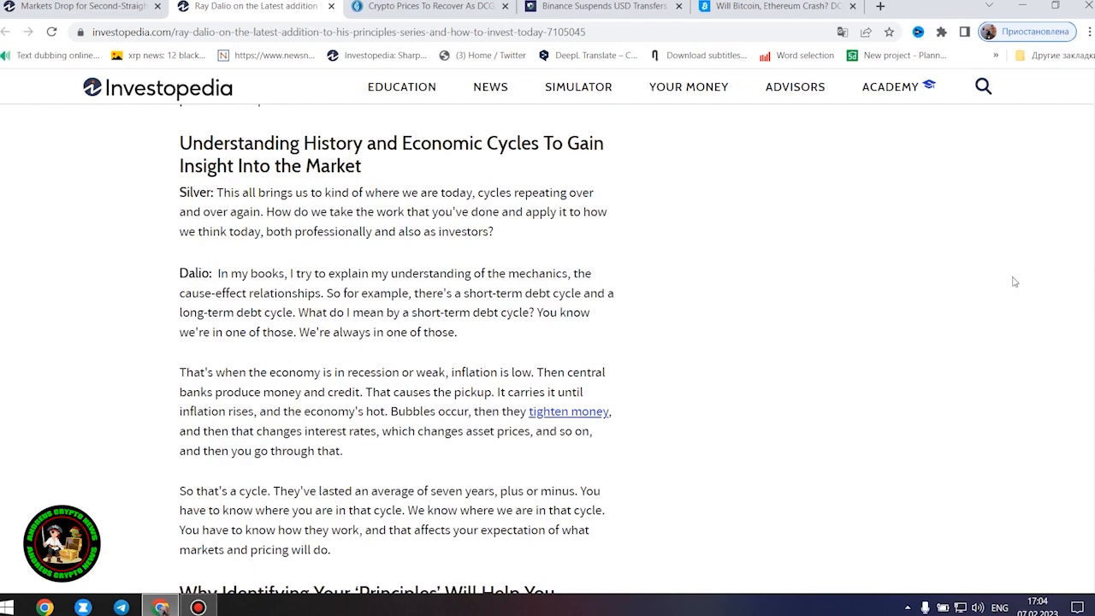
# - Scroll past 'Why Identifying Your Principles' to Dalio's favorite investing terms, diversification and financial engineering
pyautogui.scroll(-3)
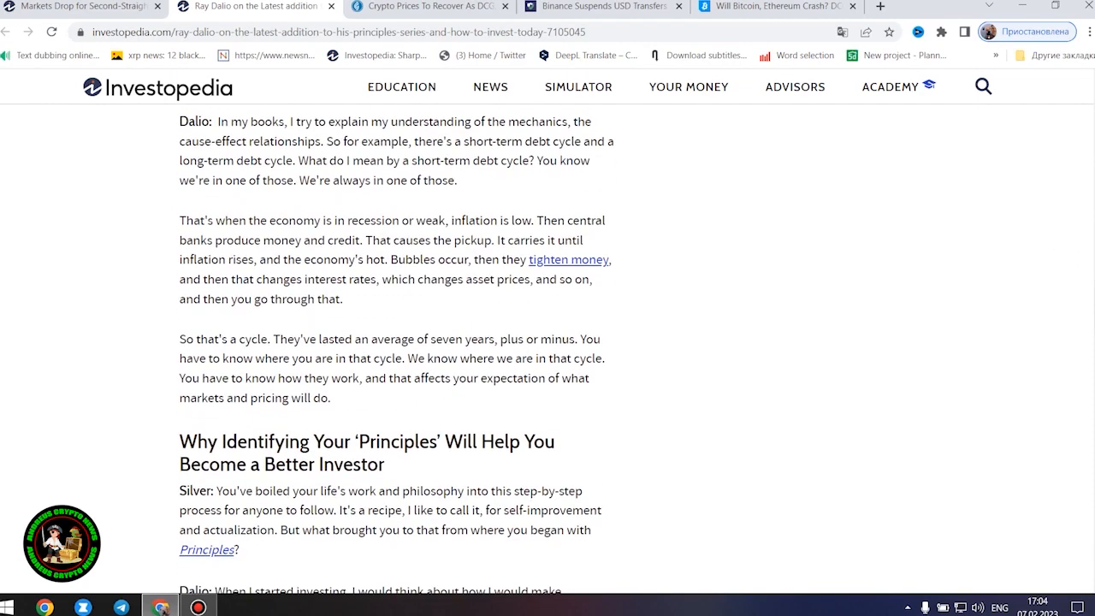
pyautogui.scroll(-3)
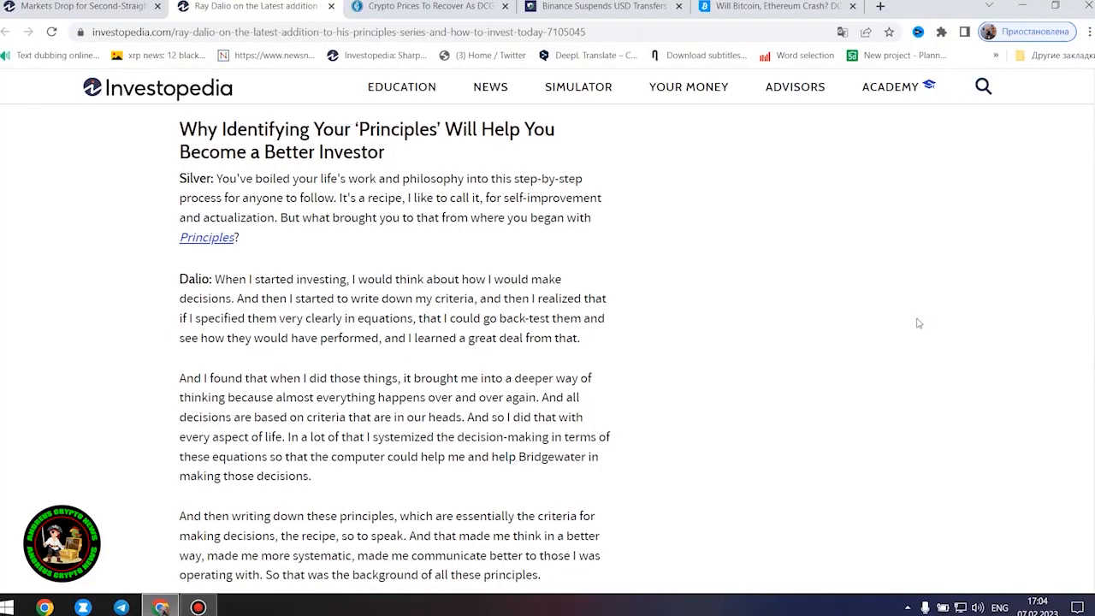
pyautogui.moveTo(914, 308)
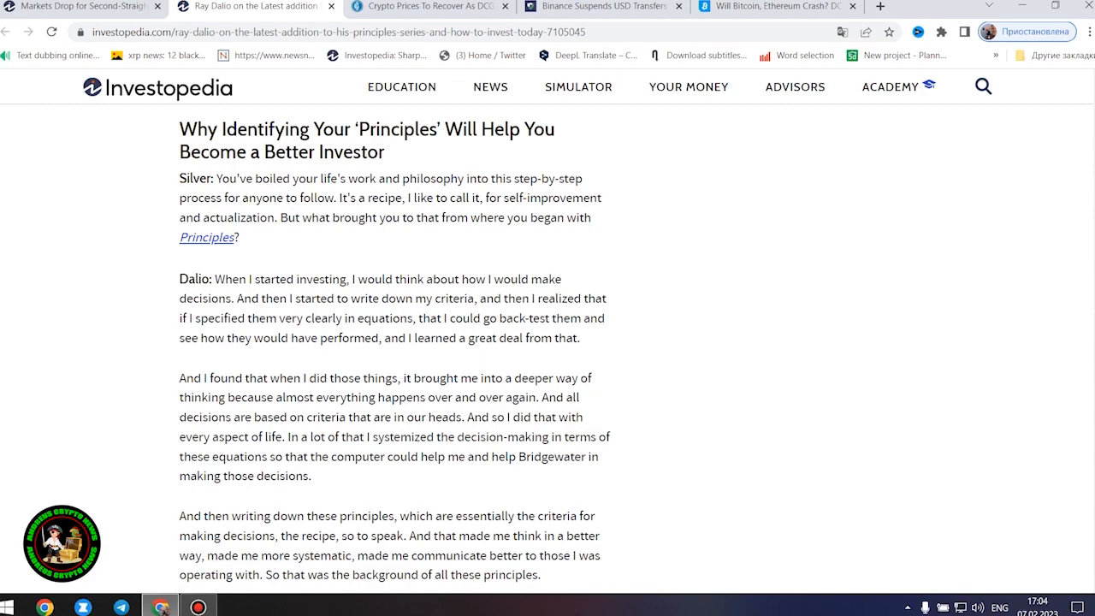
pyautogui.scroll(-3)
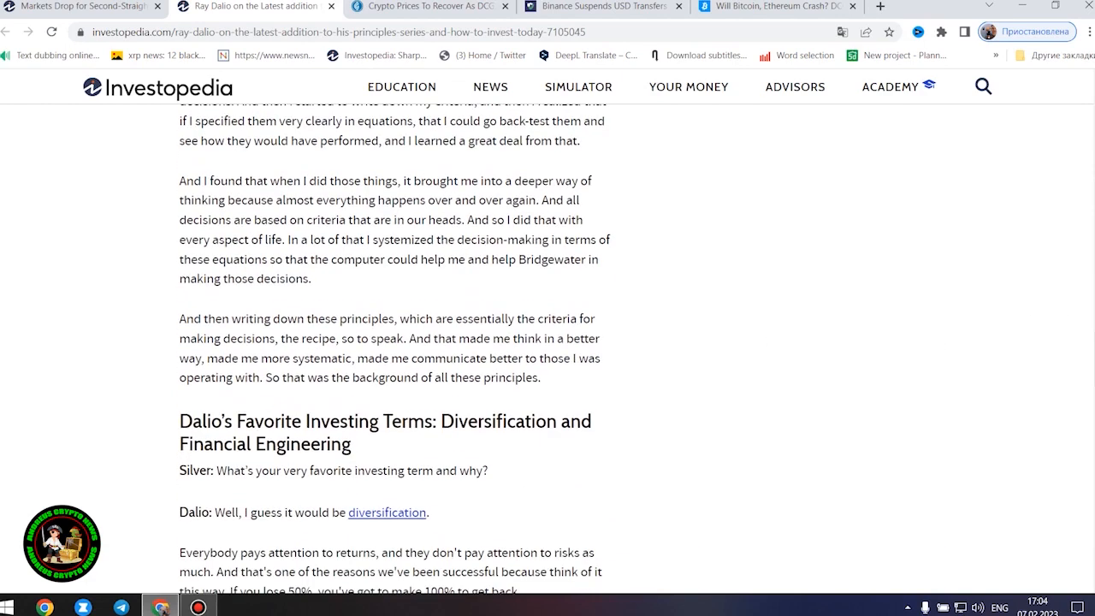
pyautogui.scroll(-3)
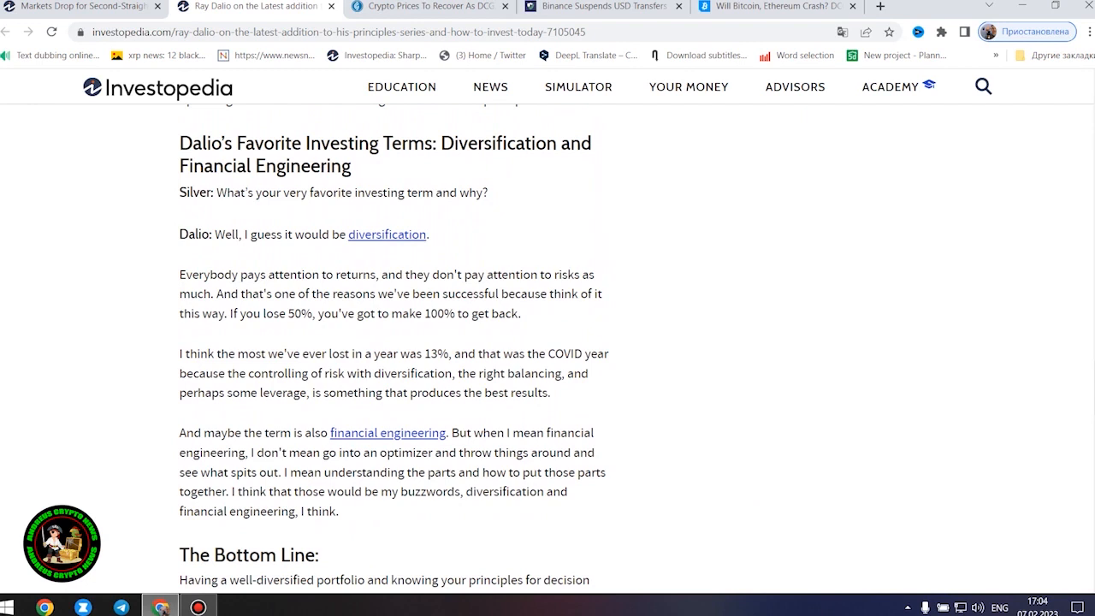
pyautogui.moveTo(1068, 392)
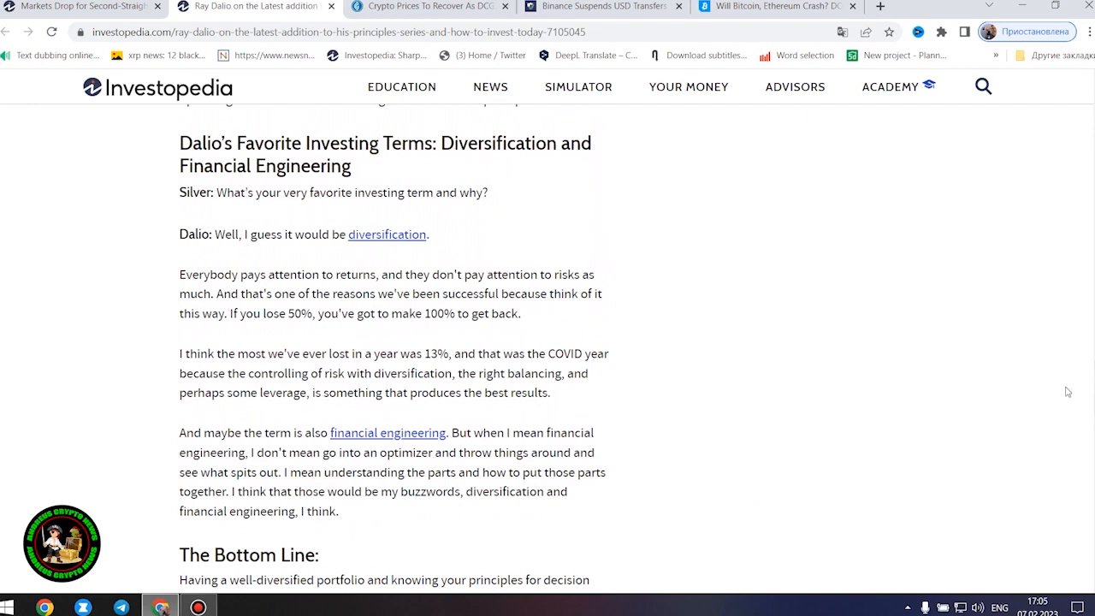
pyautogui.moveTo(1064, 397)
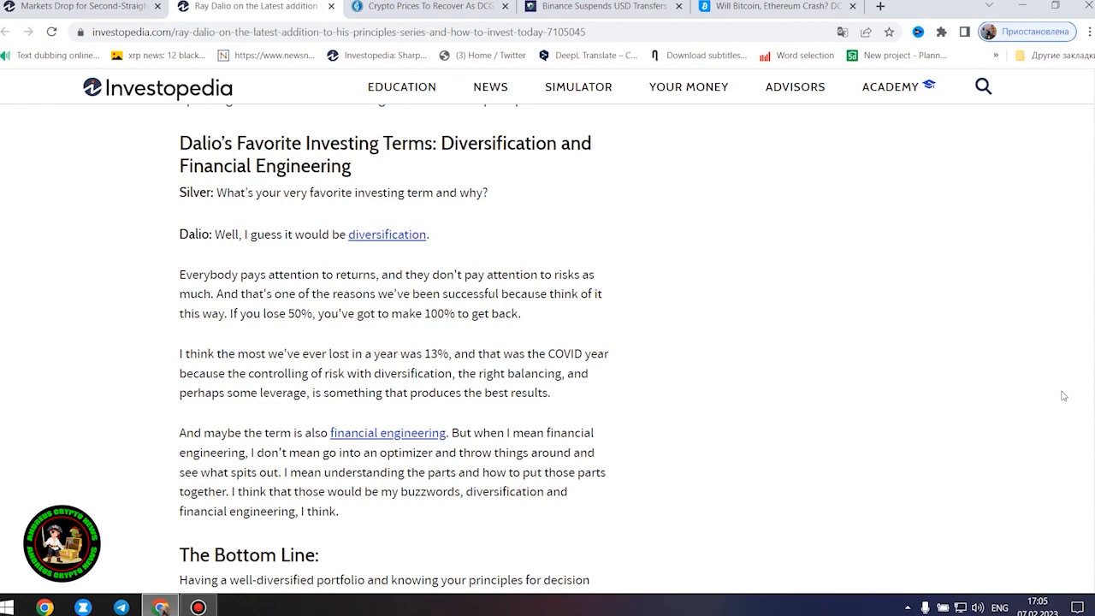
# - Read 'The Bottom Line' down to Related Articles, then switch to the CoinGape crypto prices recovery article
pyautogui.scroll(-3)
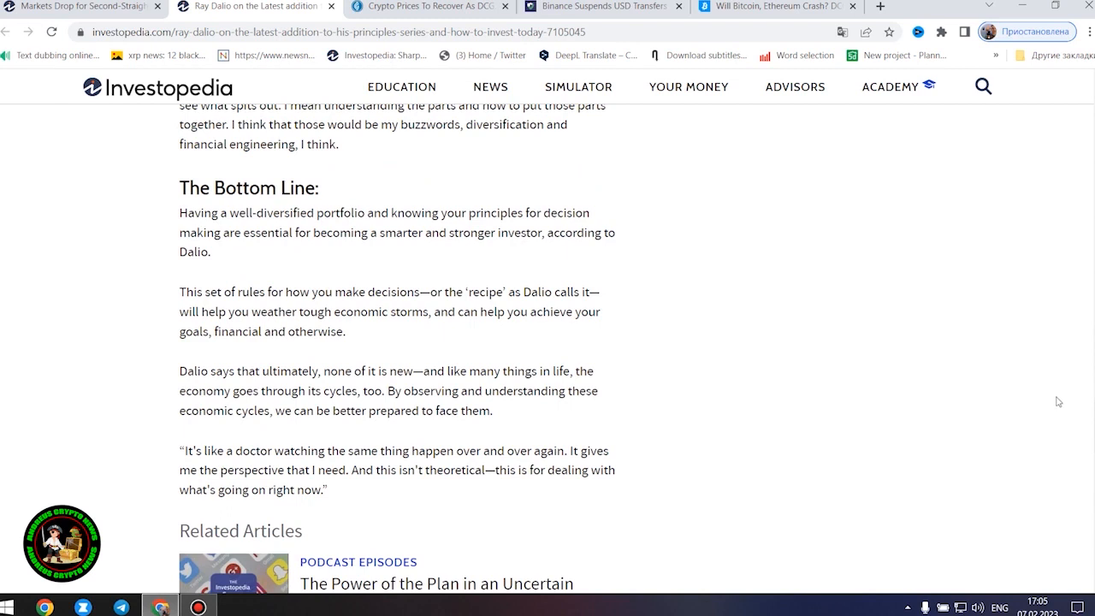
pyautogui.moveTo(1054, 404)
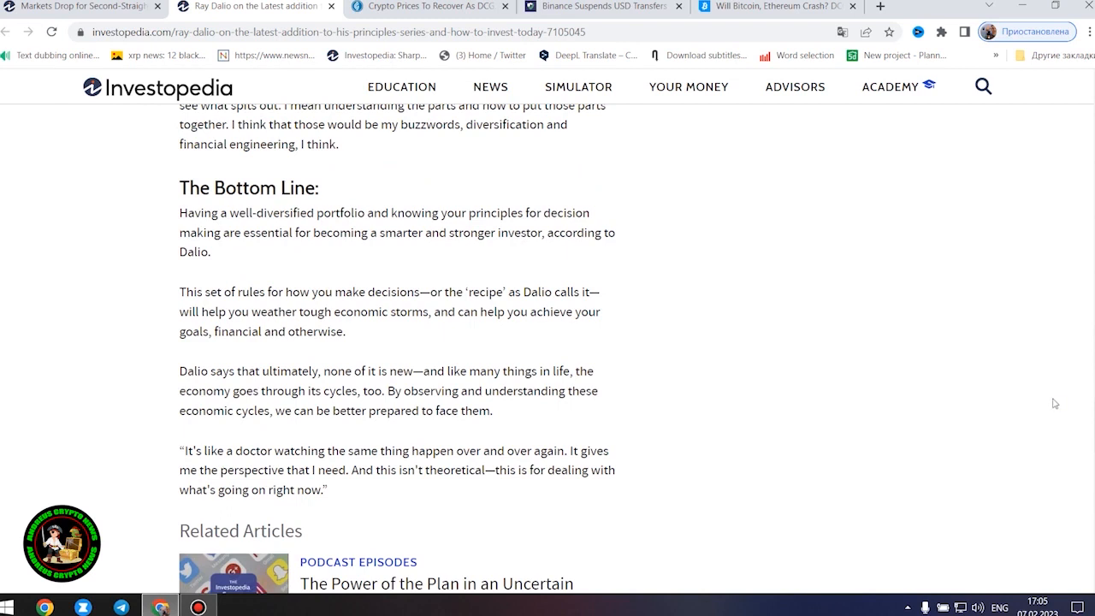
pyautogui.scroll(-3)
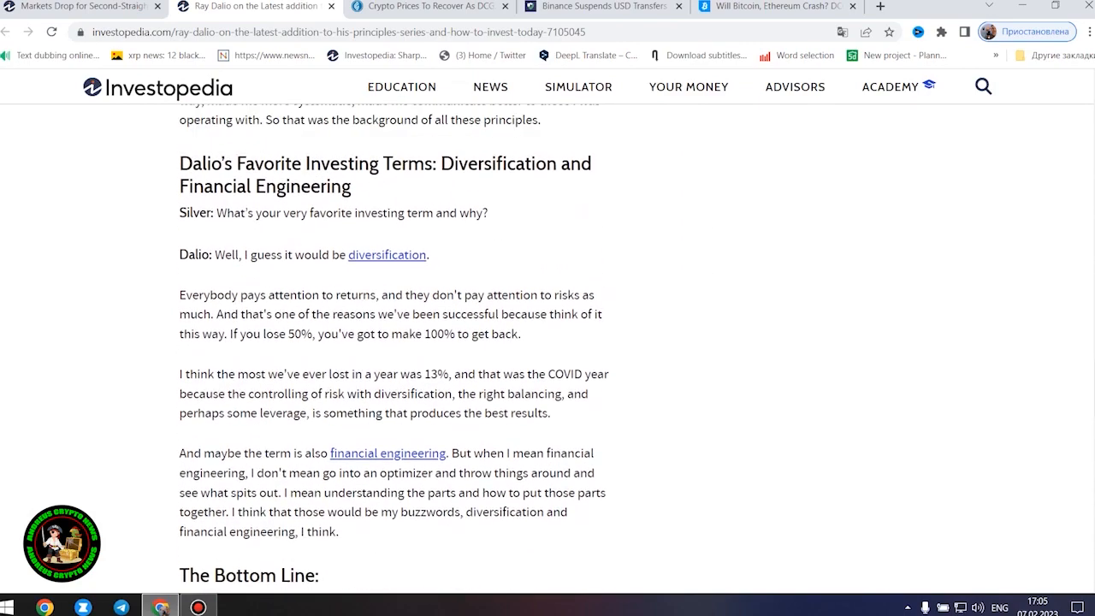
pyautogui.moveTo(1016, 373)
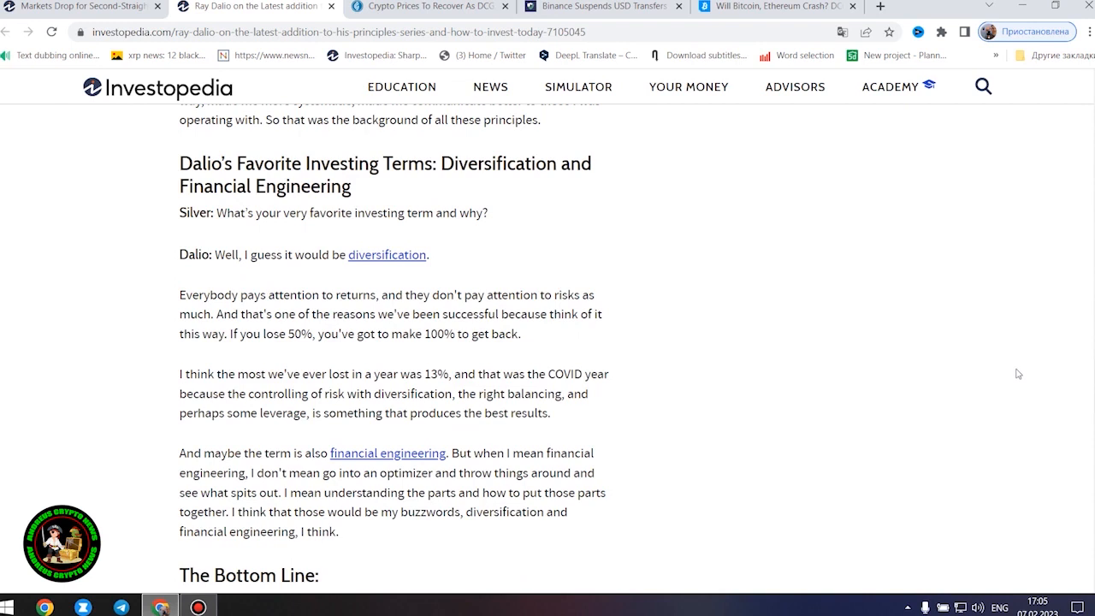
pyautogui.moveTo(1009, 373)
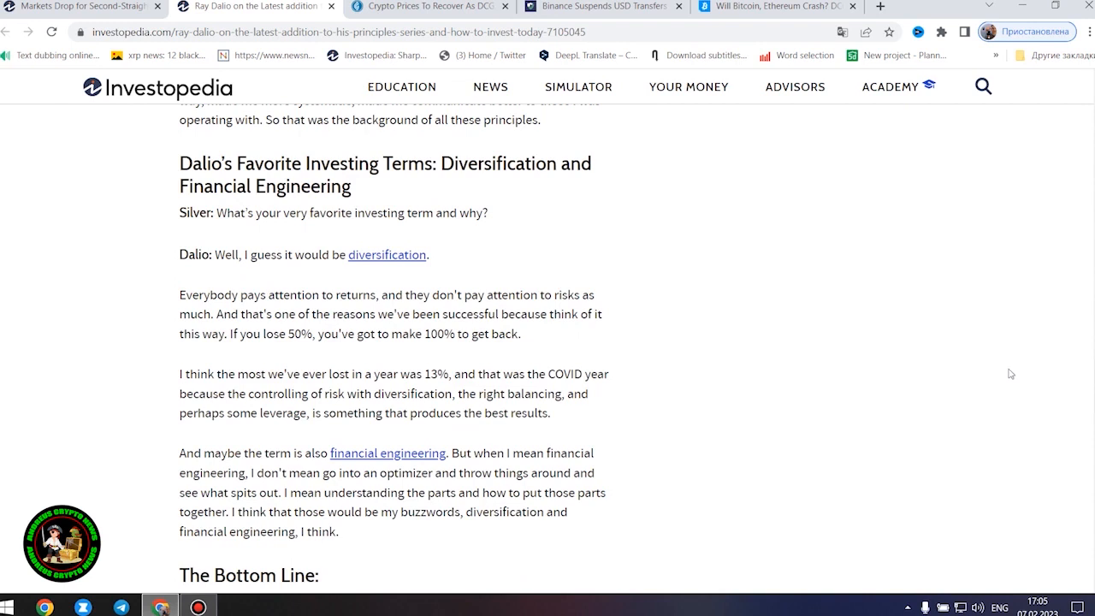
pyautogui.moveTo(987, 383)
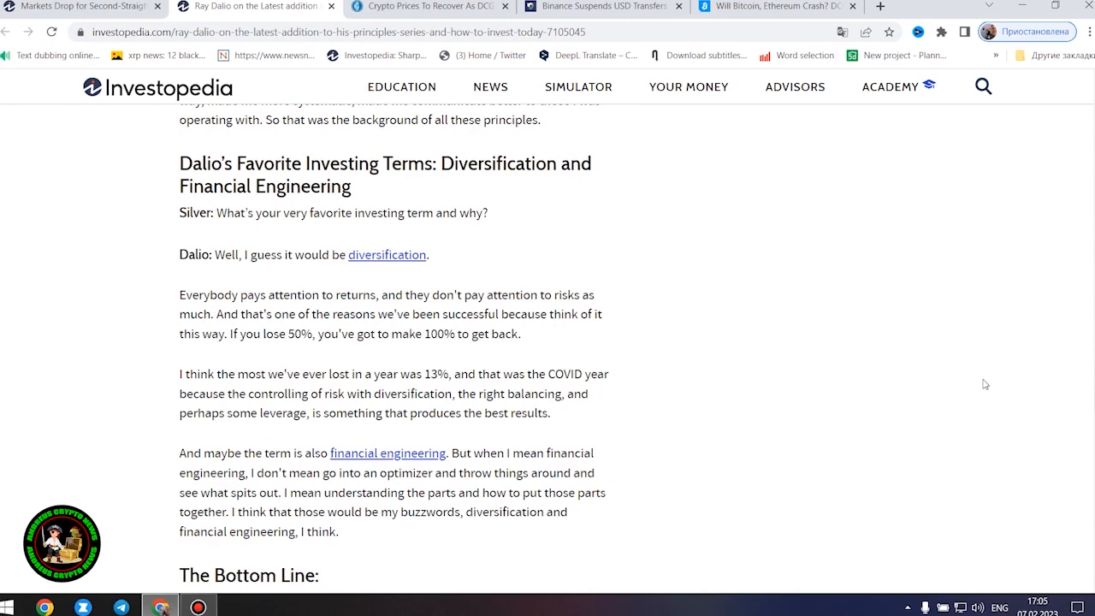
pyautogui.scroll(-3)
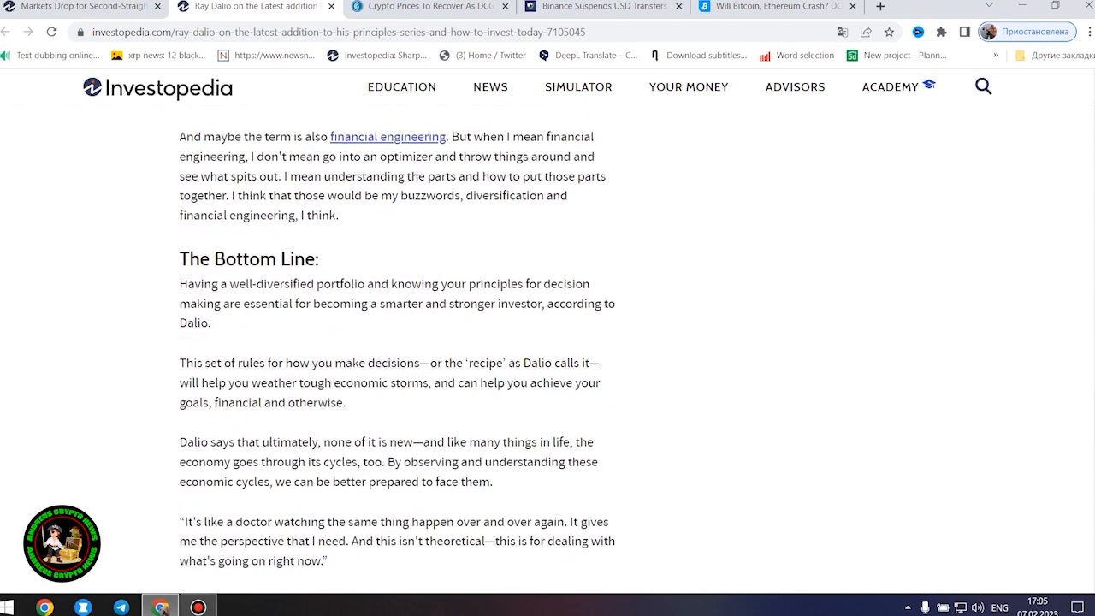
pyautogui.scroll(-3)
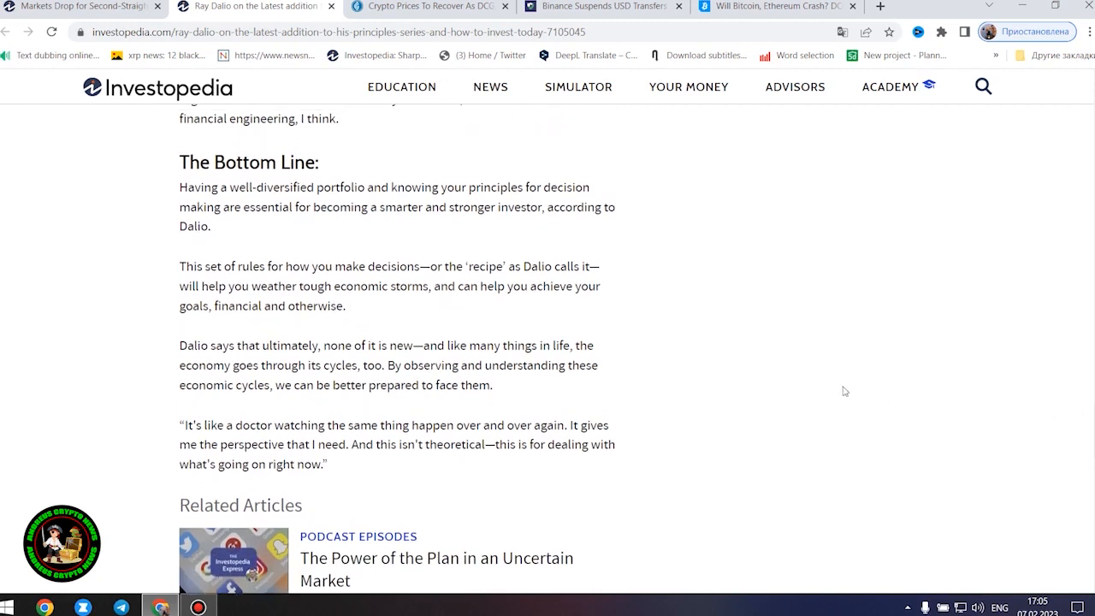
pyautogui.moveTo(552, 94)
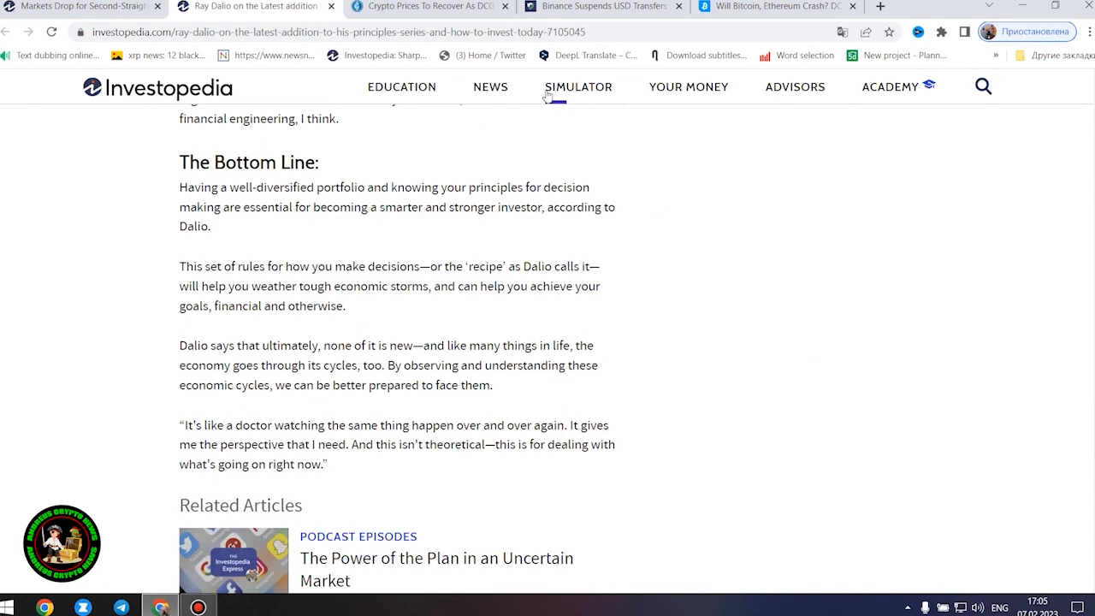
pyautogui.click(429, 6)
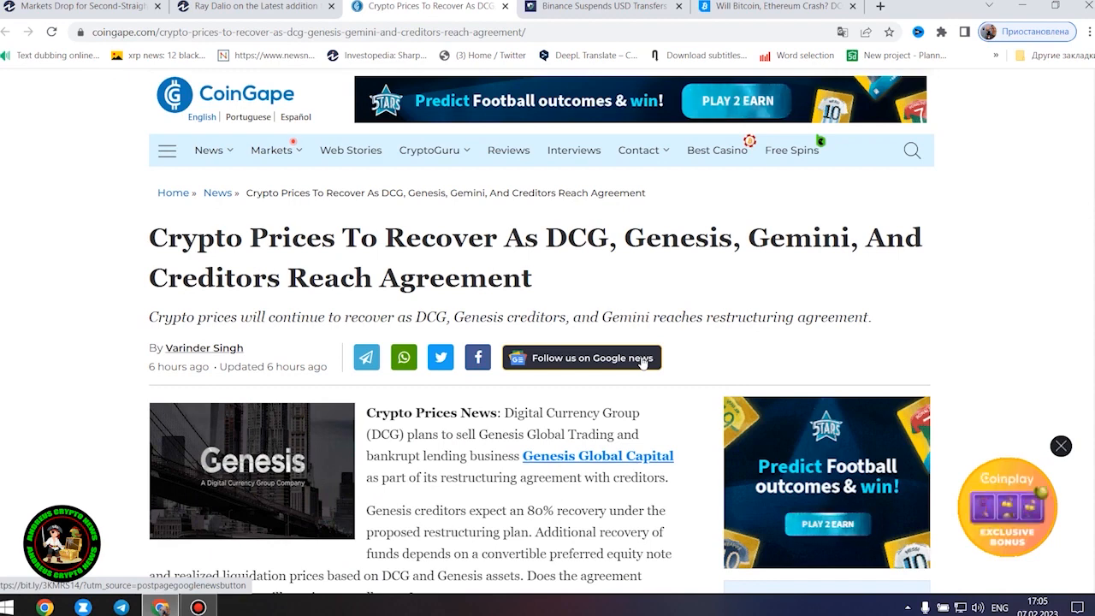
pyautogui.moveTo(647, 332)
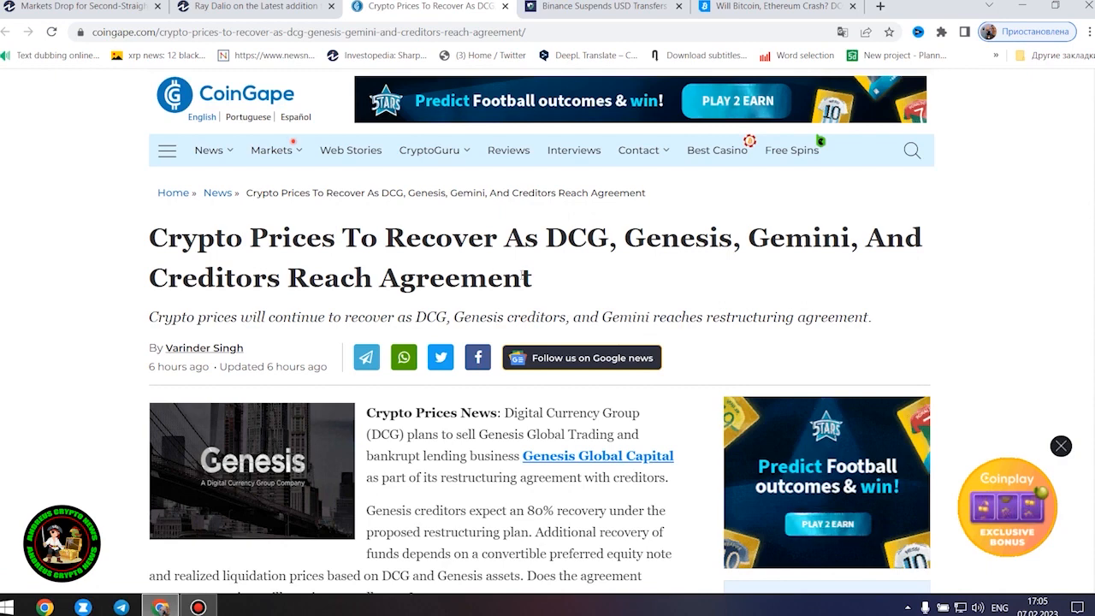
# - Highlight the CoinGape headline and read the article's intro
pyautogui.tripleClick(359, 238)
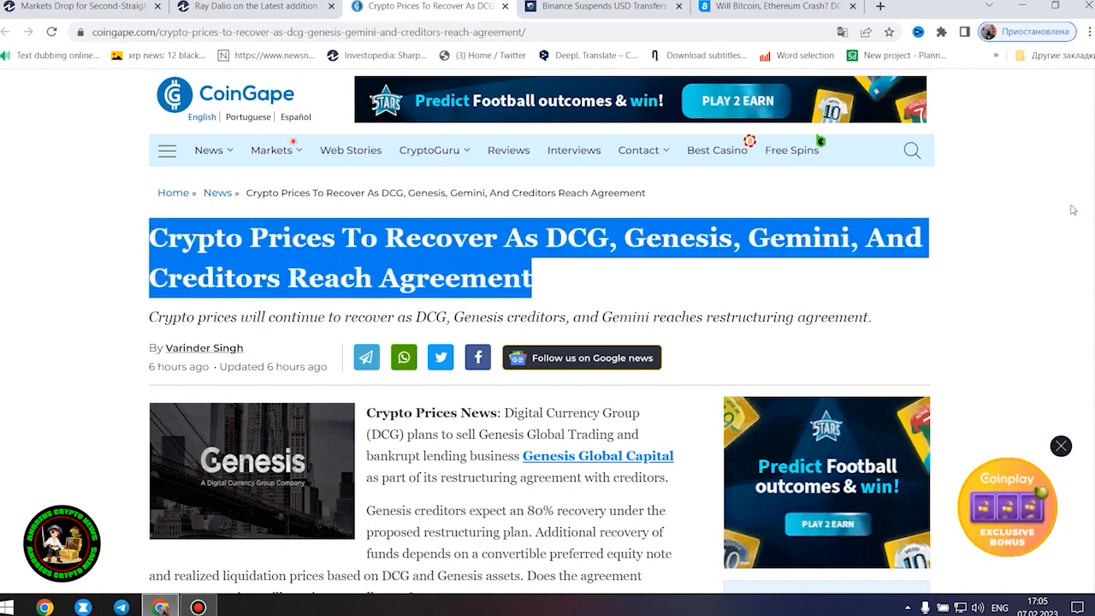
pyautogui.scroll(-3)
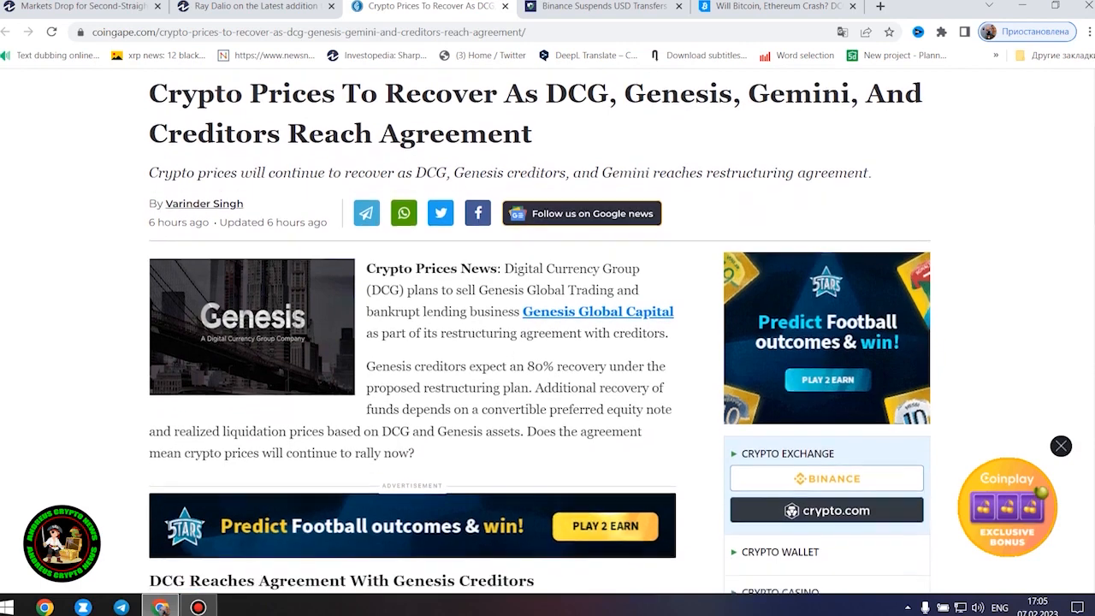
pyautogui.scroll(-3)
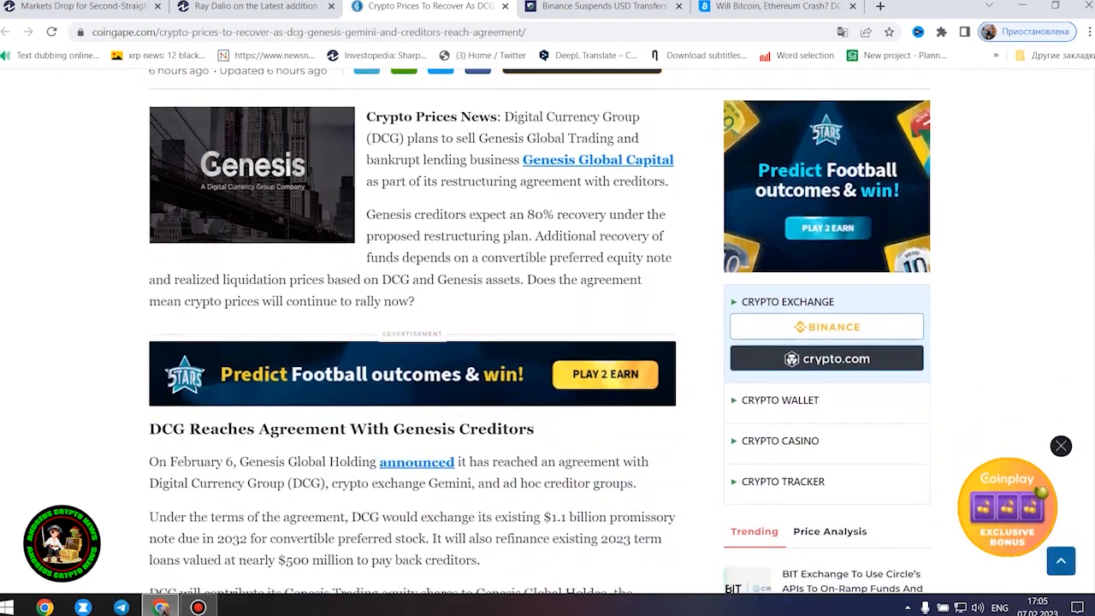
pyautogui.scroll(-3)
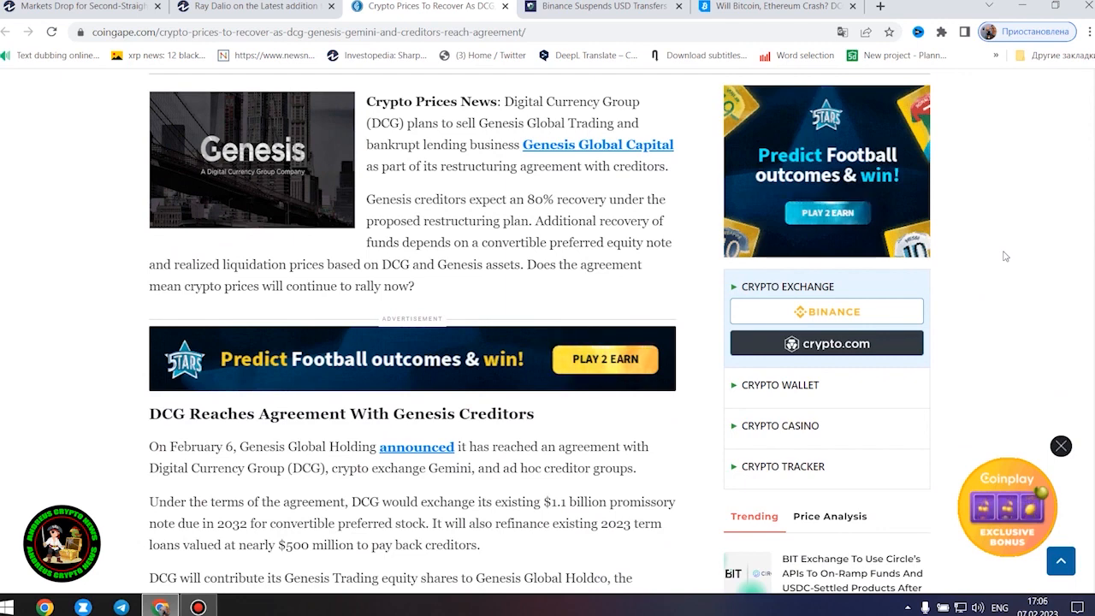
pyautogui.moveTo(1034, 263)
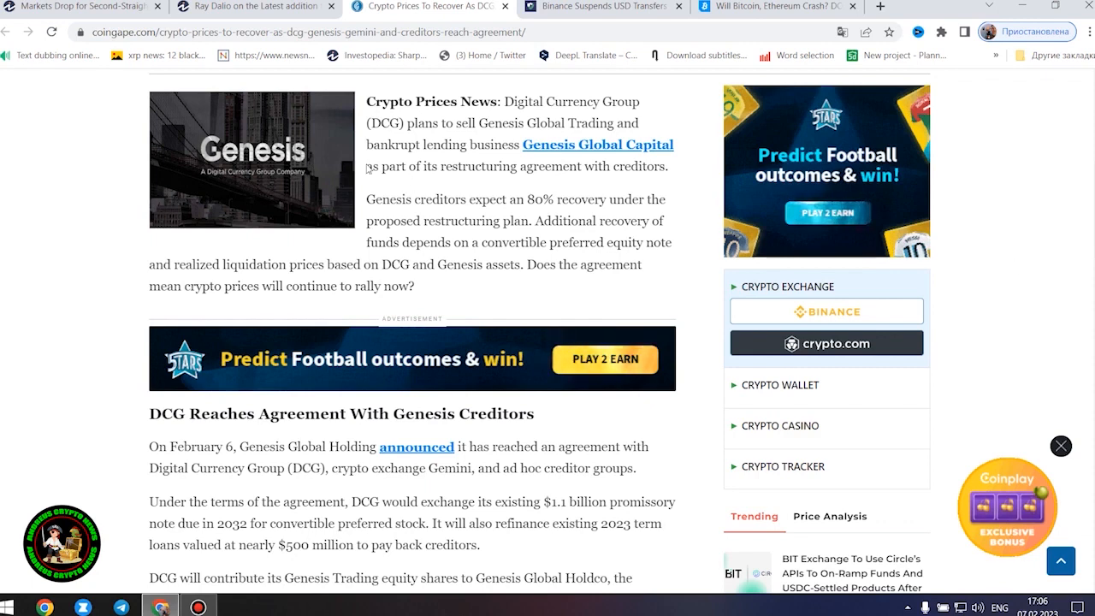
pyautogui.moveTo(492, 281)
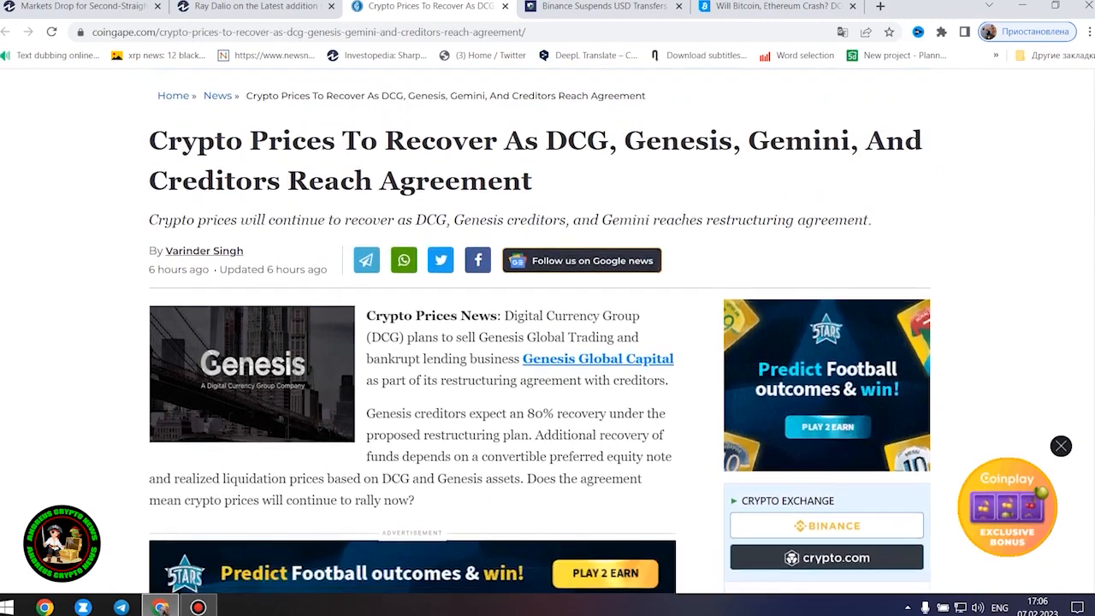
# - Reach 'DCG Reaches Agreement With Genesis Creditors' including Gemini's $100 million pledge
pyautogui.scroll(-3)
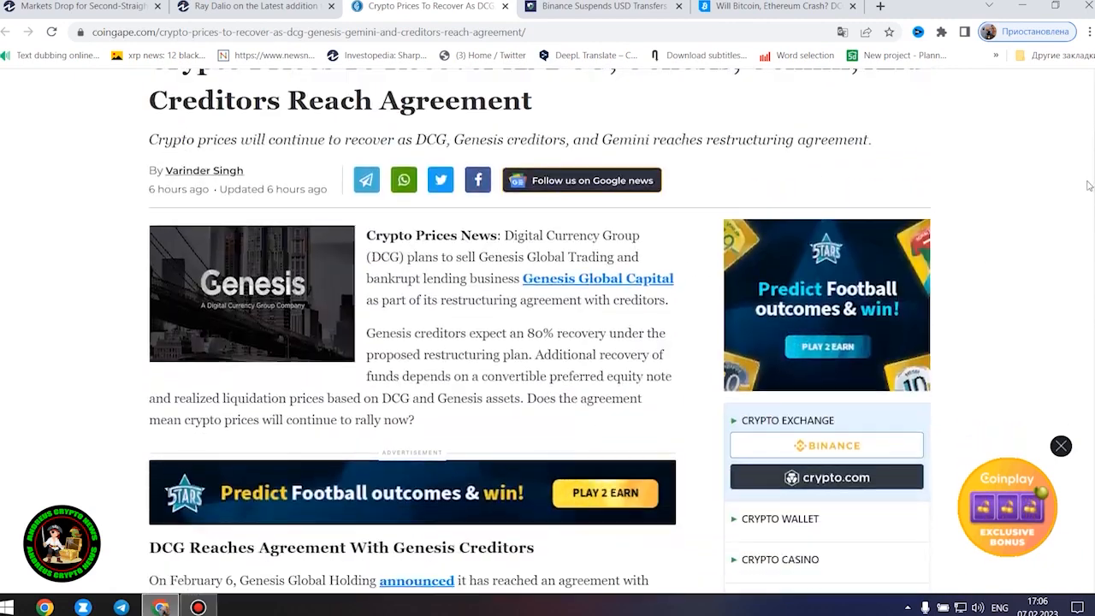
pyautogui.scroll(-3)
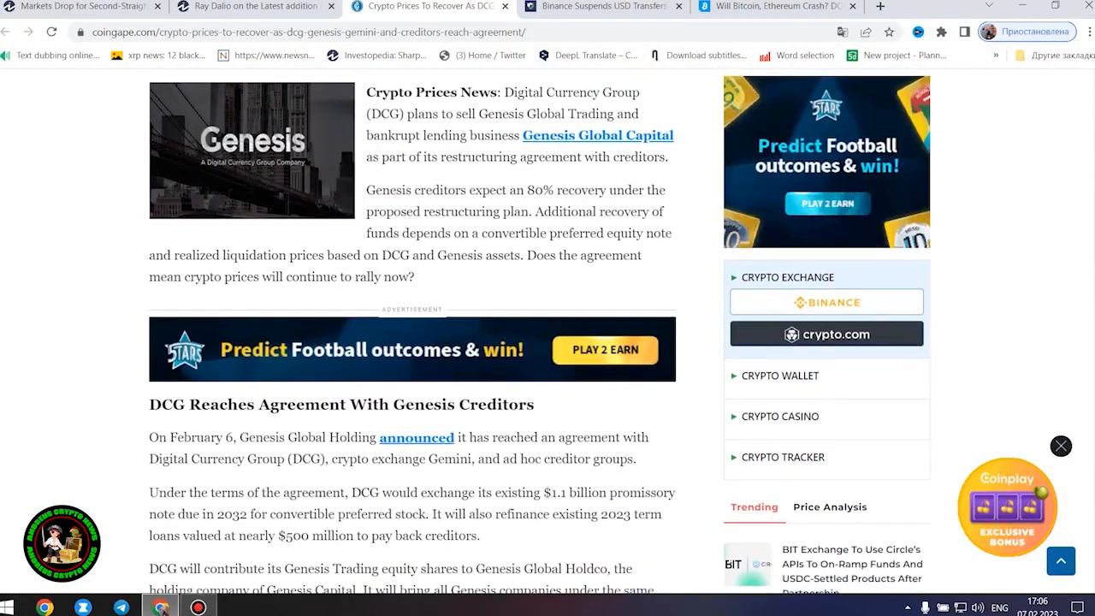
pyautogui.scroll(-3)
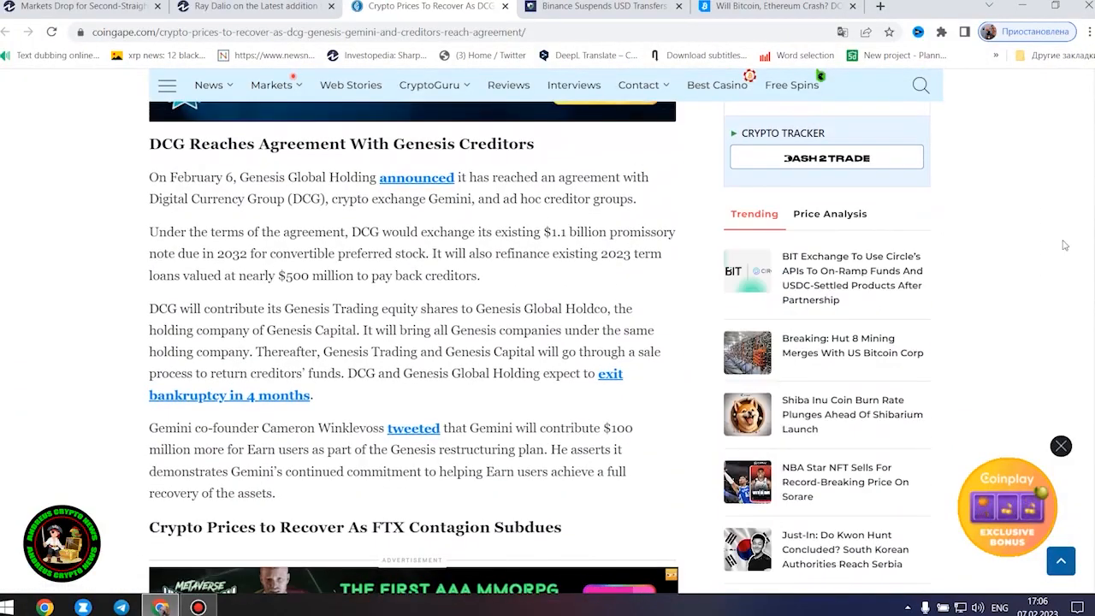
pyautogui.moveTo(1054, 246)
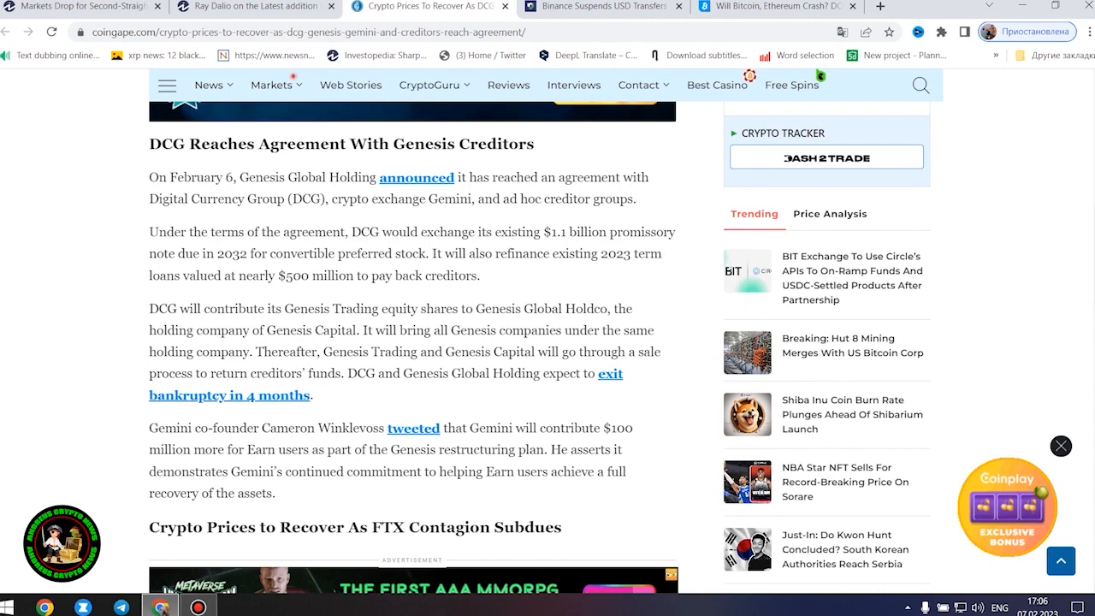
# - Read through 'Crypto Prices to Recover As FTX Contagion Subdues' to the tags, then back up to the DCG section
pyautogui.scroll(-3)
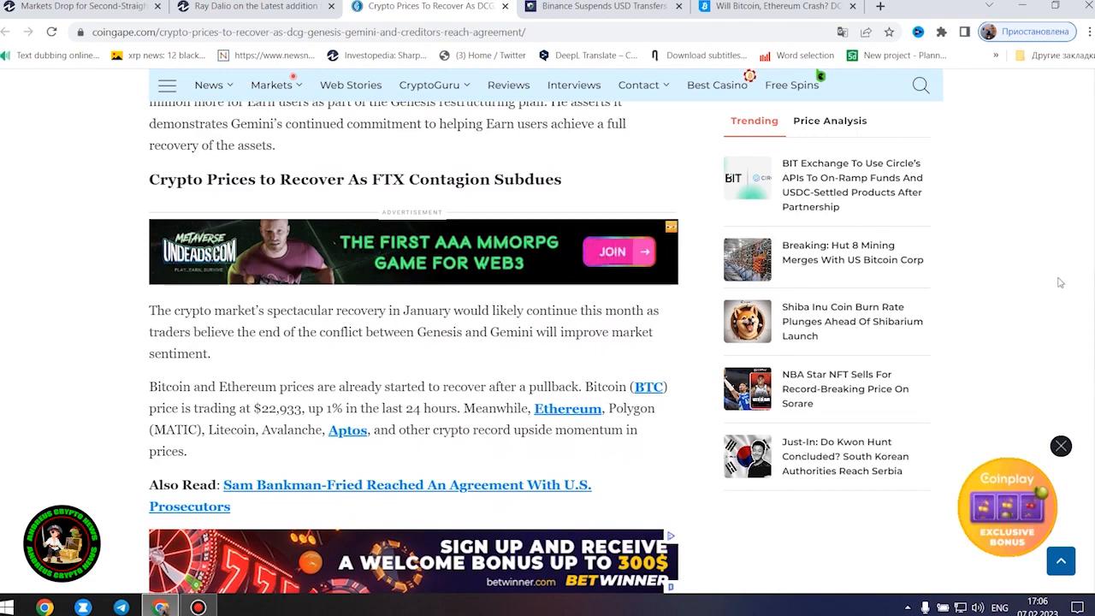
pyautogui.scroll(-3)
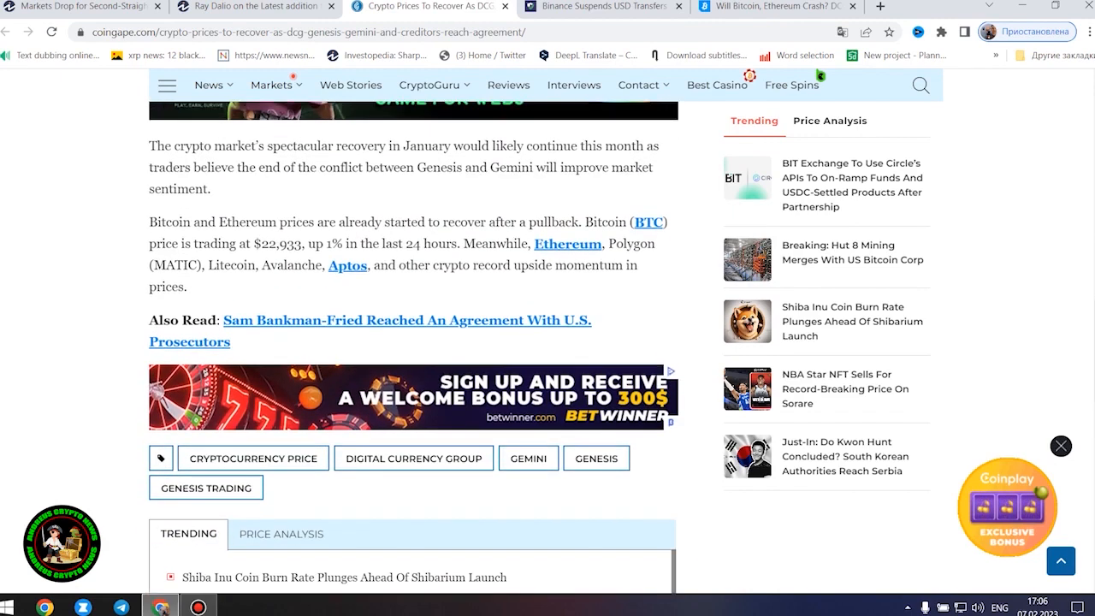
pyautogui.scroll(3)
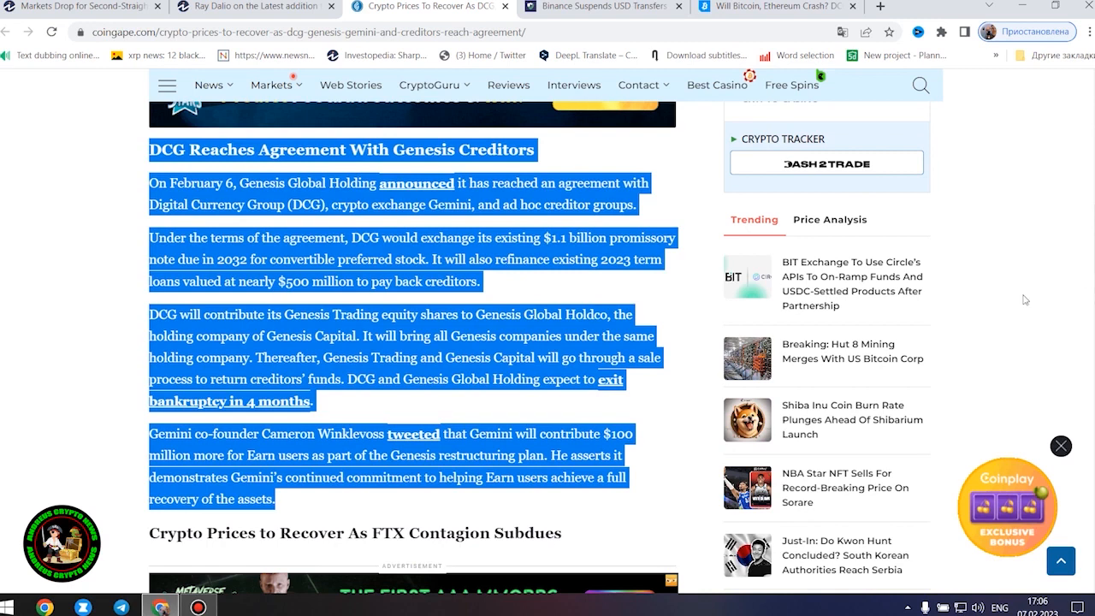
pyautogui.moveTo(987, 281)
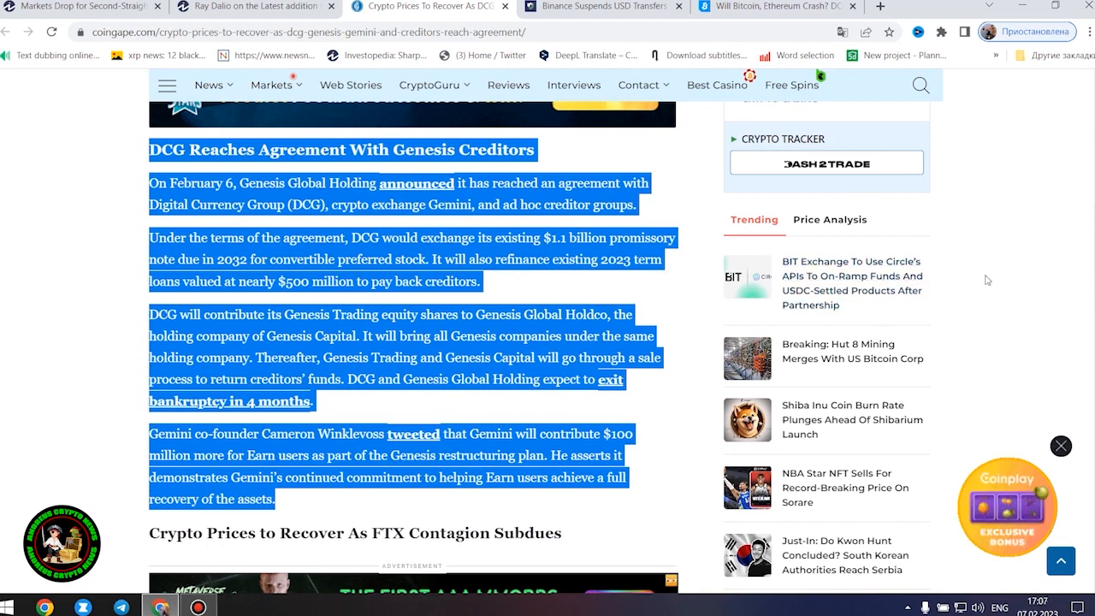
pyautogui.moveTo(1036, 357)
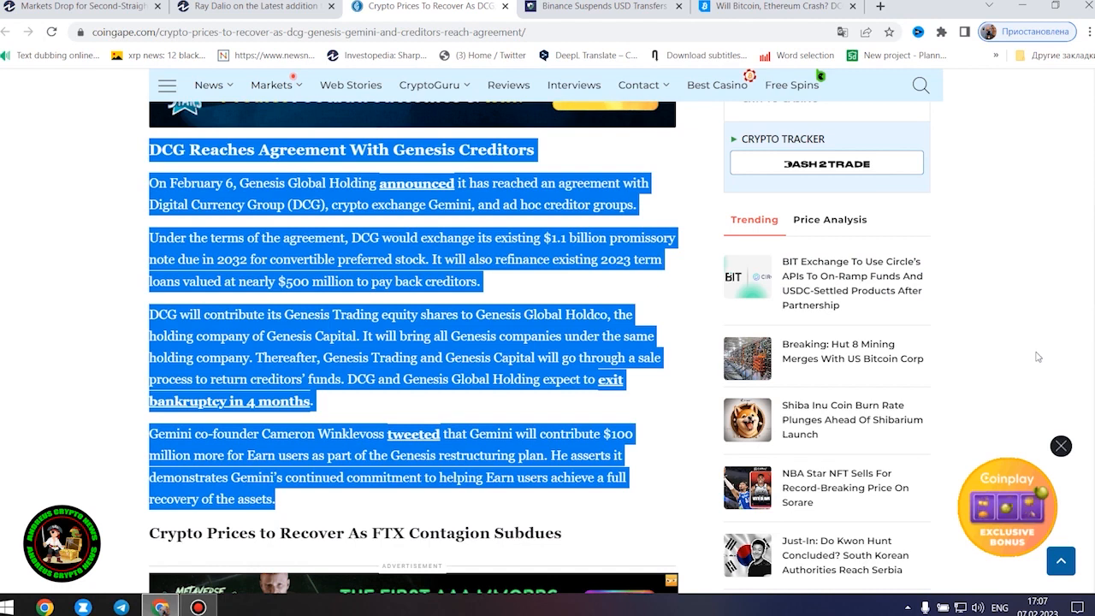
pyautogui.moveTo(1030, 366)
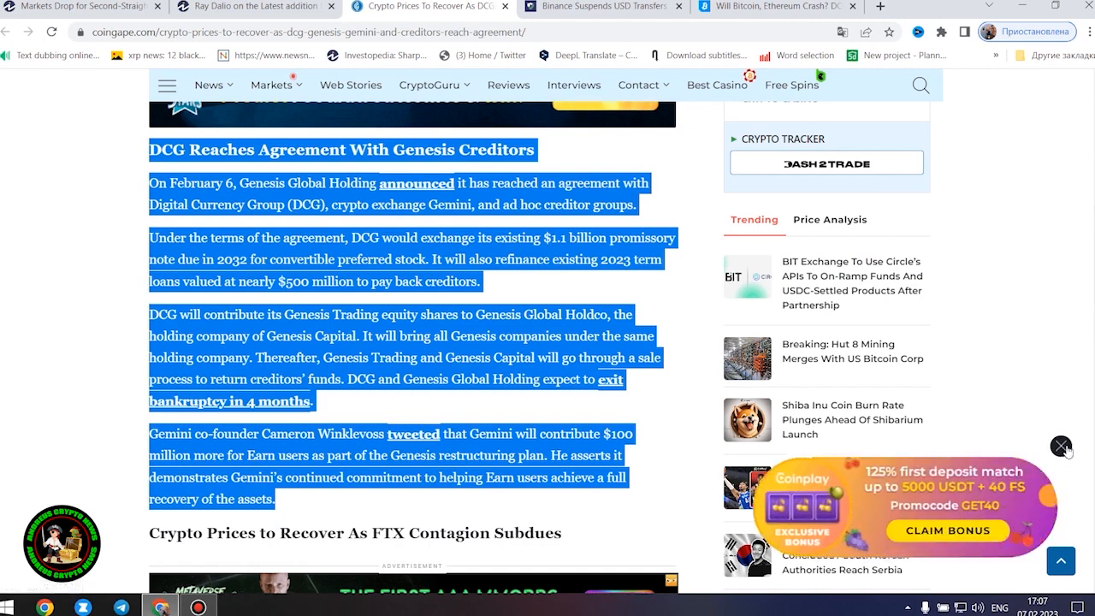
pyautogui.moveTo(1031, 491)
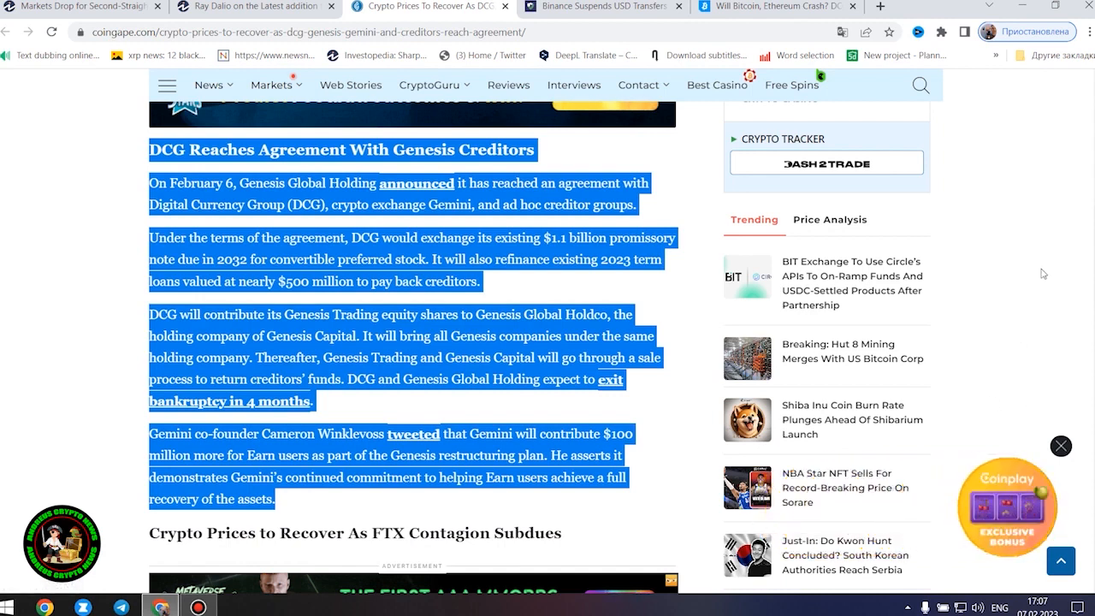
pyautogui.moveTo(715, 371)
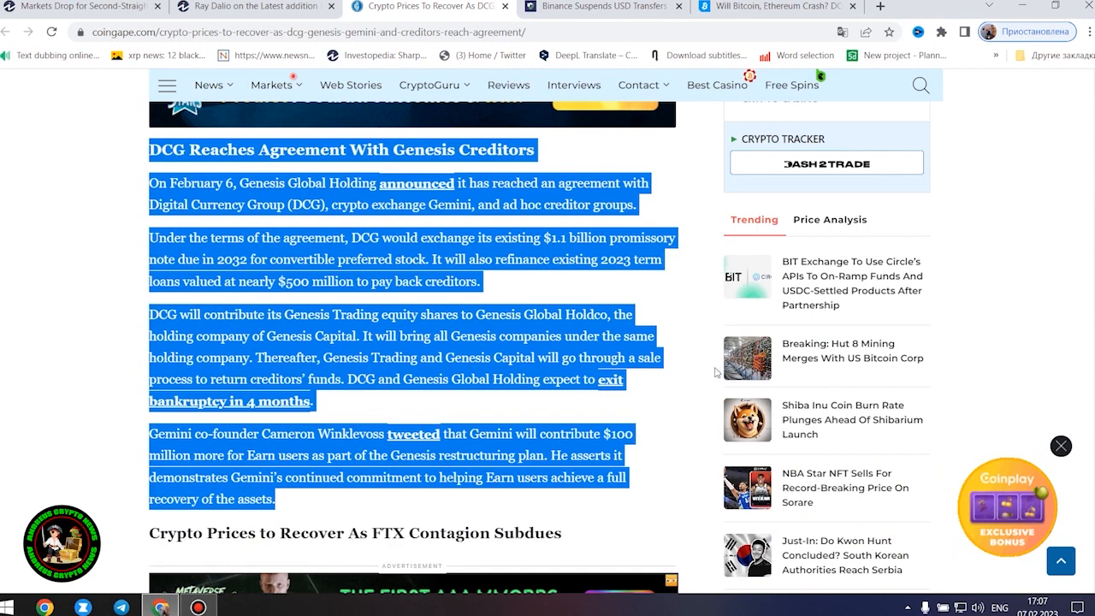
pyautogui.moveTo(1016, 287)
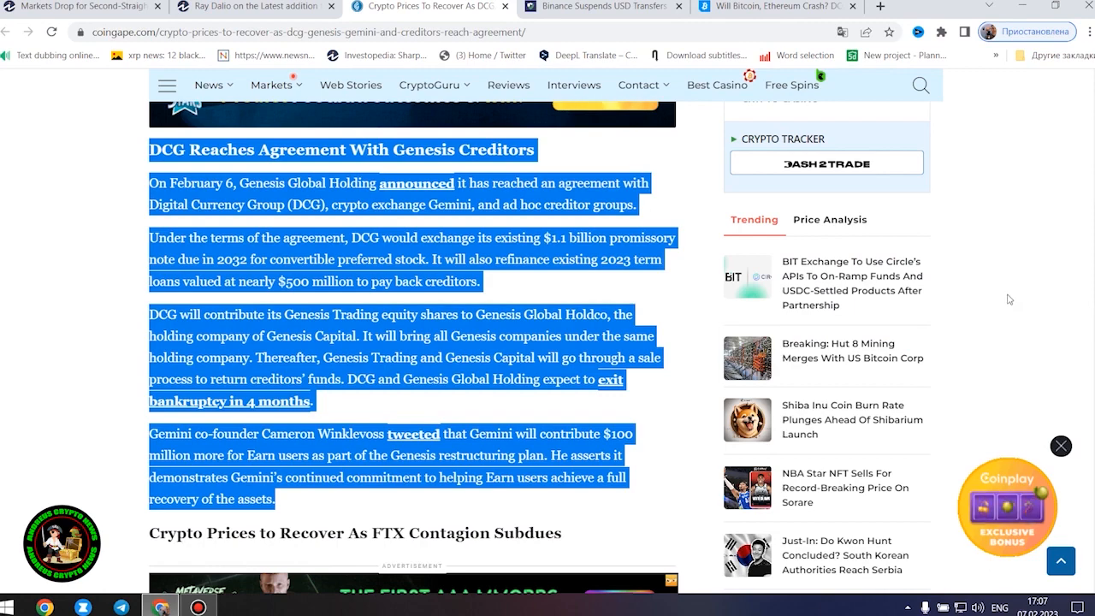
# - Highlight CoinGape's Bitcoin and Ethereum price-recovery paragraphs, then move to the Binance USD transfers article
pyautogui.scroll(-3)
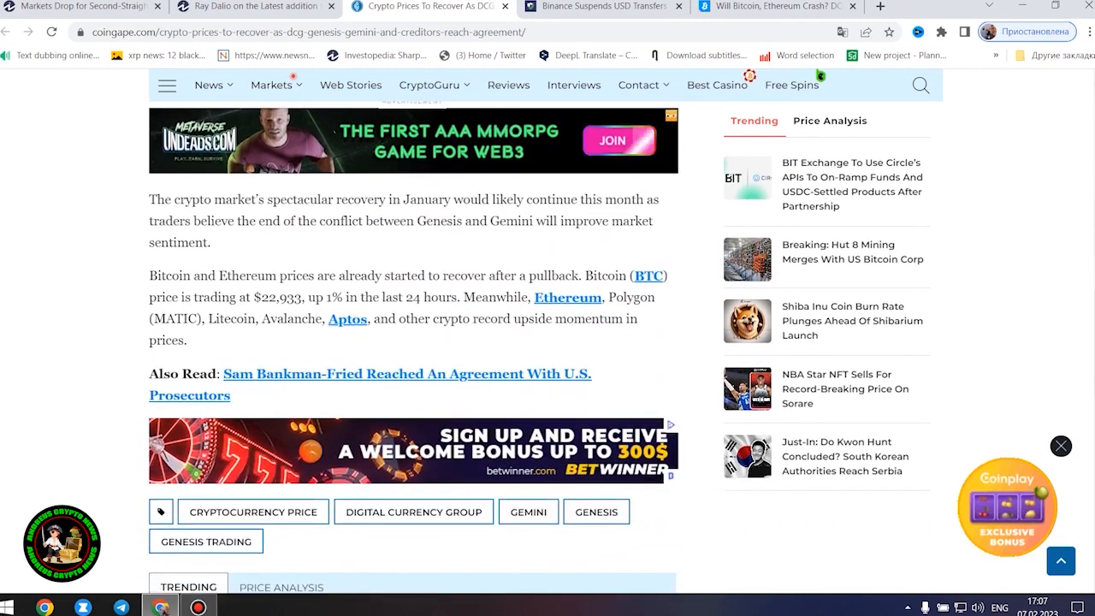
pyautogui.moveTo(149, 209); pyautogui.dragTo(185, 339)
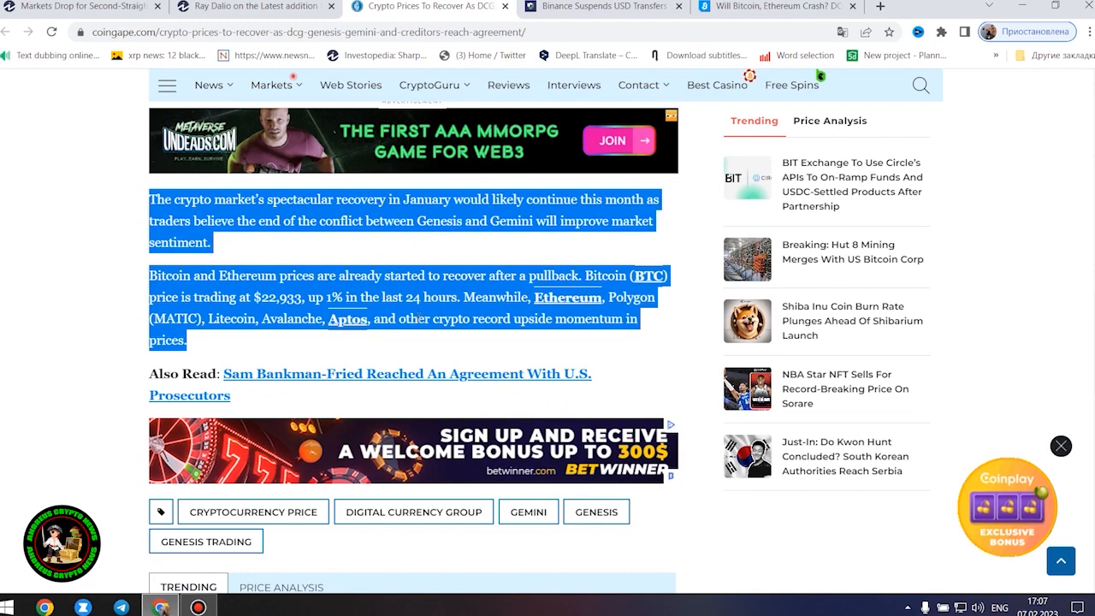
pyautogui.moveTo(475, 260)
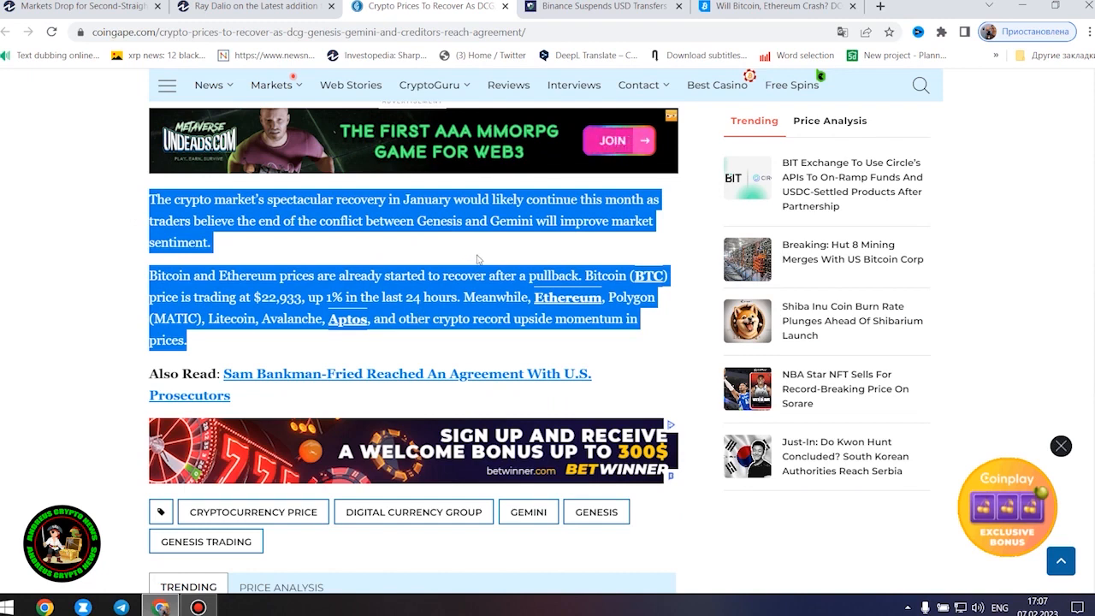
pyautogui.moveTo(999, 200)
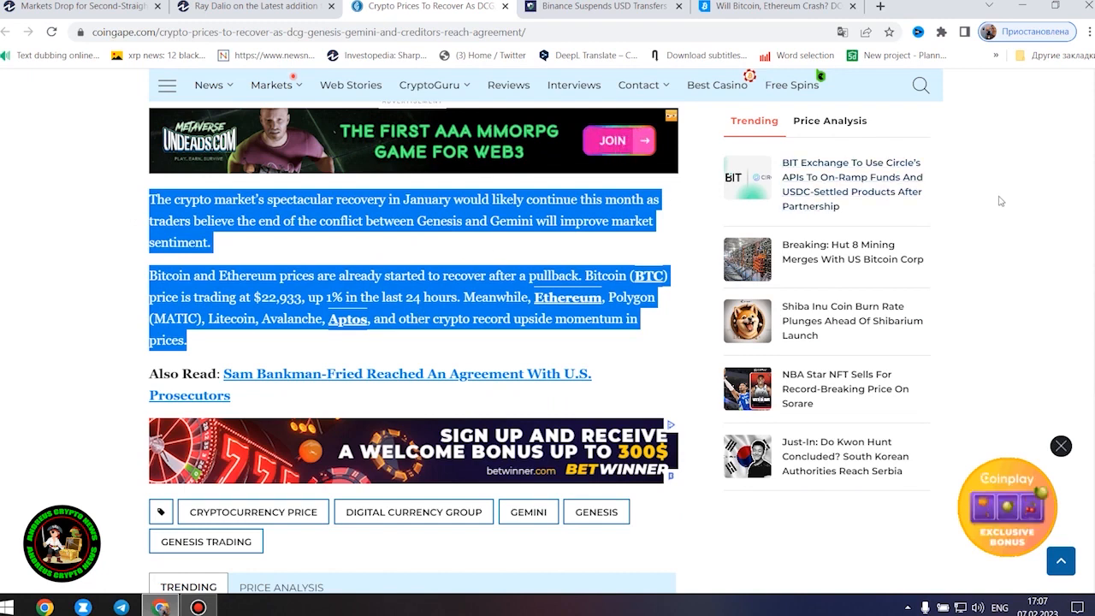
pyautogui.moveTo(955, 219)
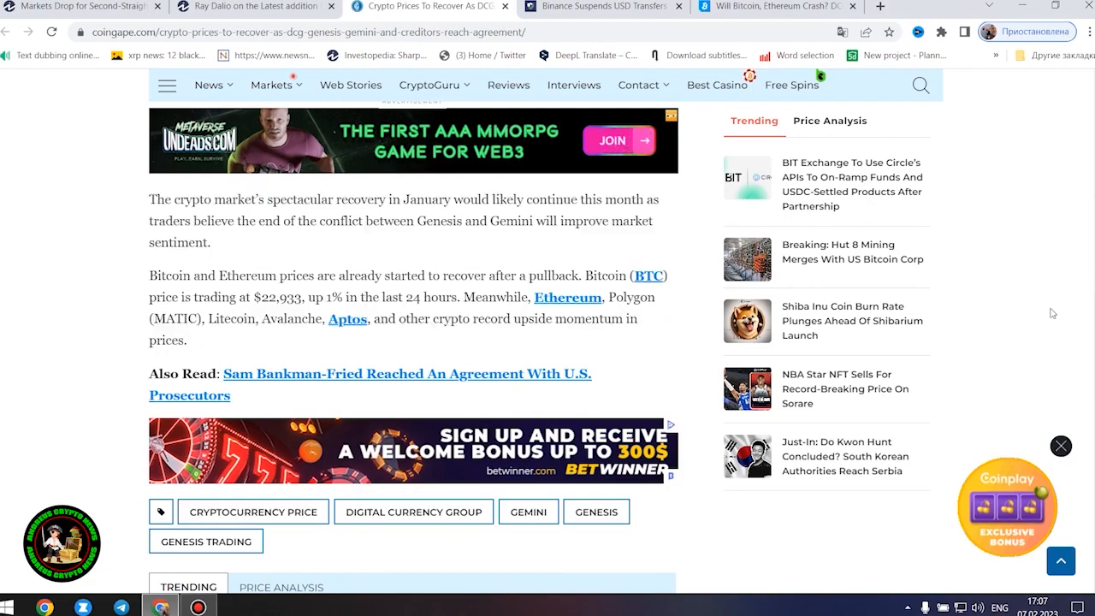
pyautogui.scroll(3)
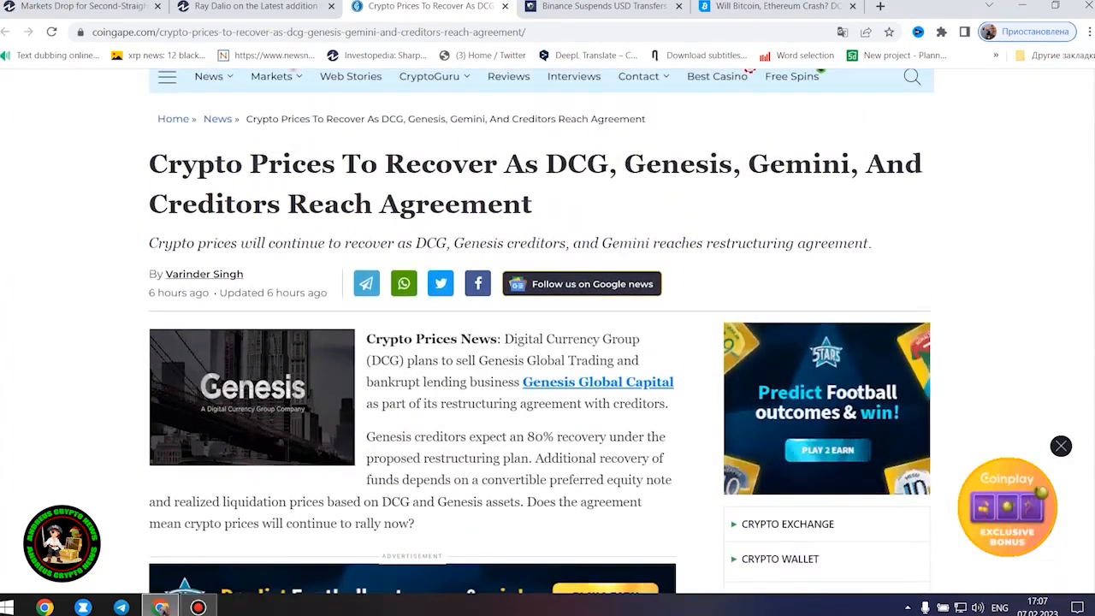
pyautogui.scroll(-3)
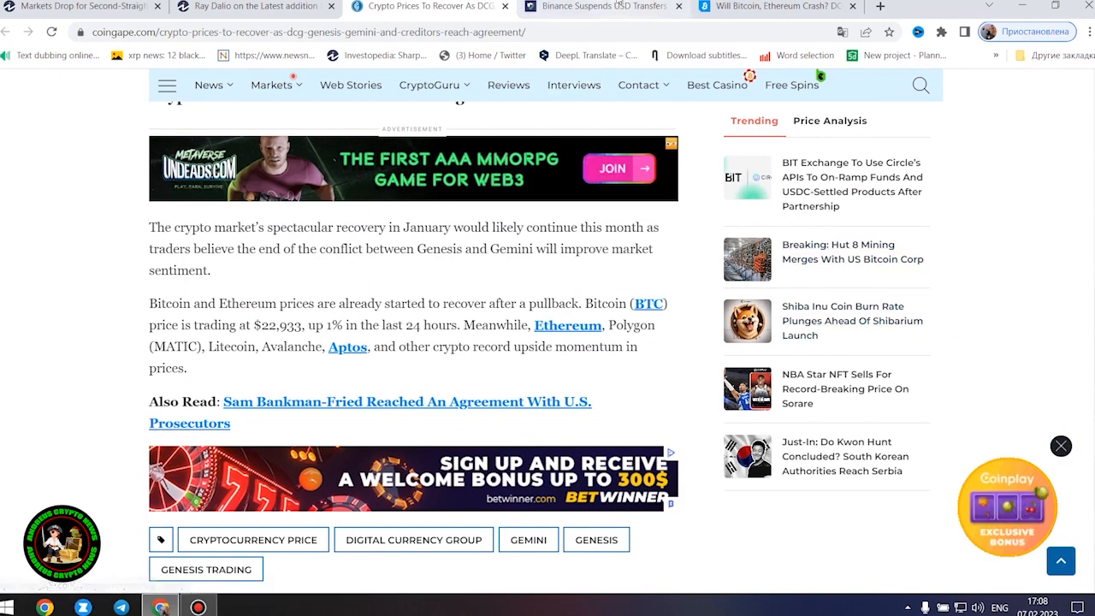
pyautogui.click(599, 5)
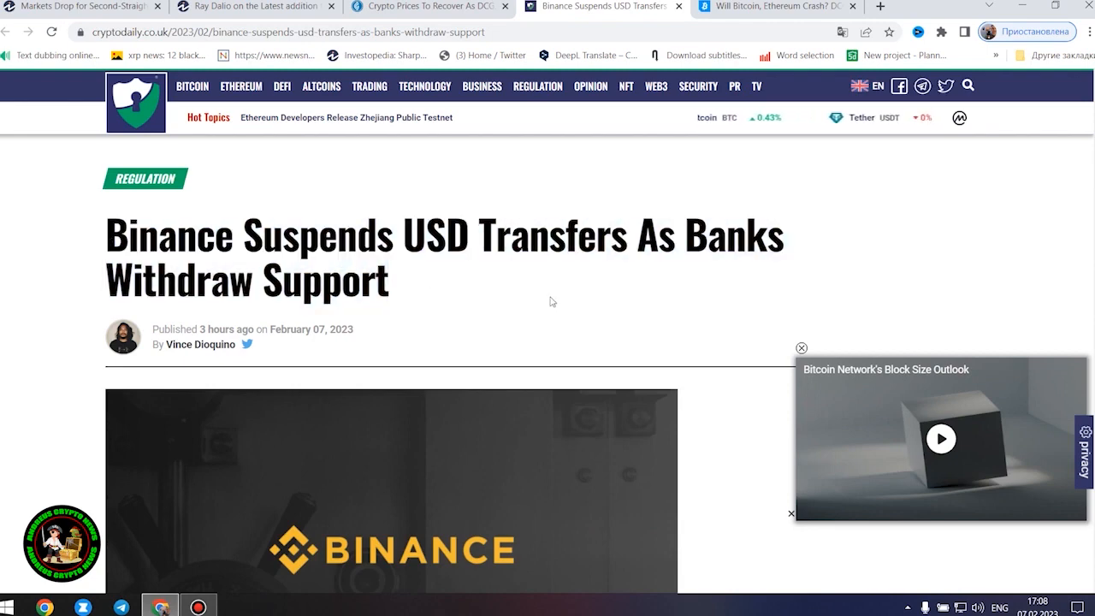
# - Scroll past the CryptoDaily header image to the first paragraphs on the February 8th USD suspension
pyautogui.scroll(-3)
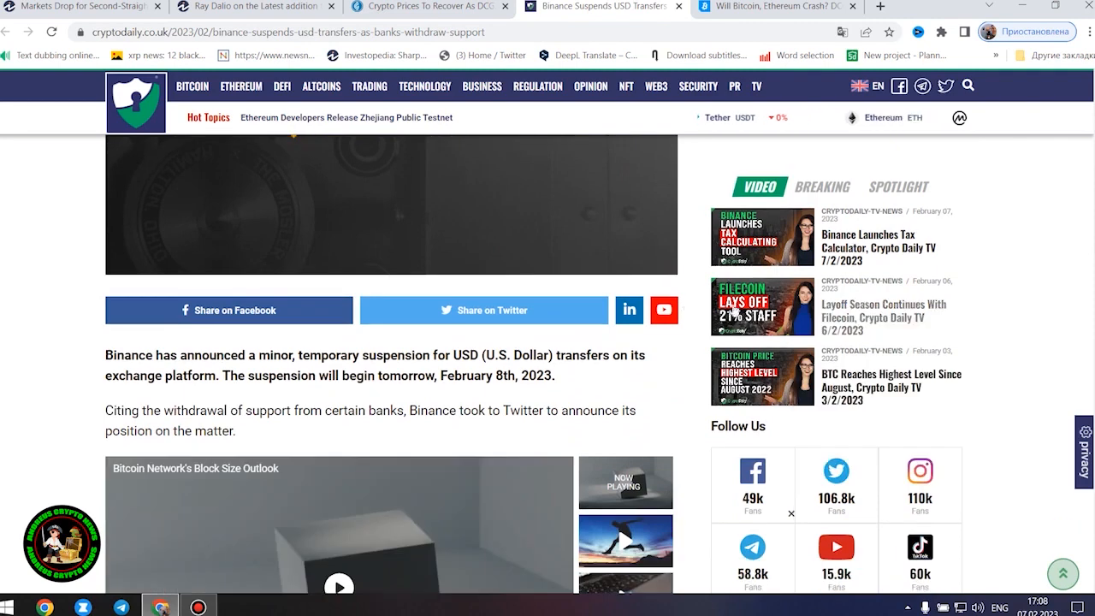
pyautogui.scroll(-3)
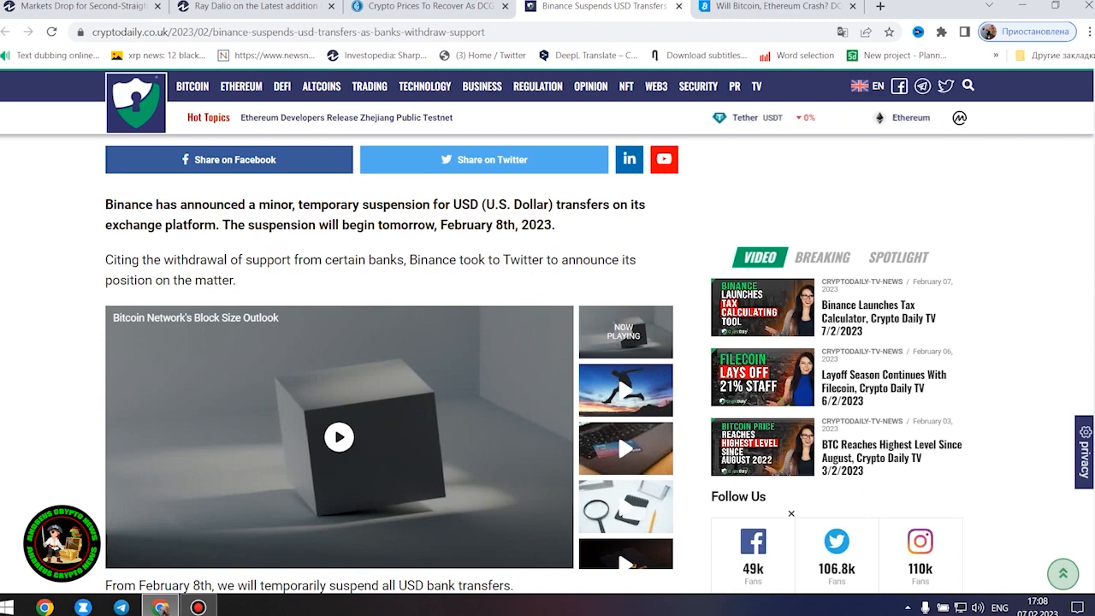
pyautogui.scroll(-3)
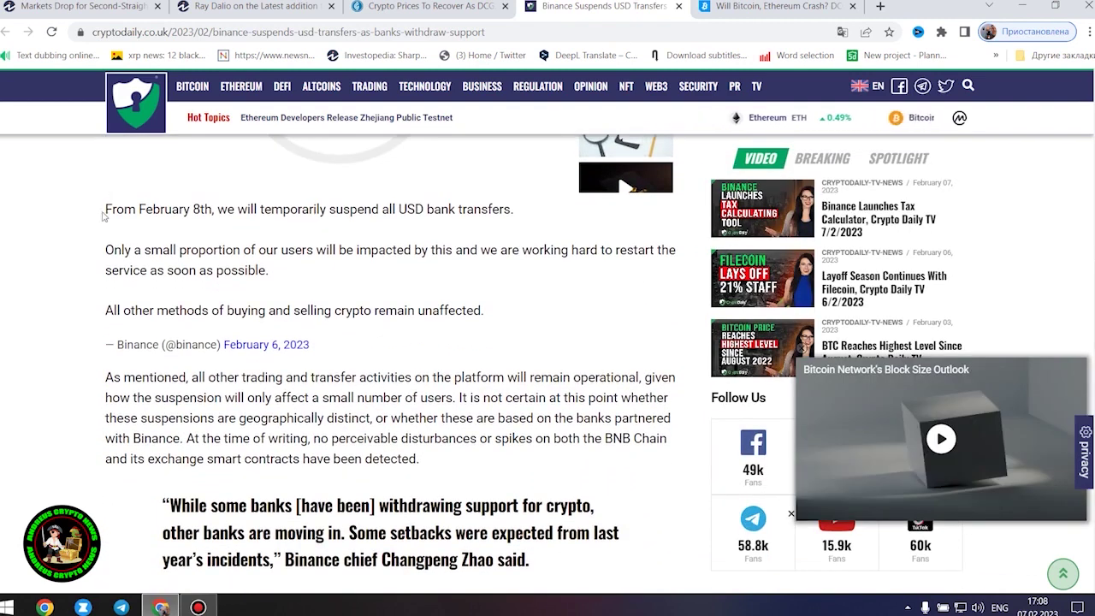
pyautogui.moveTo(106, 209); pyautogui.dragTo(216, 208)
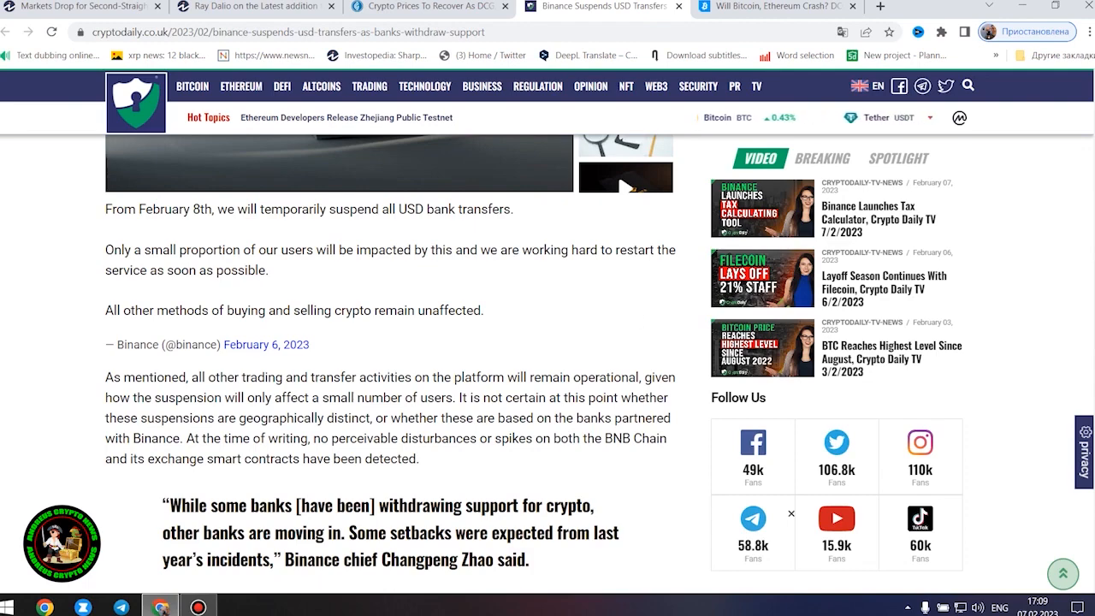
pyautogui.scroll(-3)
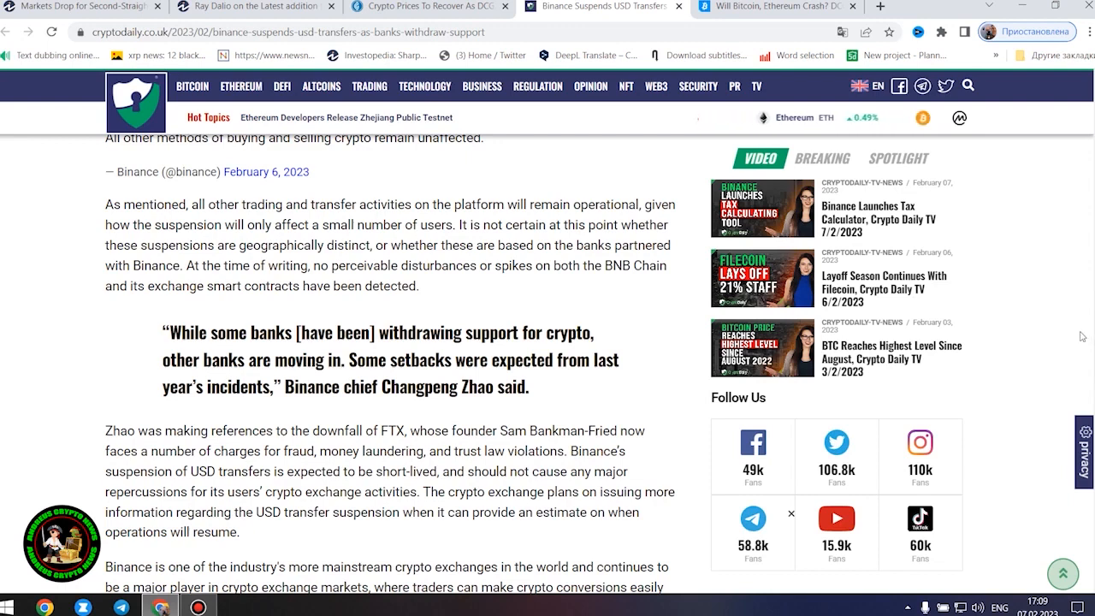
pyautogui.scroll(-3)
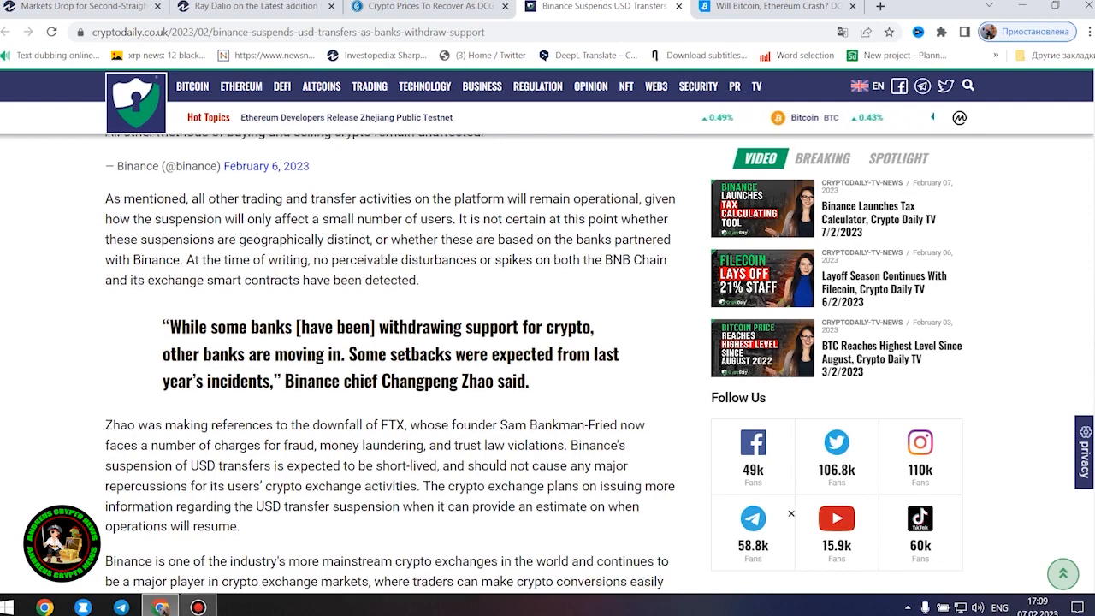
pyautogui.scroll(-3)
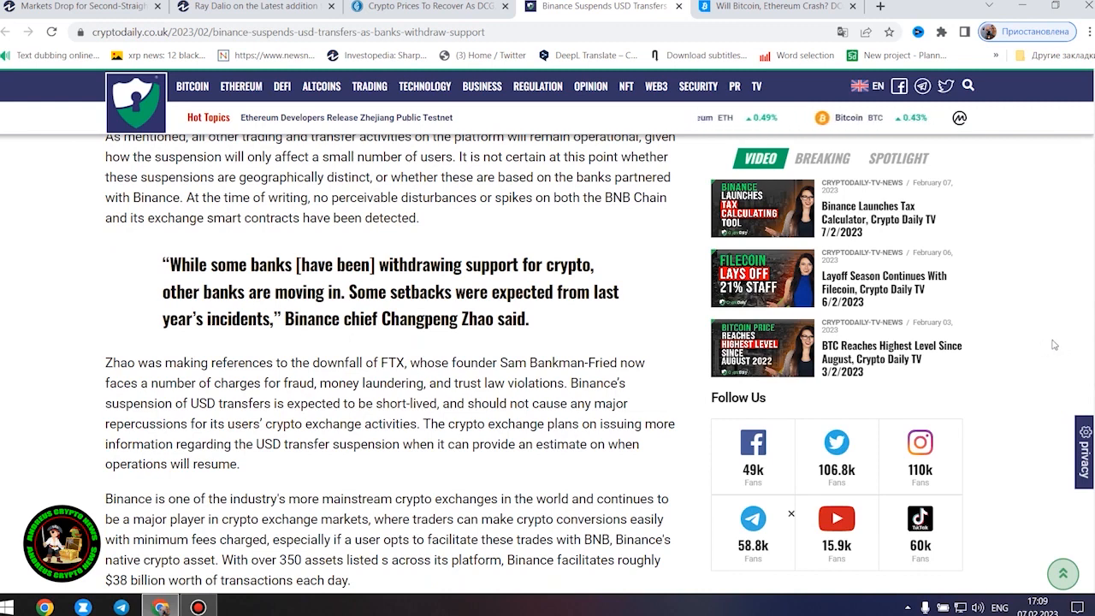
pyautogui.scroll(-3)
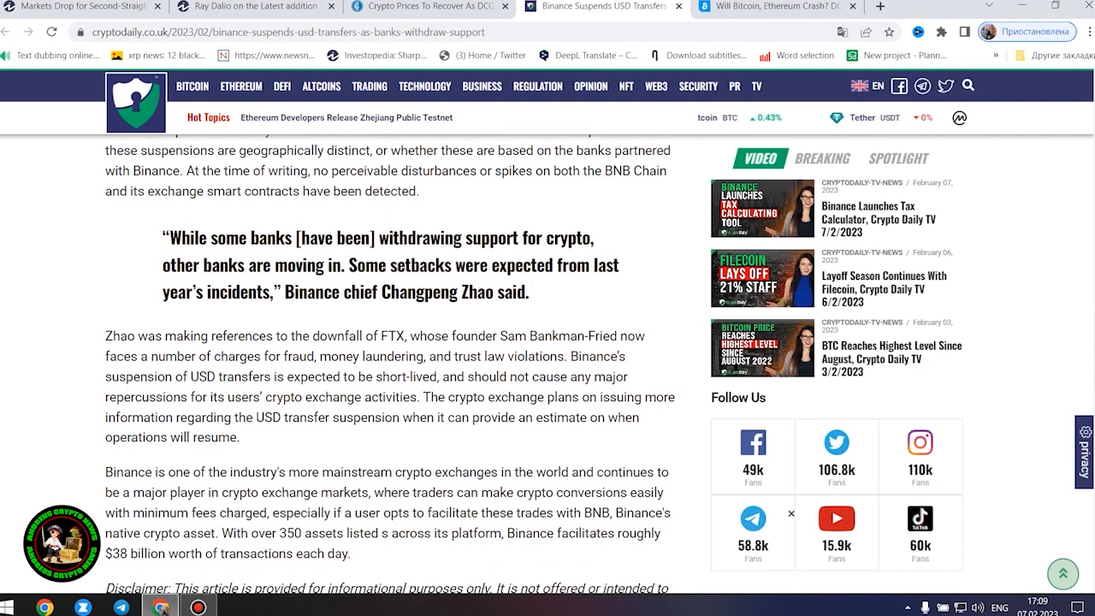
pyautogui.scroll(-3)
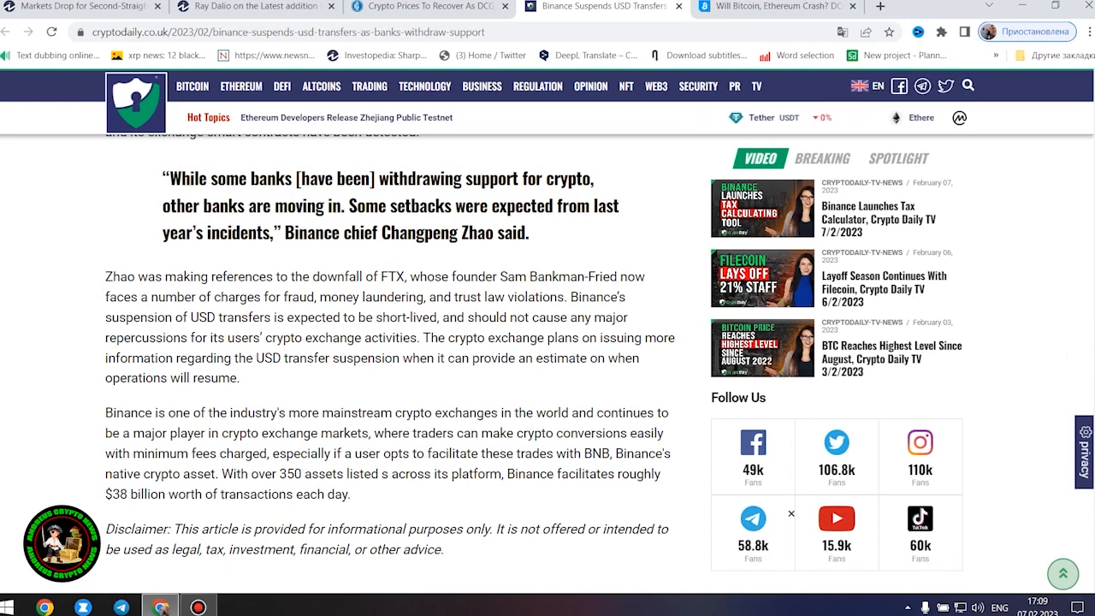
pyautogui.scroll(-3)
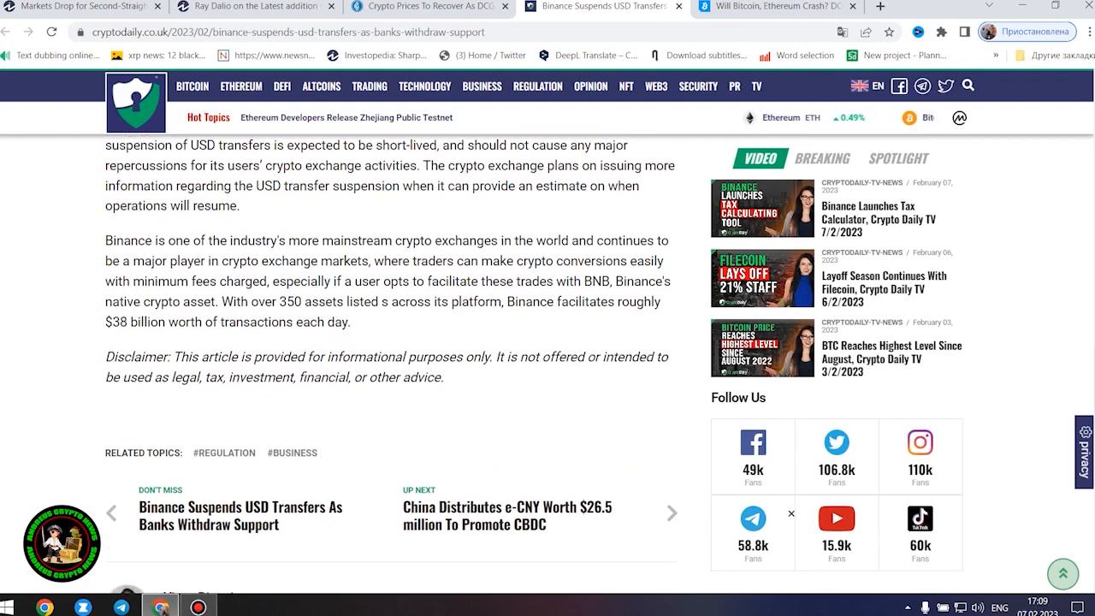
pyautogui.scroll(3)
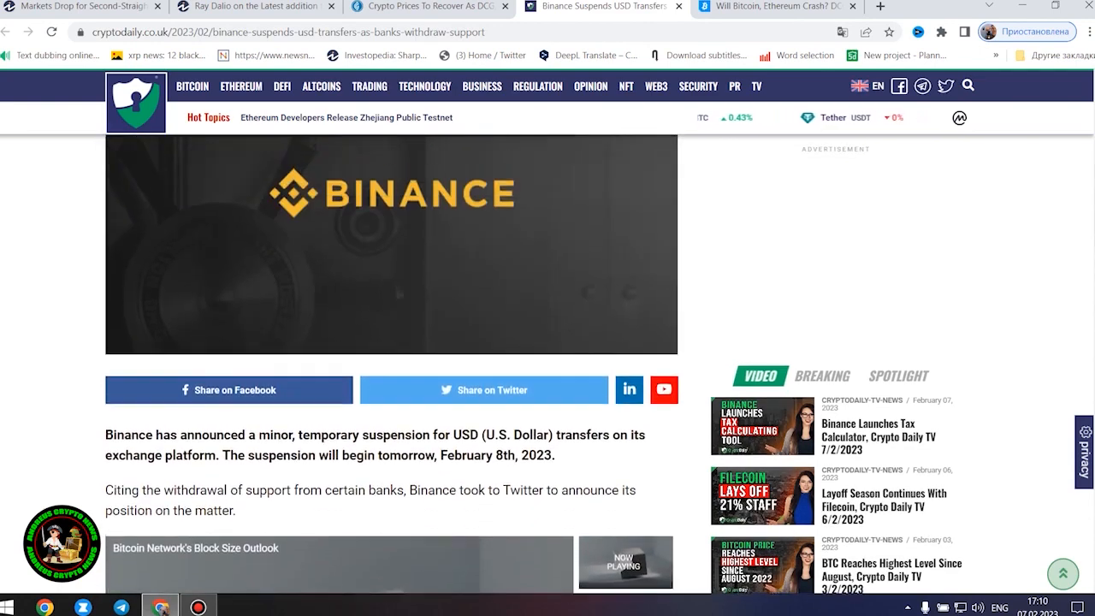
# - Highlight the Binance chief's quote about banks, finish the article, then move to the Bitcoinist DCG article
pyautogui.scroll(3)
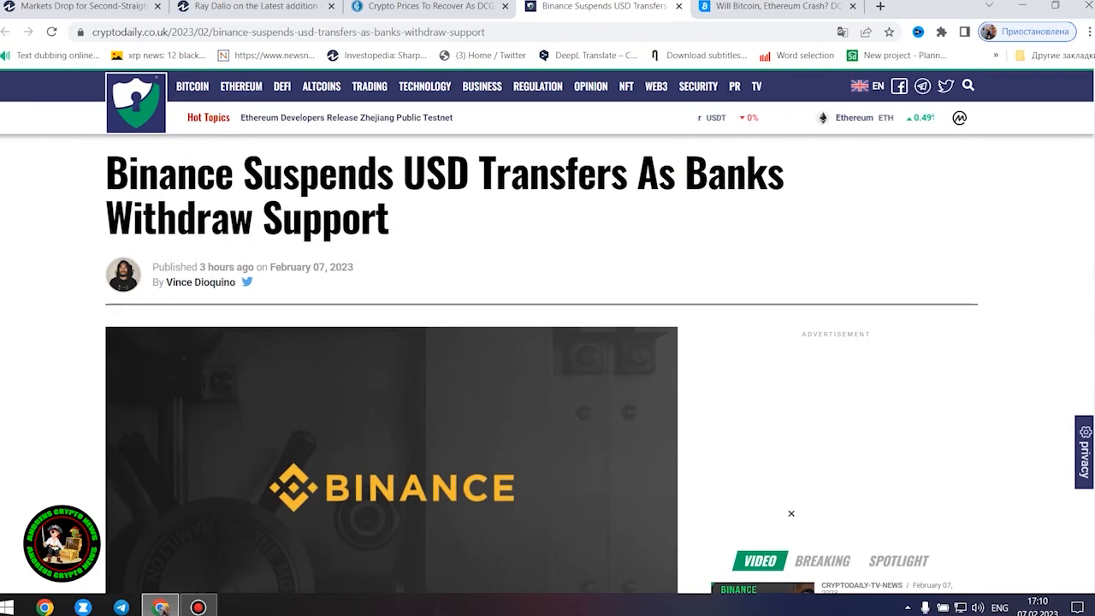
pyautogui.scroll(-3)
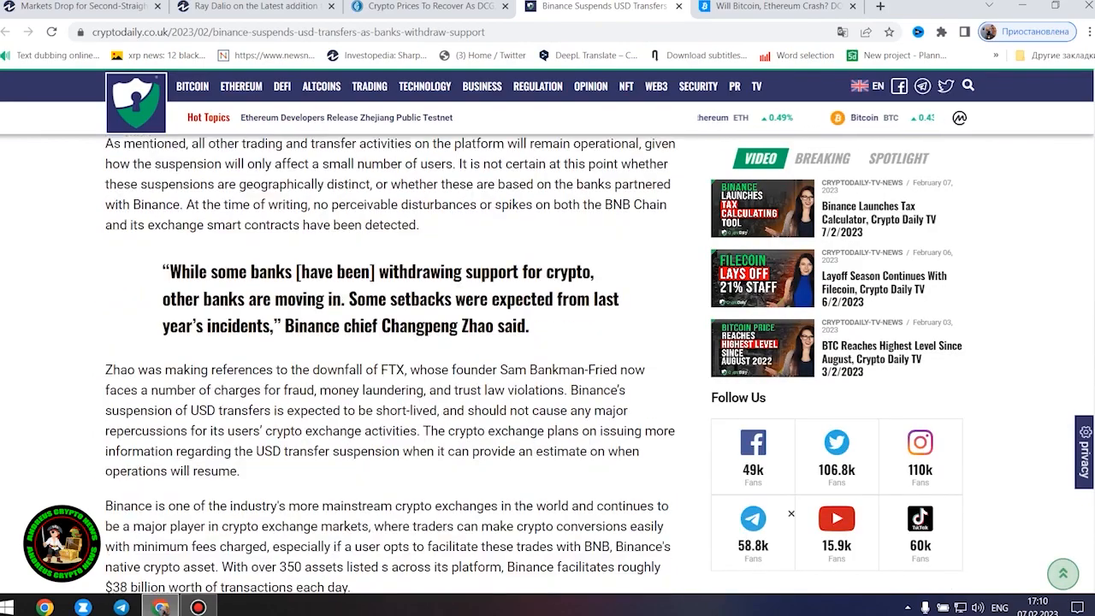
pyautogui.scroll(-3)
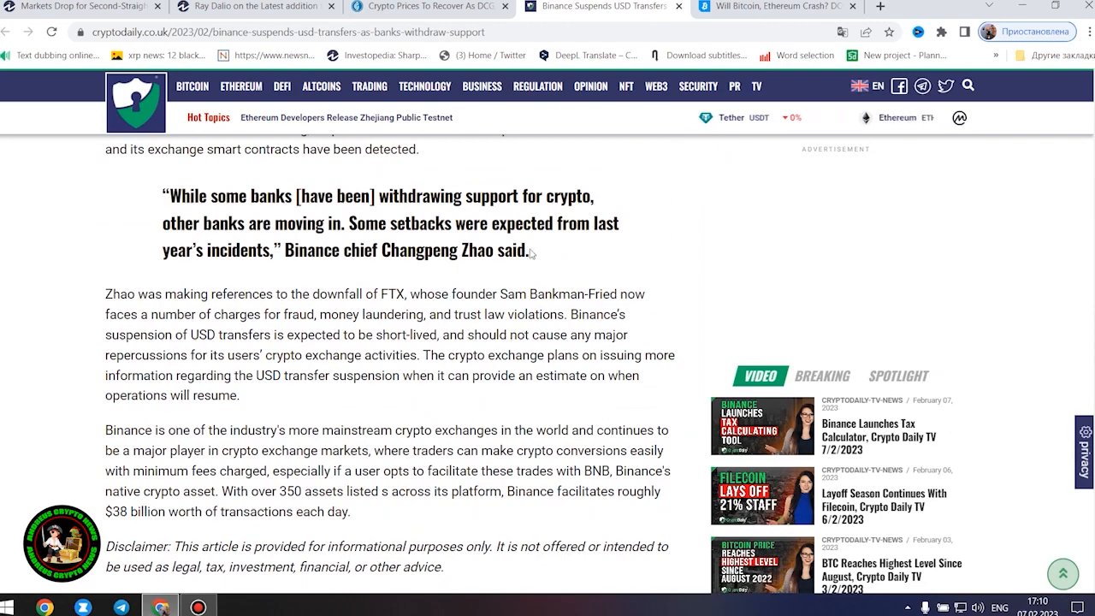
pyautogui.moveTo(163, 195); pyautogui.dragTo(529, 249)
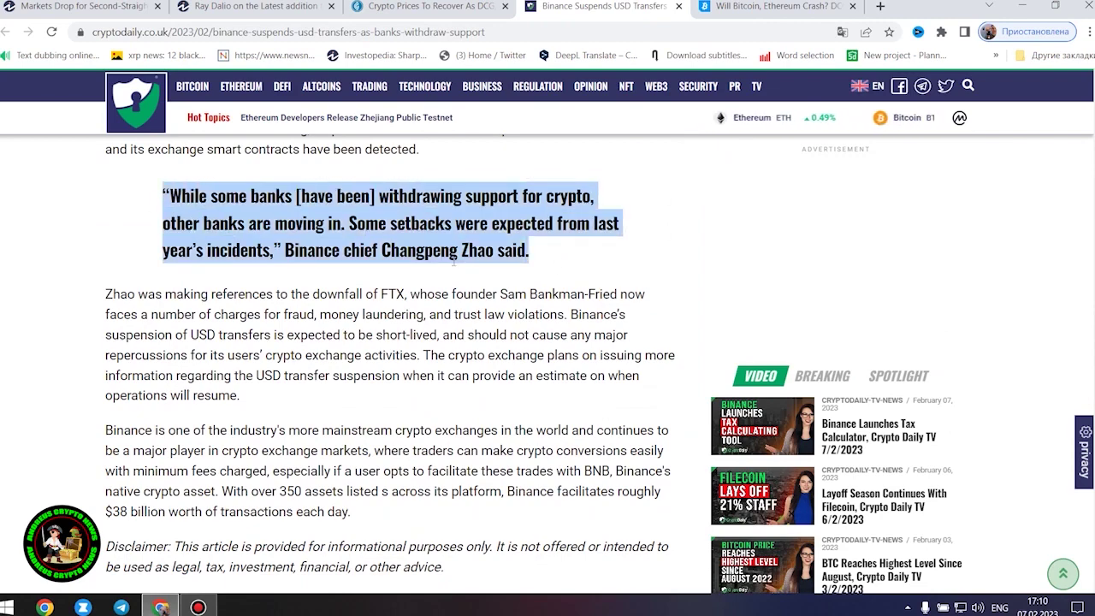
pyautogui.scroll(-3)
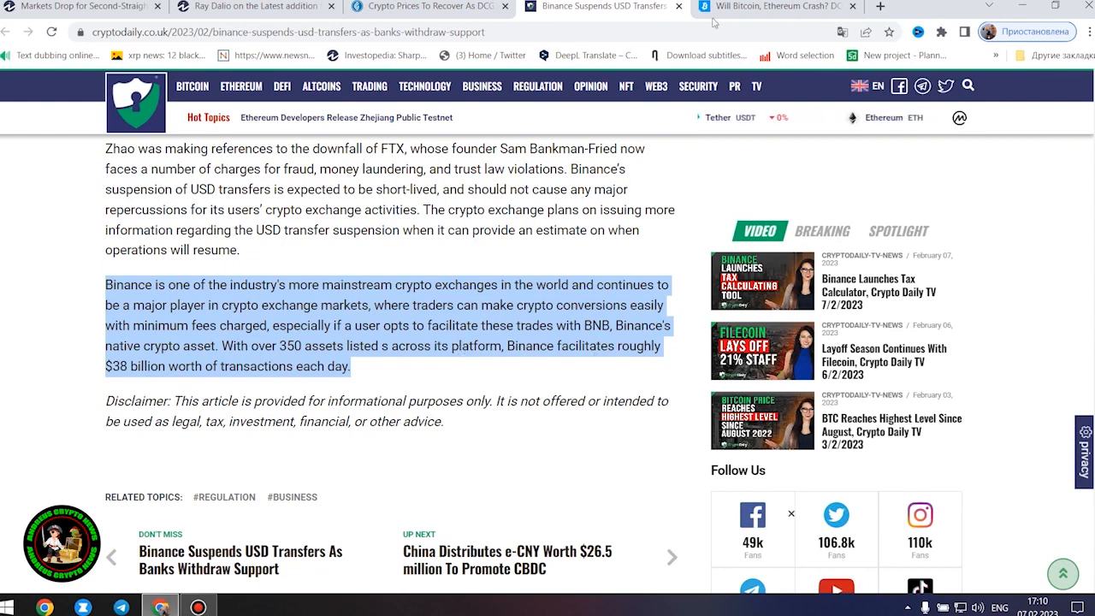
pyautogui.click(790, 6)
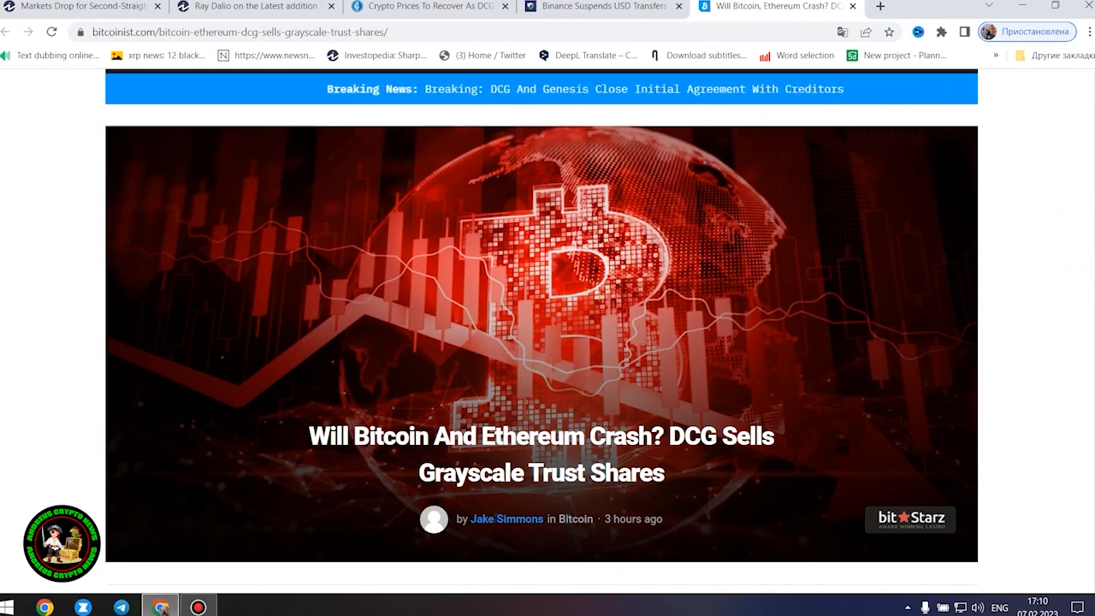
pyautogui.moveTo(996, 294)
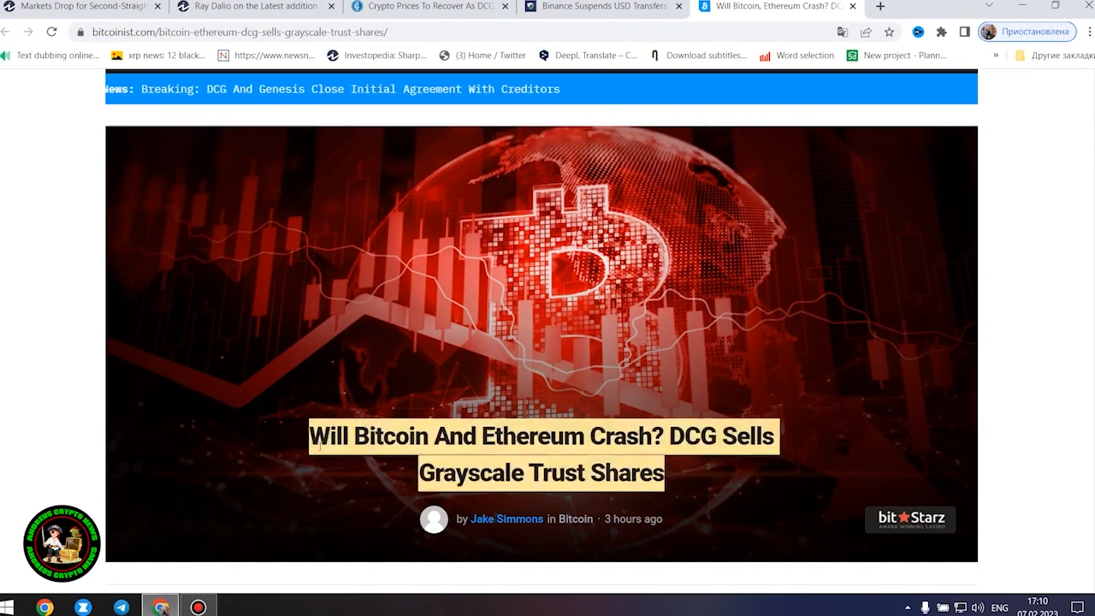
# - Scroll past the price ticker to the opening paragraphs on Genesis creditors and DCG's share sales
pyautogui.scroll(-3)
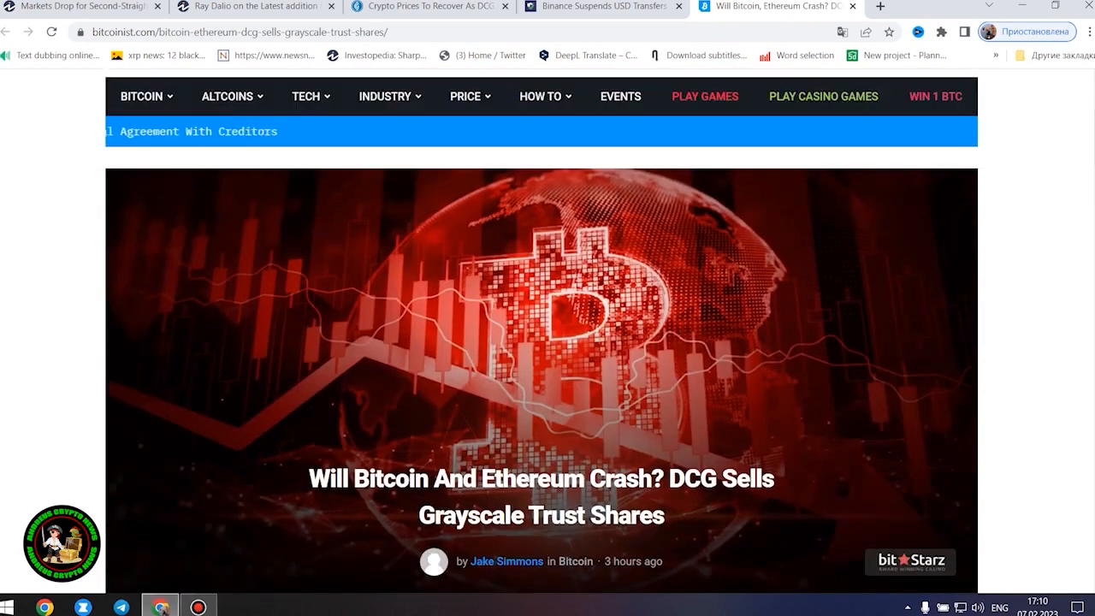
pyautogui.scroll(-3)
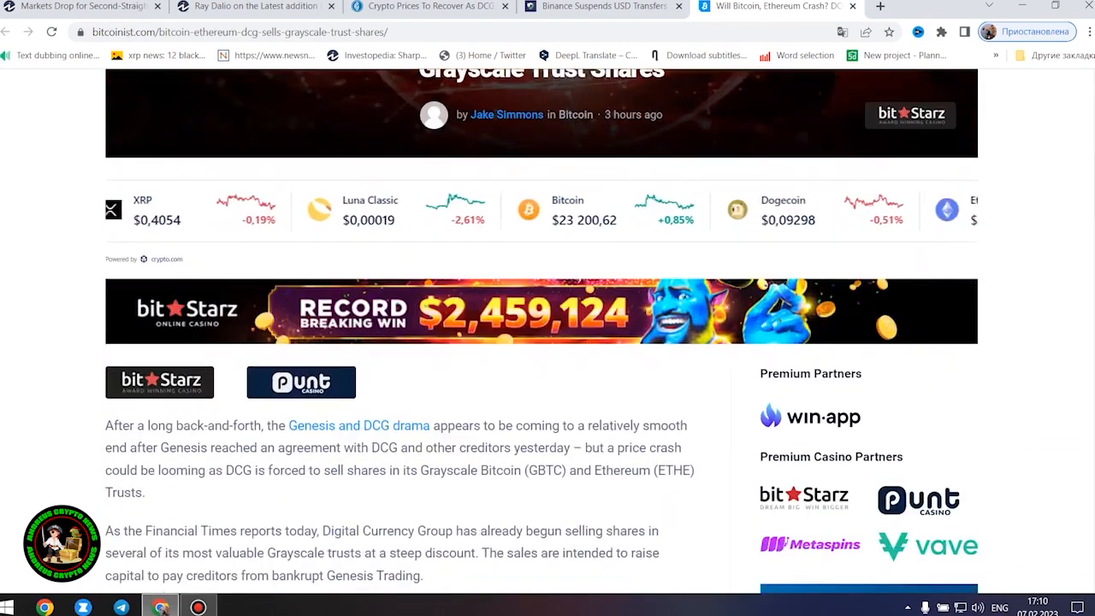
pyautogui.scroll(-3)
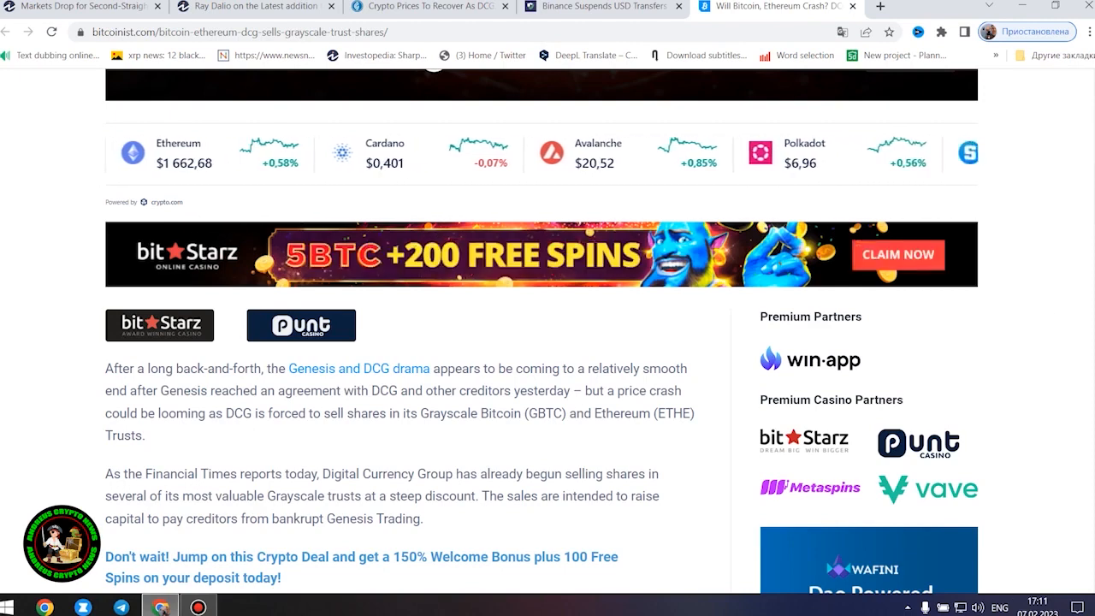
# - Scroll to the 'Bitcoin And Ethereum Crash Looming?' heading on DCG's Ethereum Trust sales
pyautogui.scroll(-3)
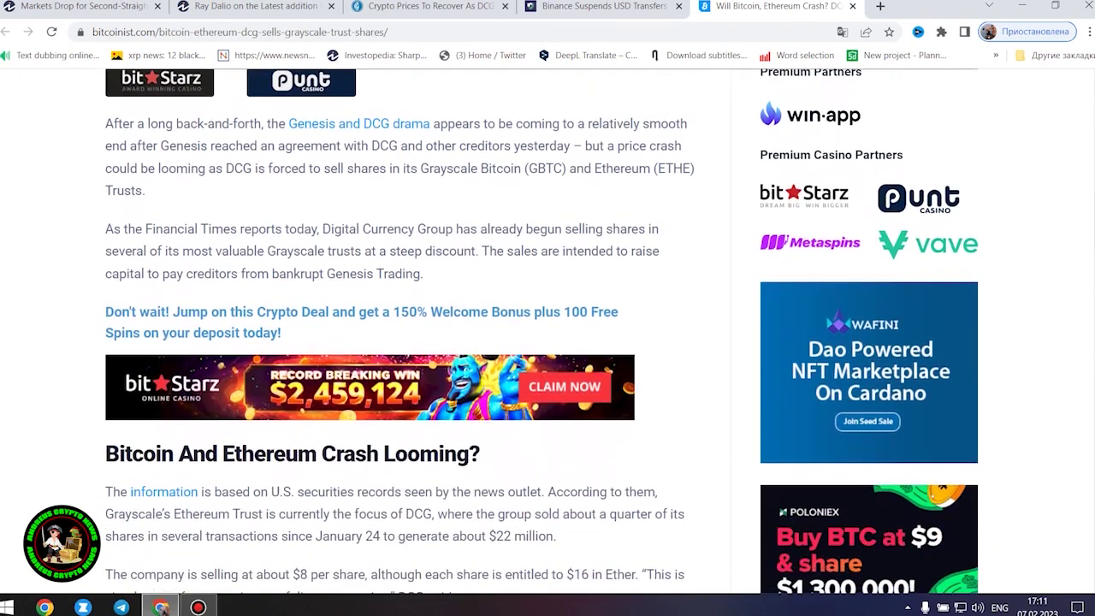
pyautogui.moveTo(1069, 270)
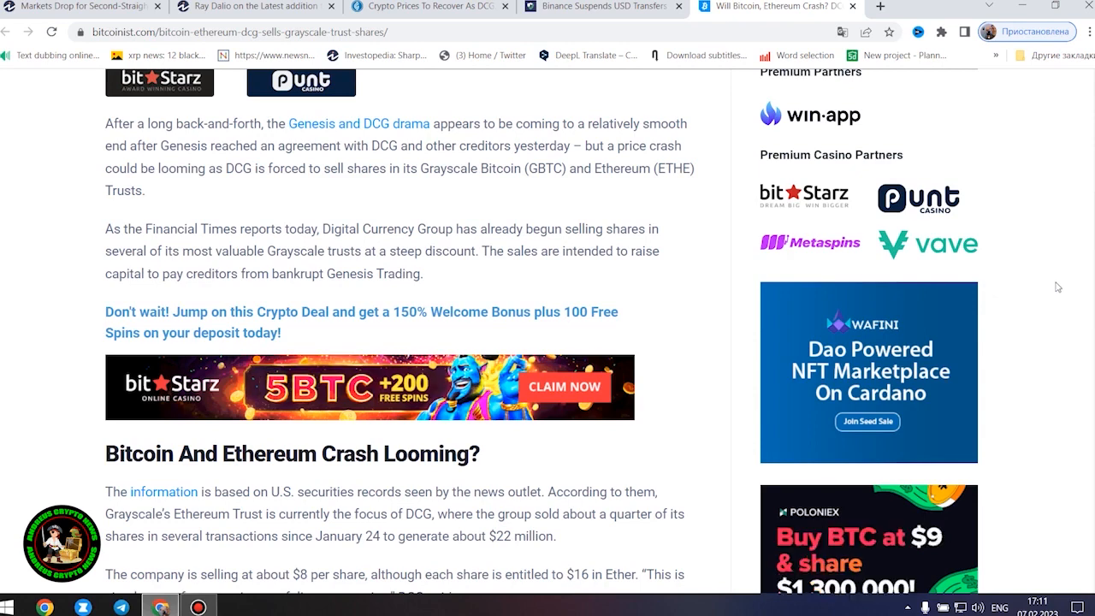
pyautogui.moveTo(1052, 294)
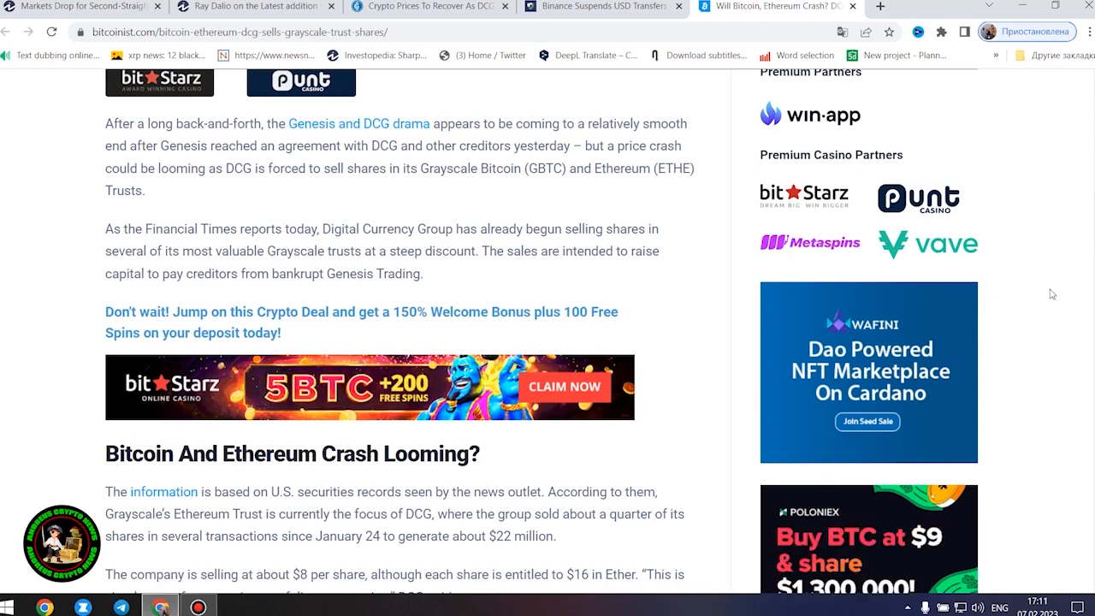
pyautogui.moveTo(1048, 305)
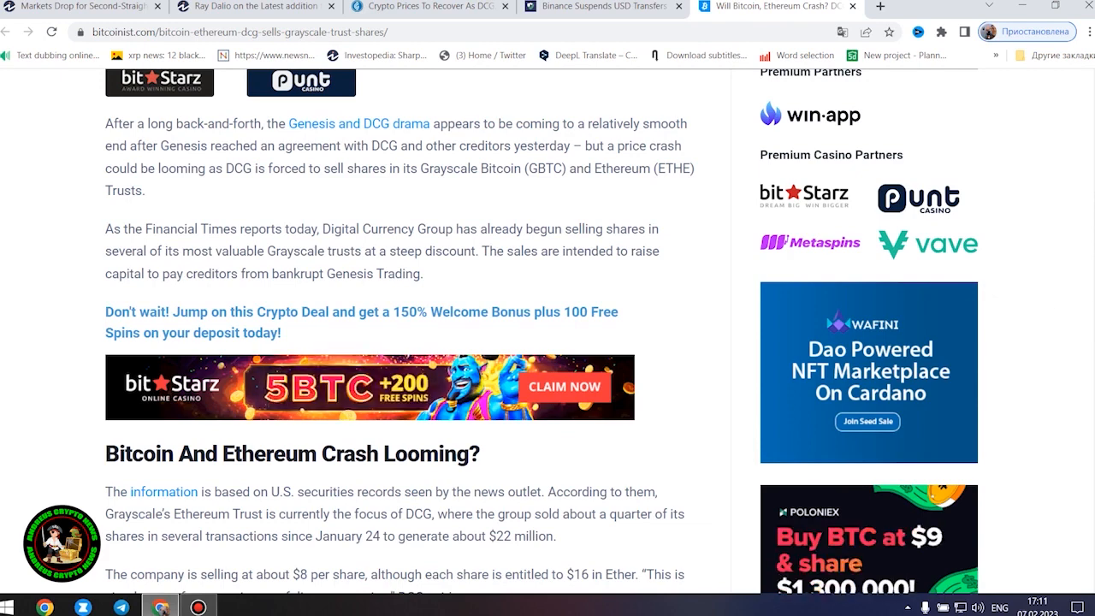
pyautogui.scroll(-3)
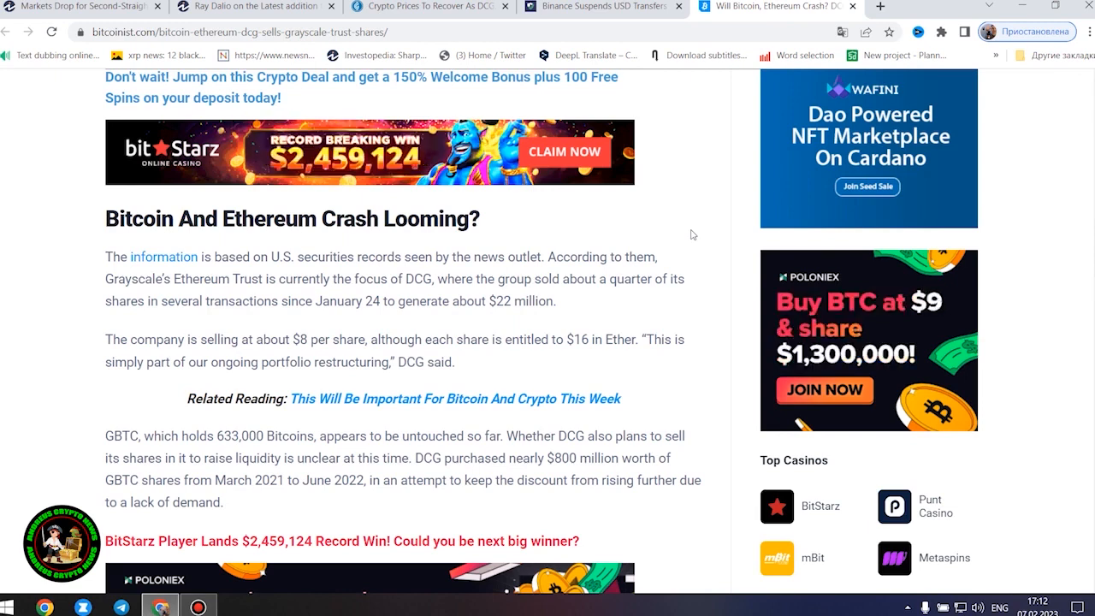
# - Scroll through DCG's 9.67% trust stake and the SEC 1% quarterly sale limit to the price-crash warning
pyautogui.scroll(-3)
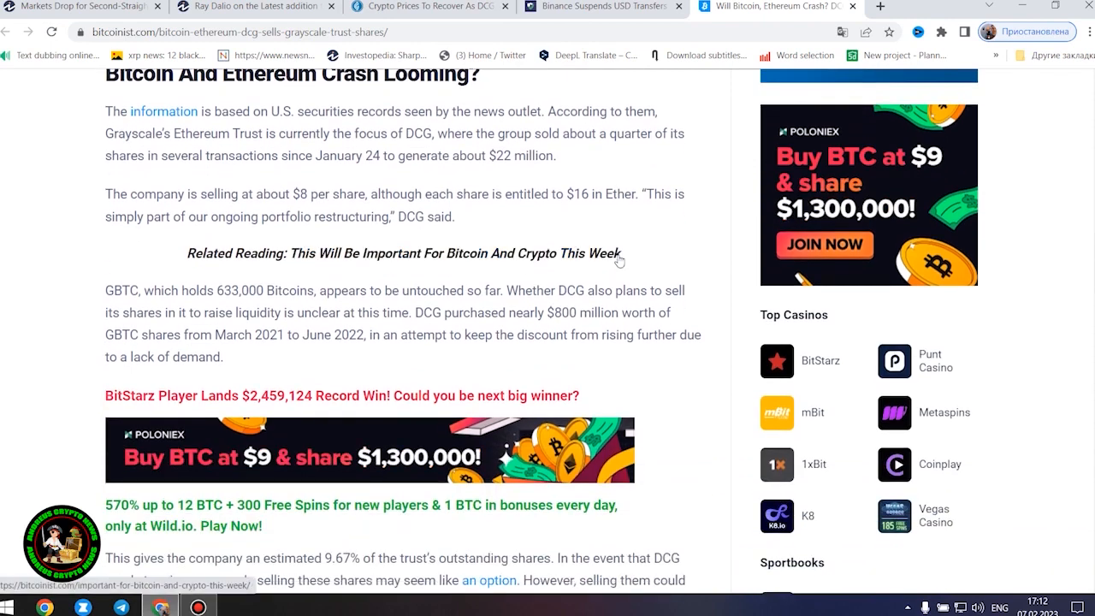
pyautogui.scroll(-3)
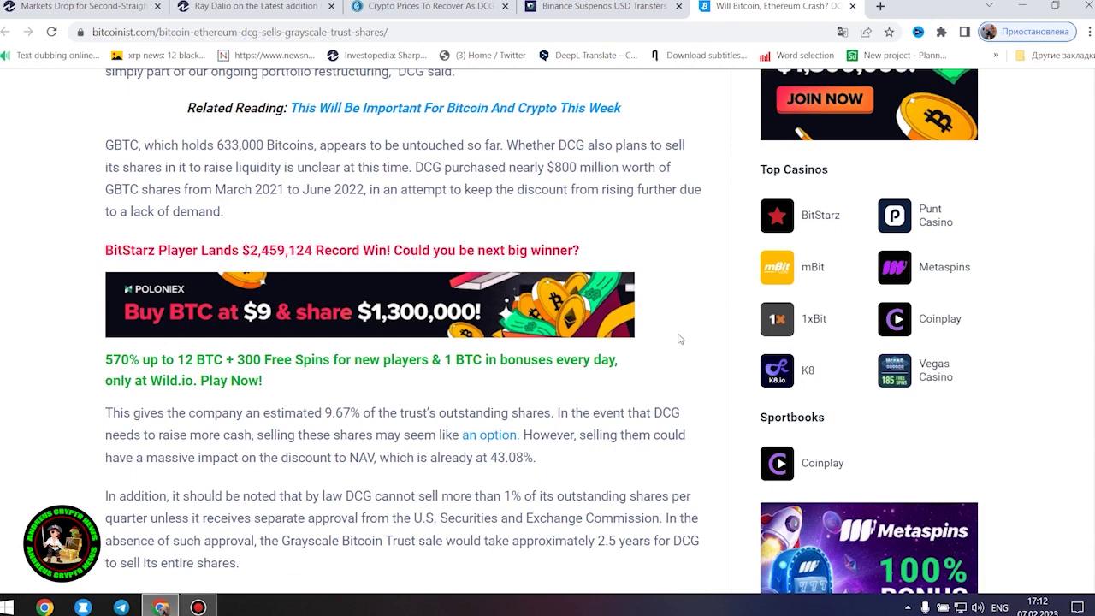
pyautogui.moveTo(691, 267)
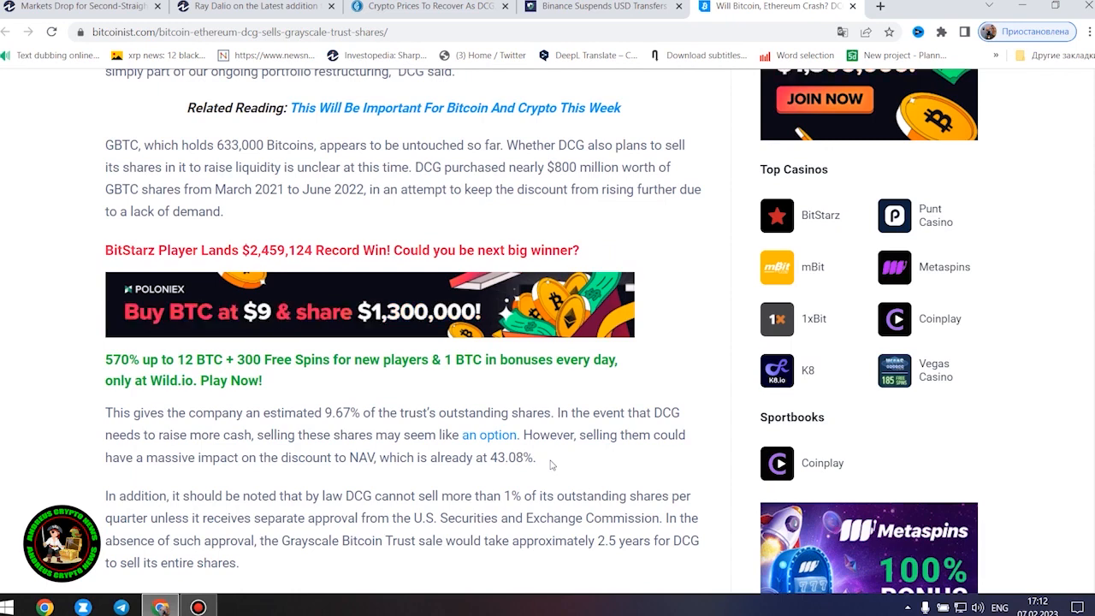
pyautogui.moveTo(633, 458)
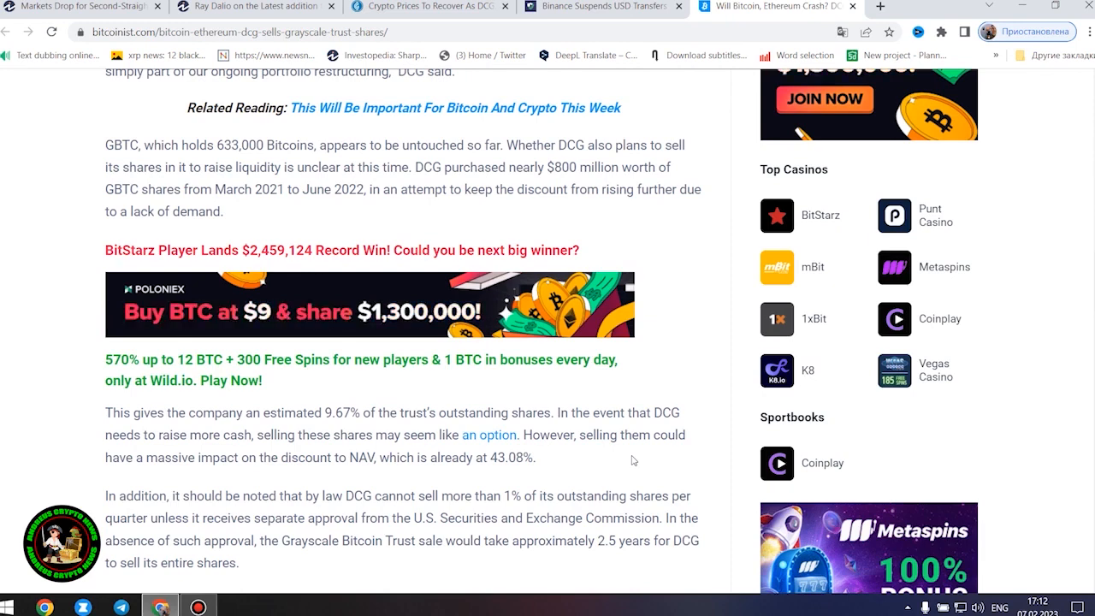
pyautogui.scroll(-3)
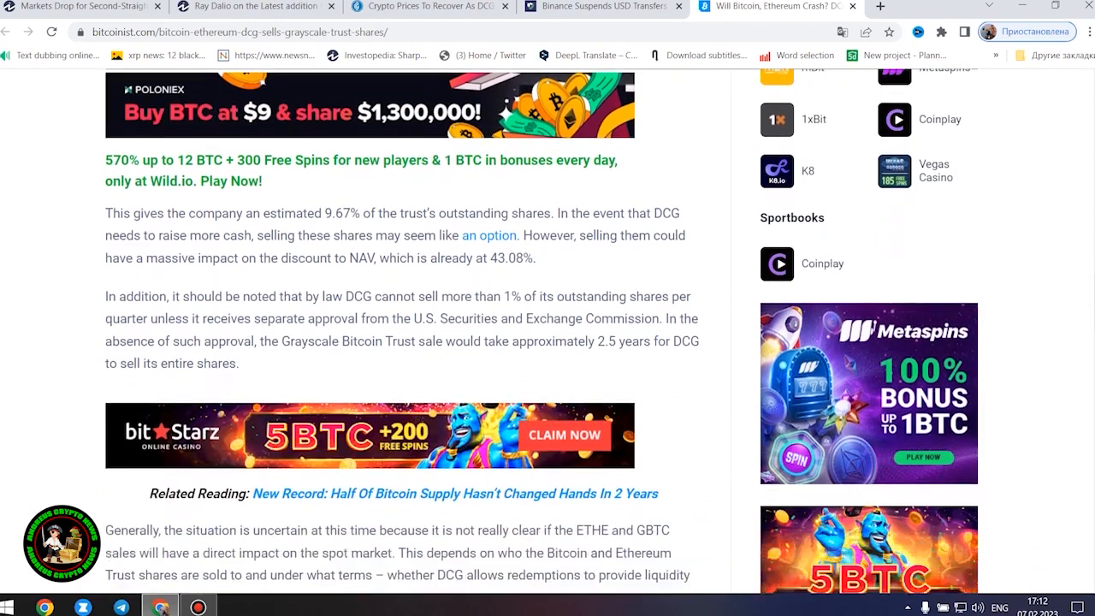
pyautogui.scroll(-3)
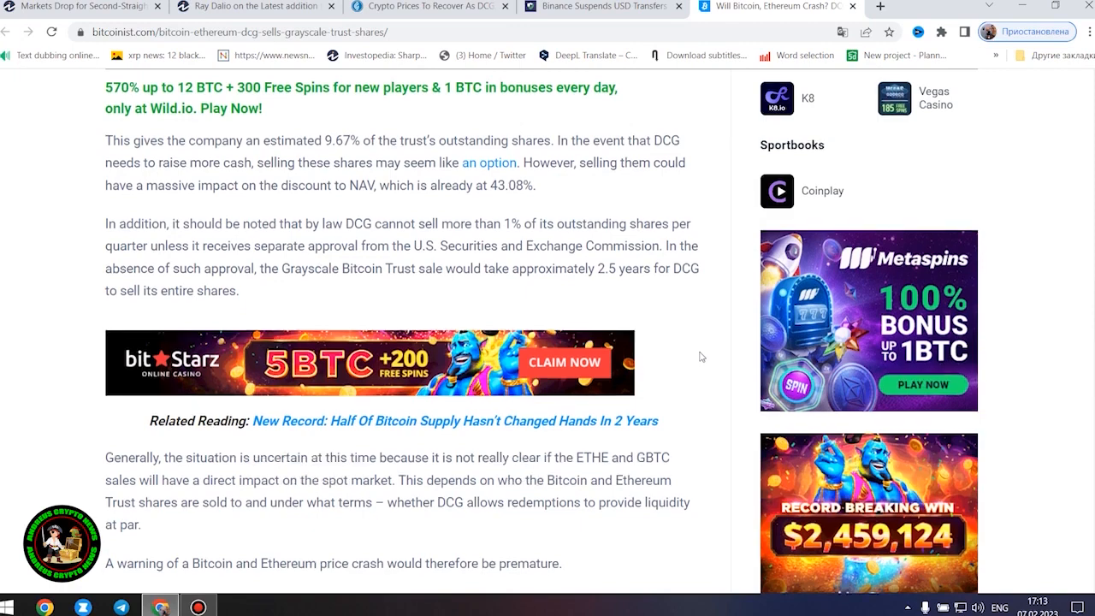
# - Scroll down to the closing Bitcoin chart, then back up to the DCG–Genesis creditor agreement section
pyautogui.scroll(-3)
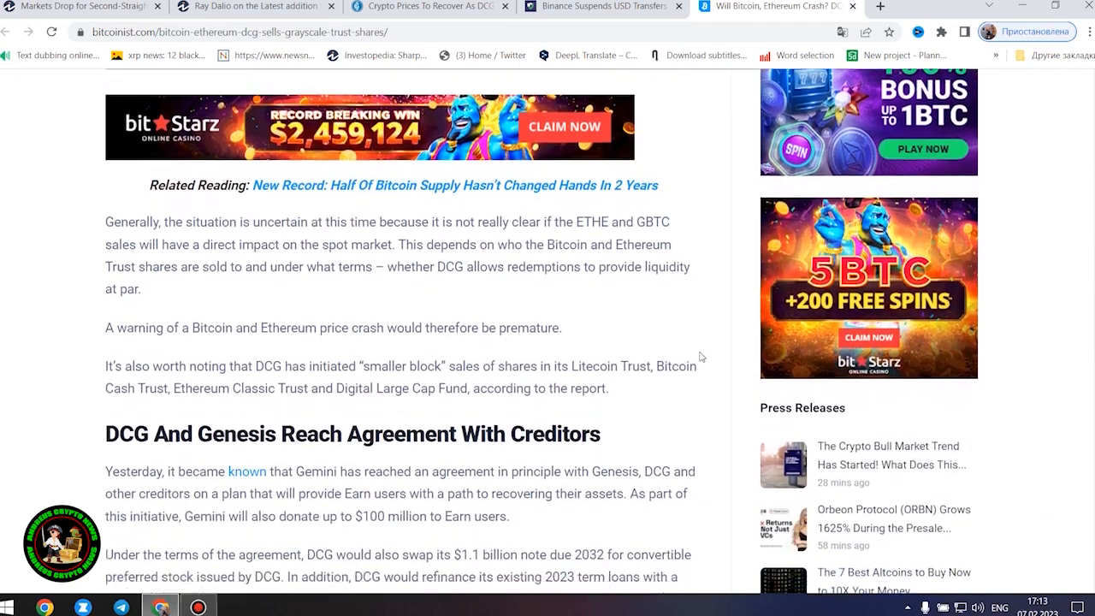
pyautogui.scroll(-3)
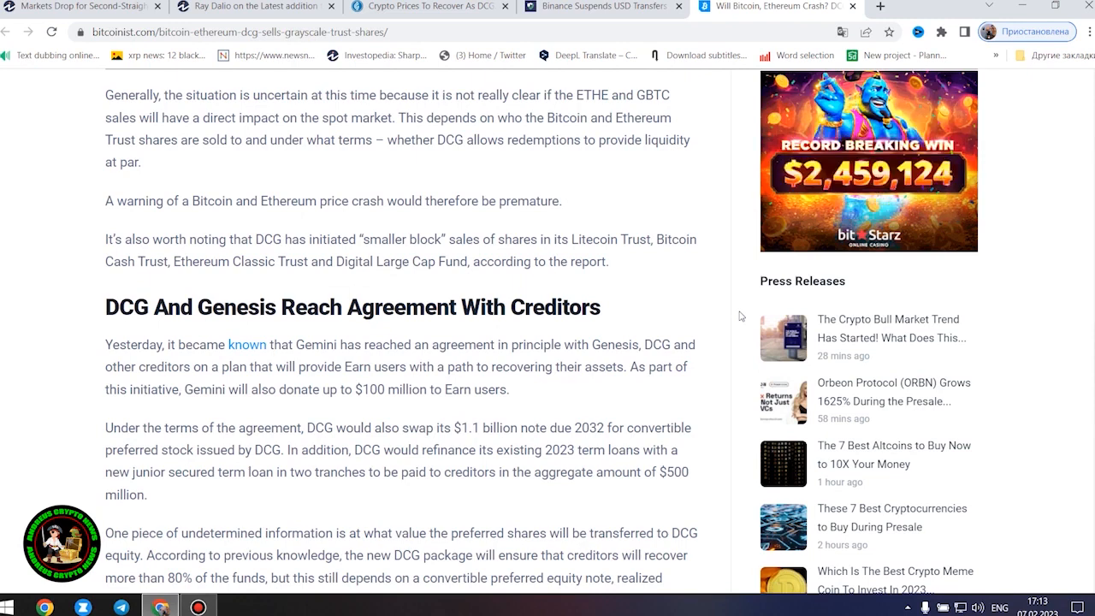
pyautogui.scroll(-3)
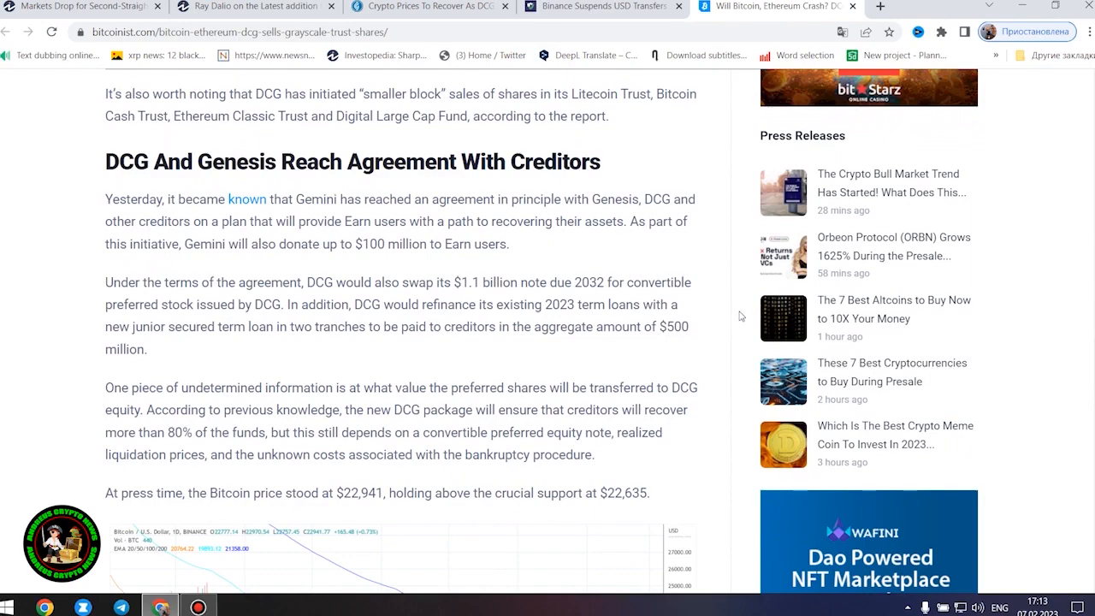
pyautogui.scroll(-3)
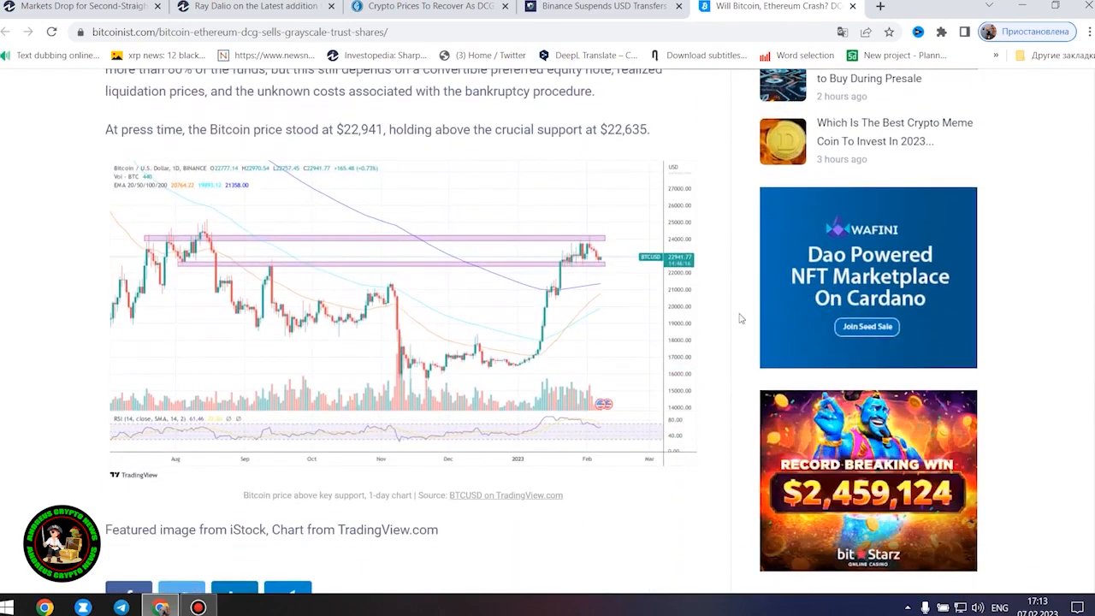
pyautogui.scroll(3)
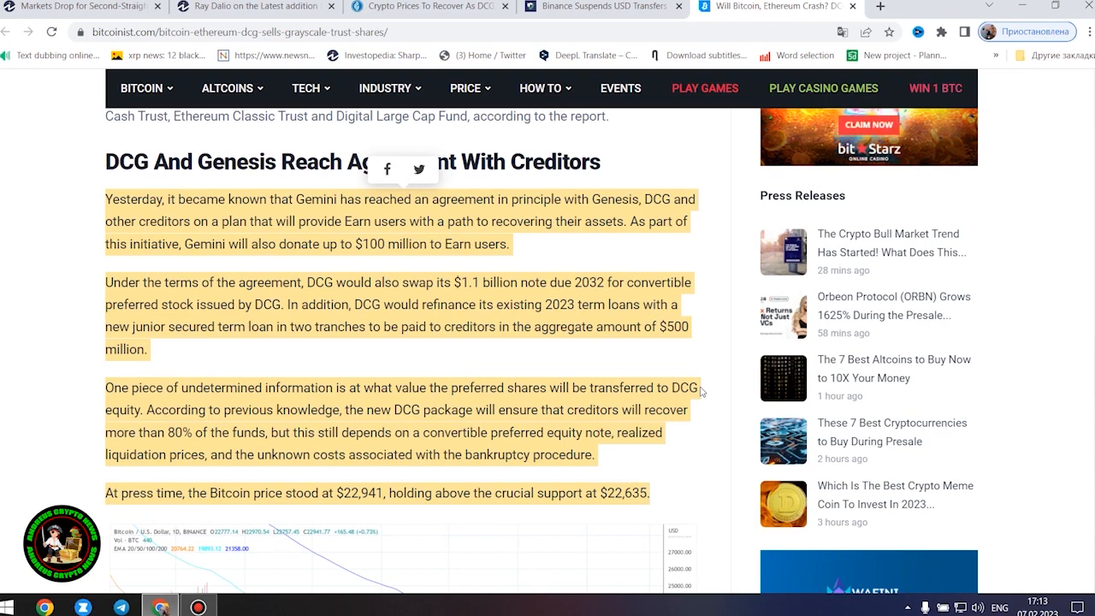
# - Scroll down to the TradingView BTCUSD one-day chart below the $22,941 press-time price line
pyautogui.scroll(-3)
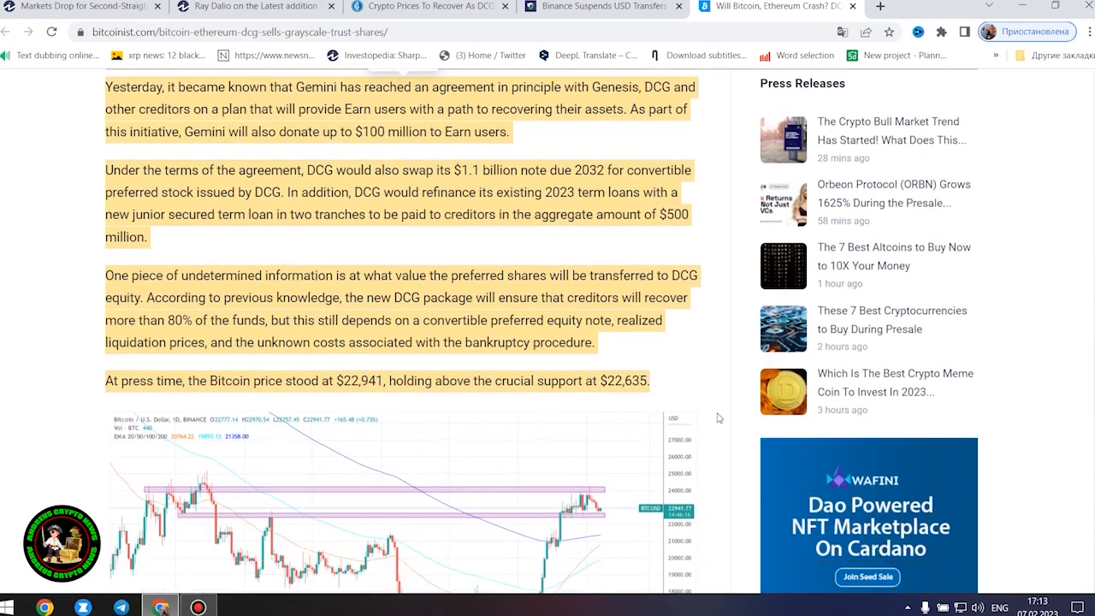
pyautogui.scroll(-3)
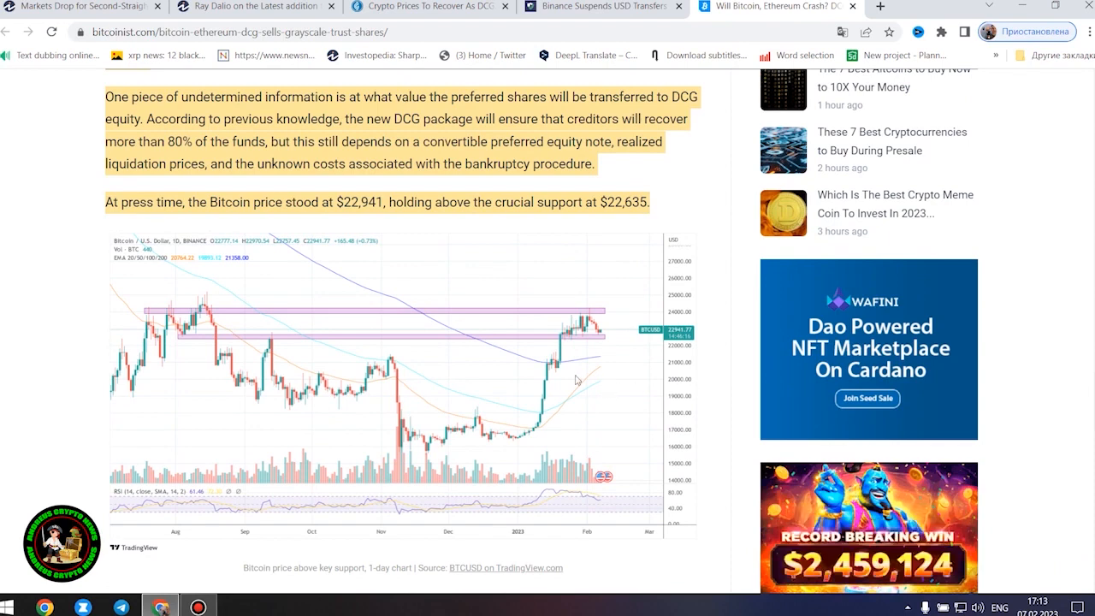
pyautogui.moveTo(243, 229)
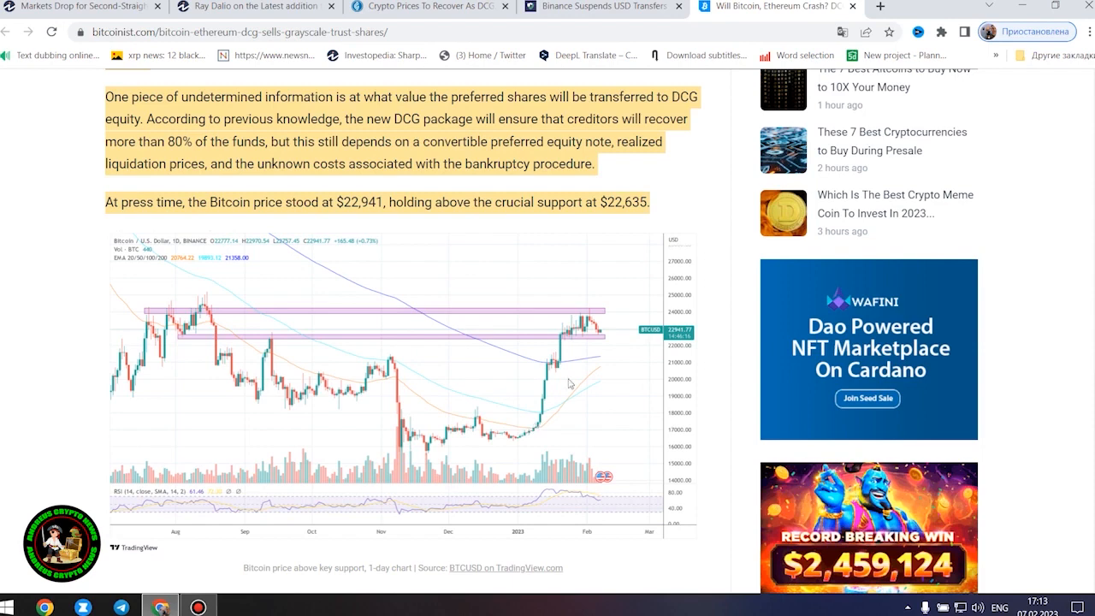
pyautogui.moveTo(123, 334)
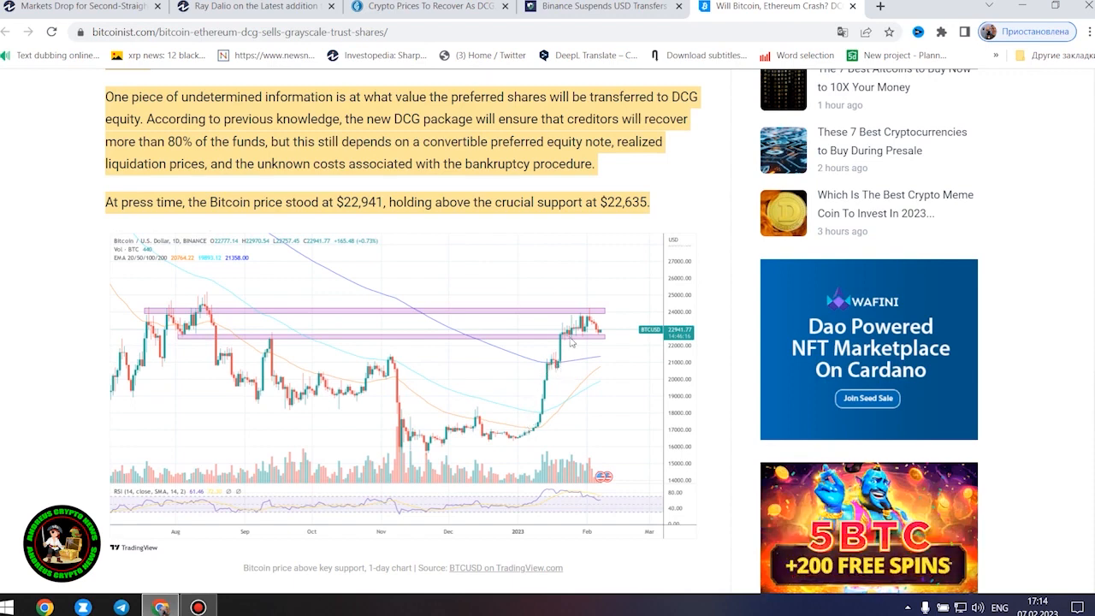
pyautogui.moveTo(664, 240)
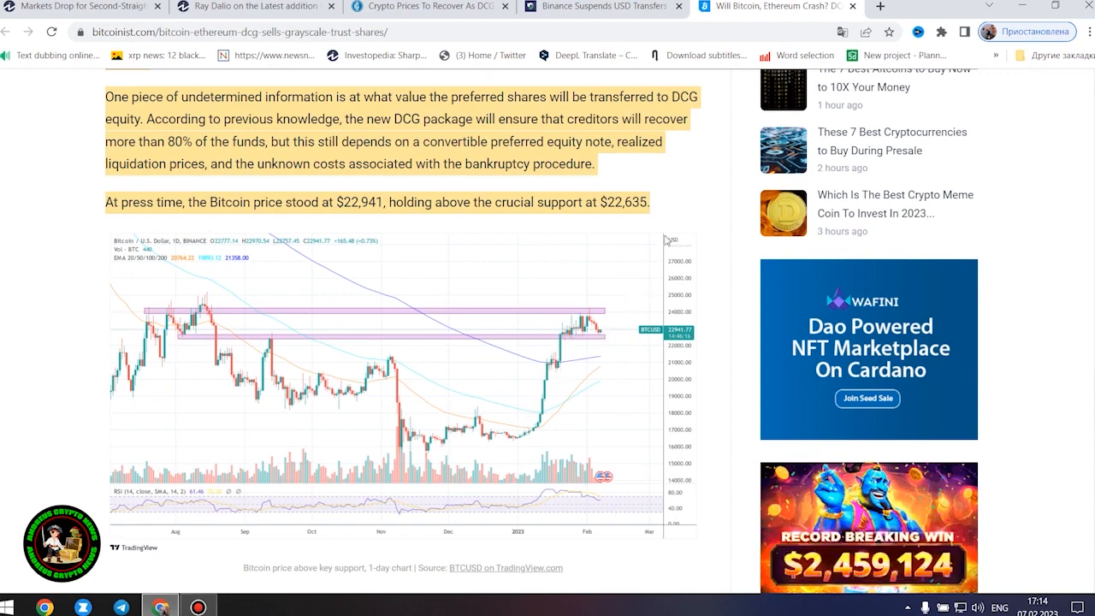
pyautogui.moveTo(646, 167)
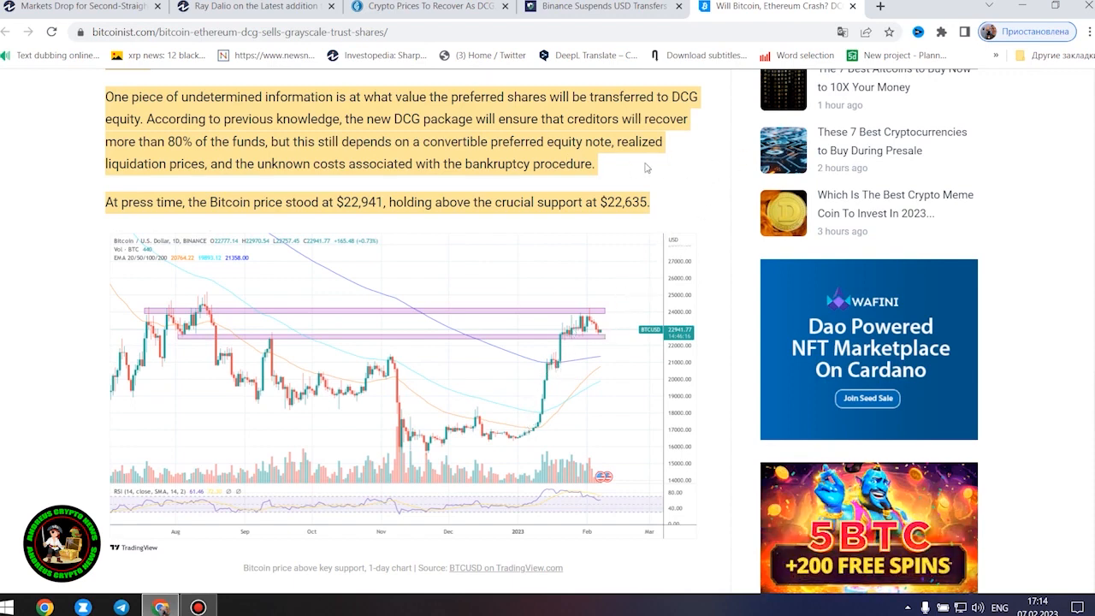